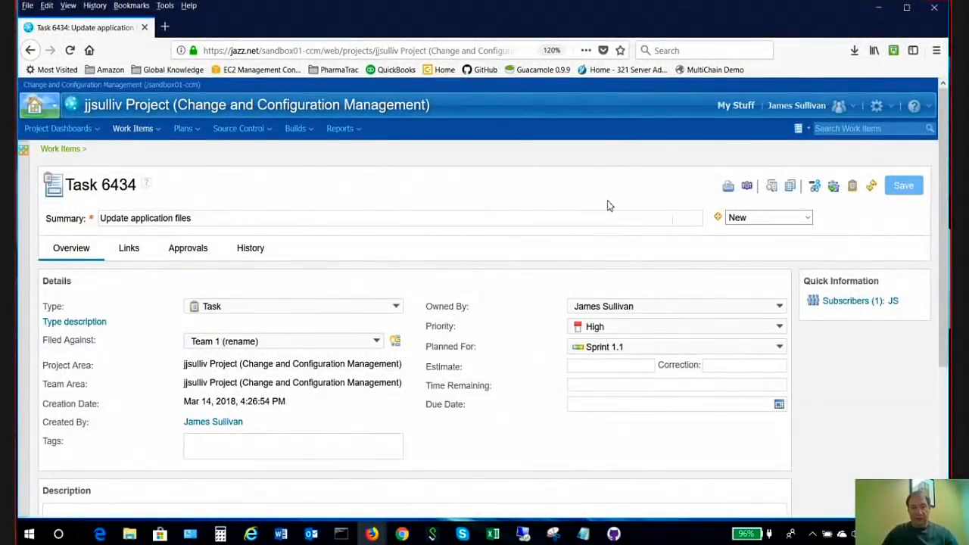
pyautogui.moveTo(476, 206)
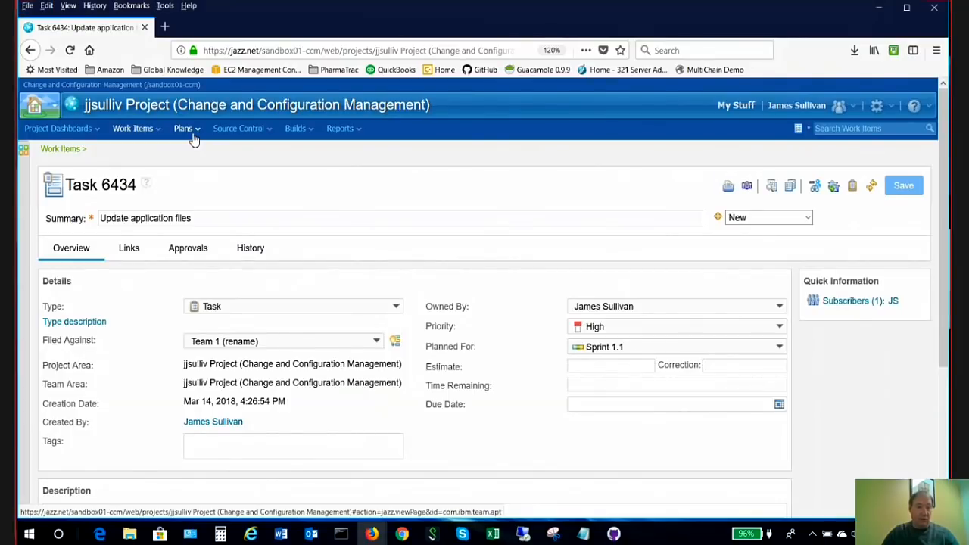
pyautogui.moveTo(254, 127)
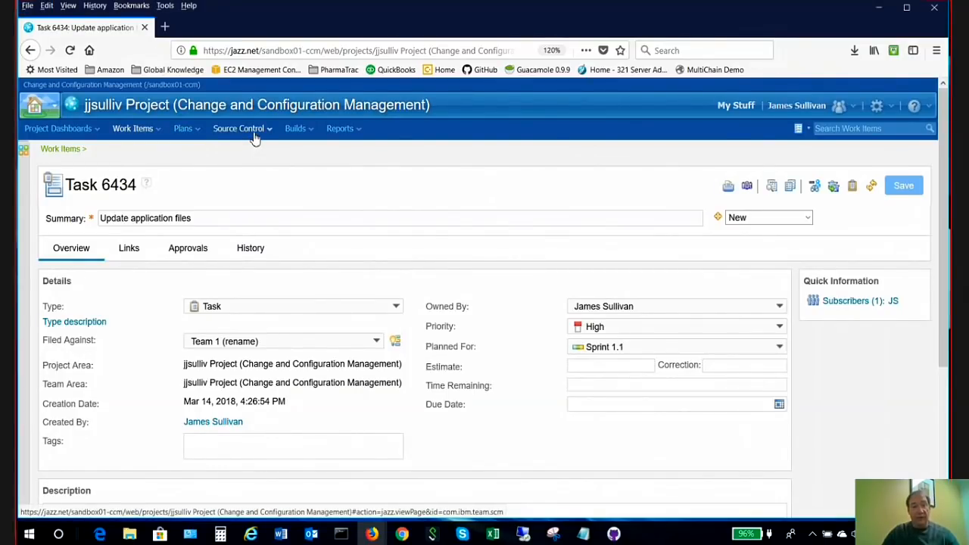
# - Glance at the Source Control menu options and dismiss them
pyautogui.click(239, 127)
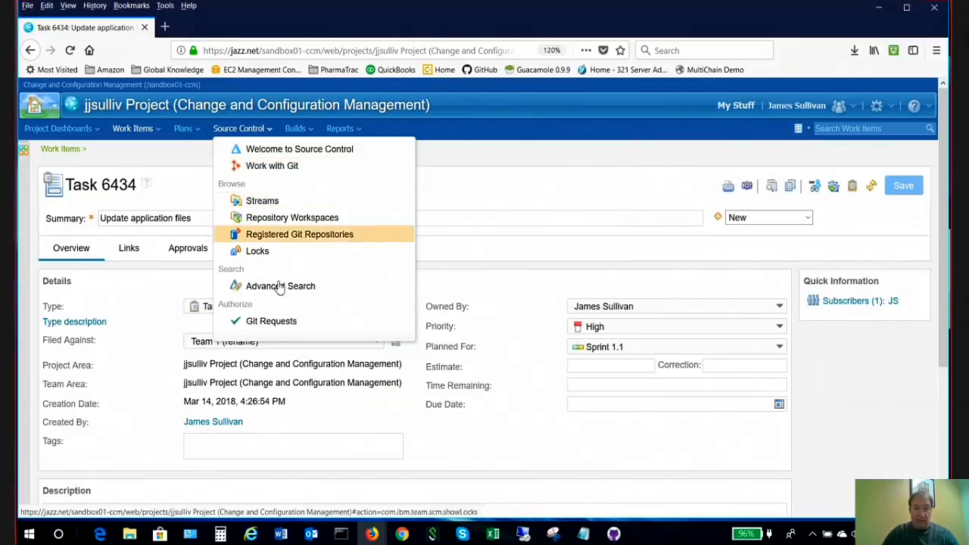
pyautogui.moveTo(262, 200)
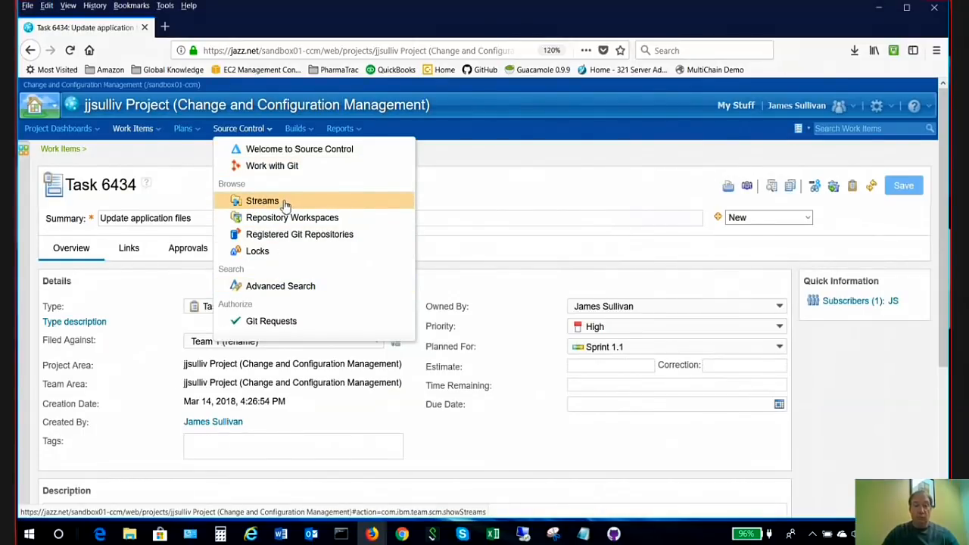
pyautogui.moveTo(293, 218)
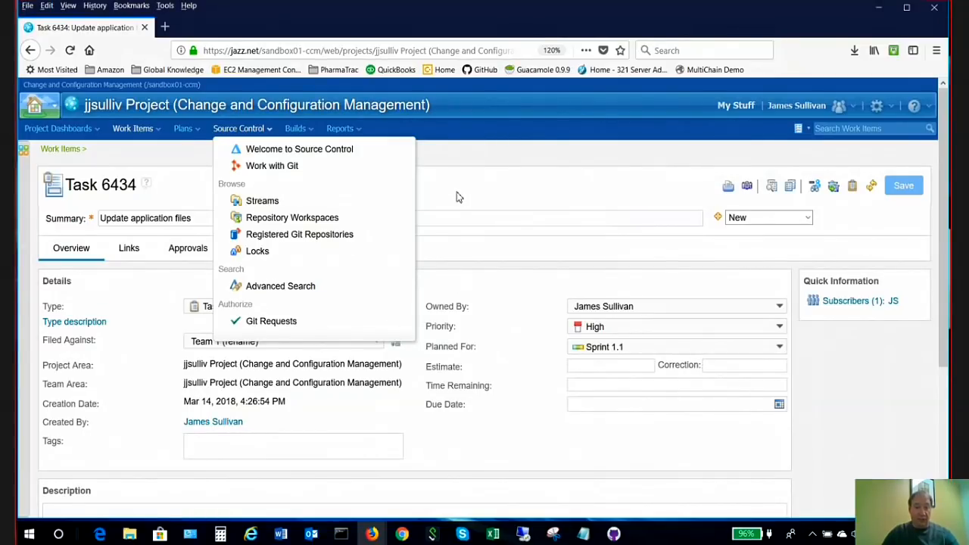
pyautogui.click(297, 127)
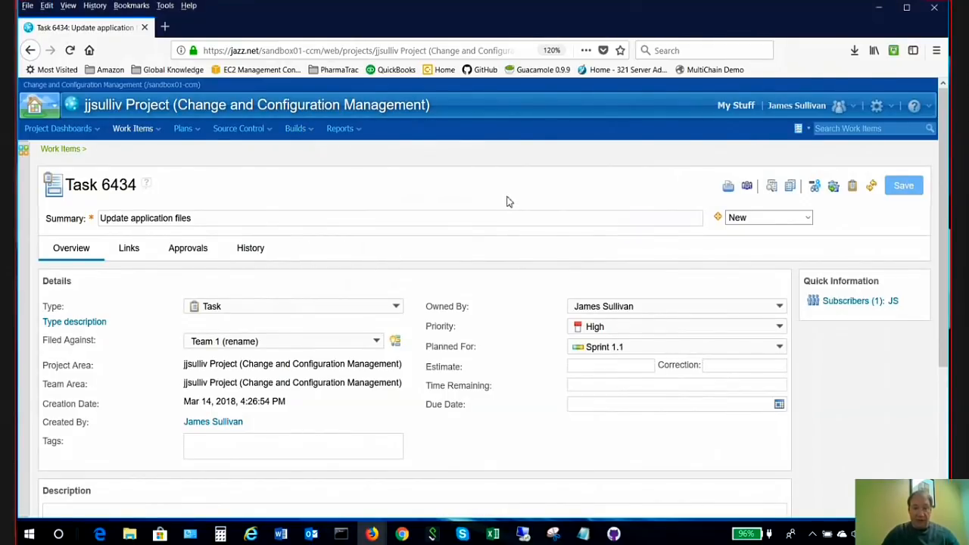
pyautogui.moveTo(502, 203)
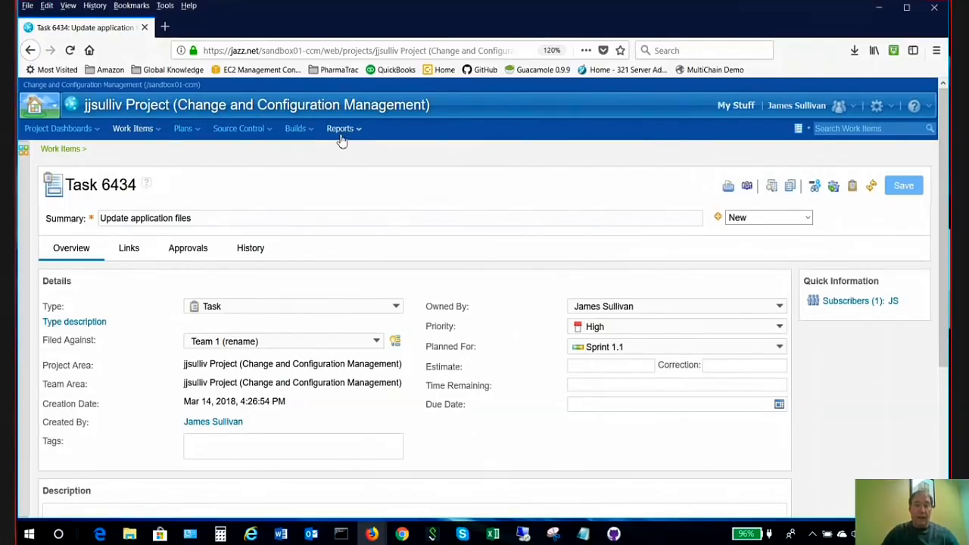
pyautogui.moveTo(406, 266)
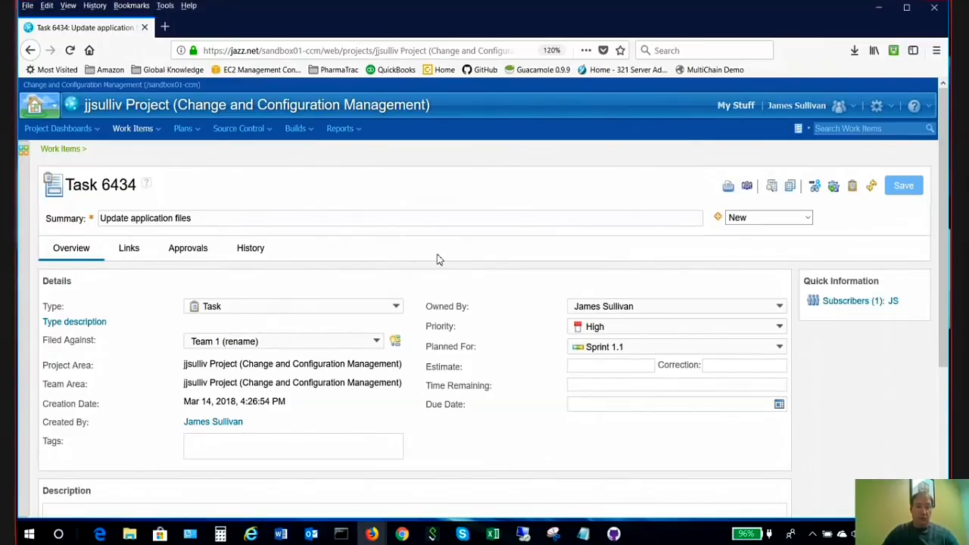
# - Set Task 6434's state to Start Working and save it, reaching In Development
pyautogui.click(439, 218)
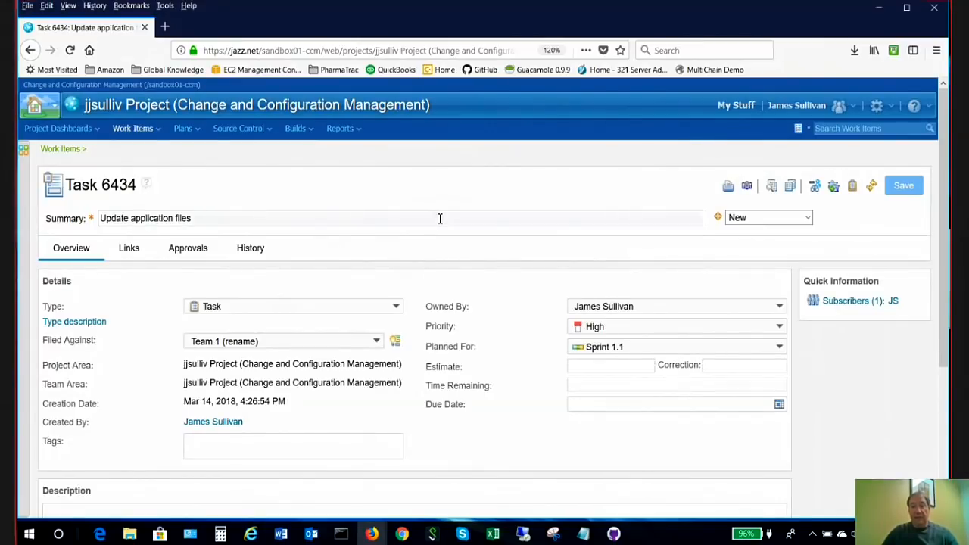
pyautogui.moveTo(439, 233)
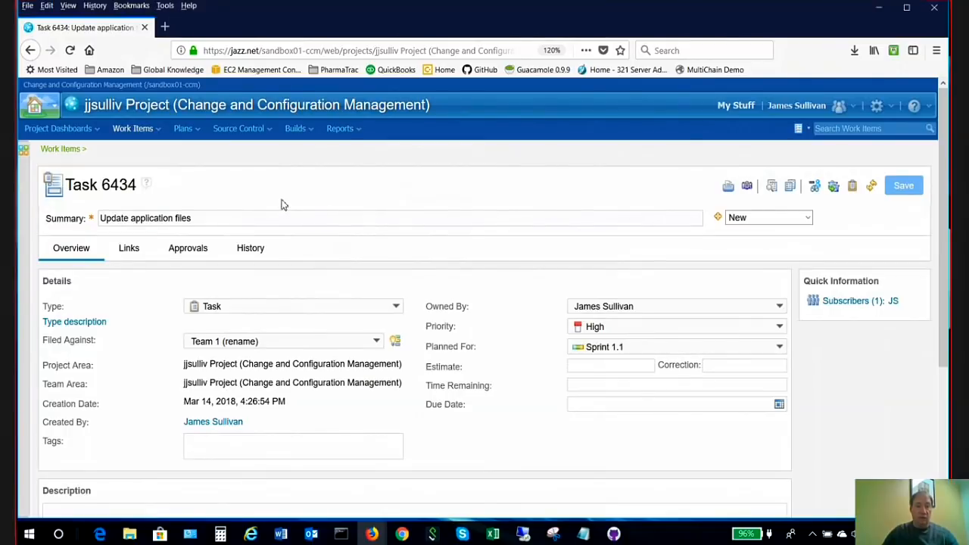
pyautogui.moveTo(447, 301)
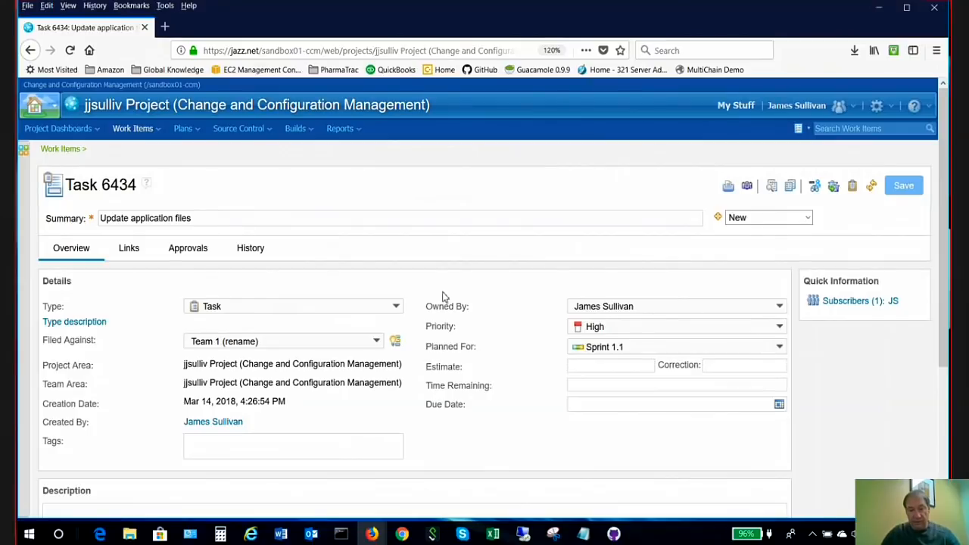
pyautogui.moveTo(657, 391)
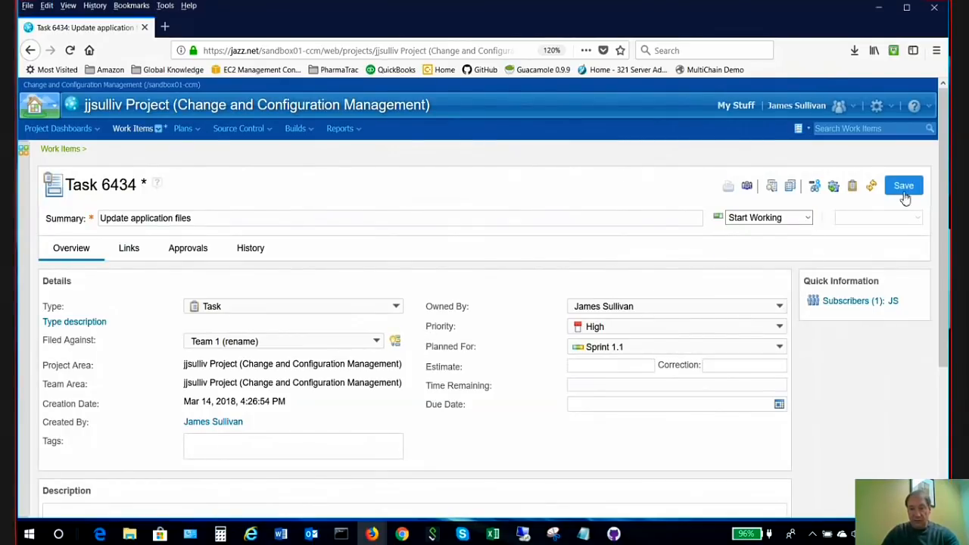
pyautogui.click(903, 185)
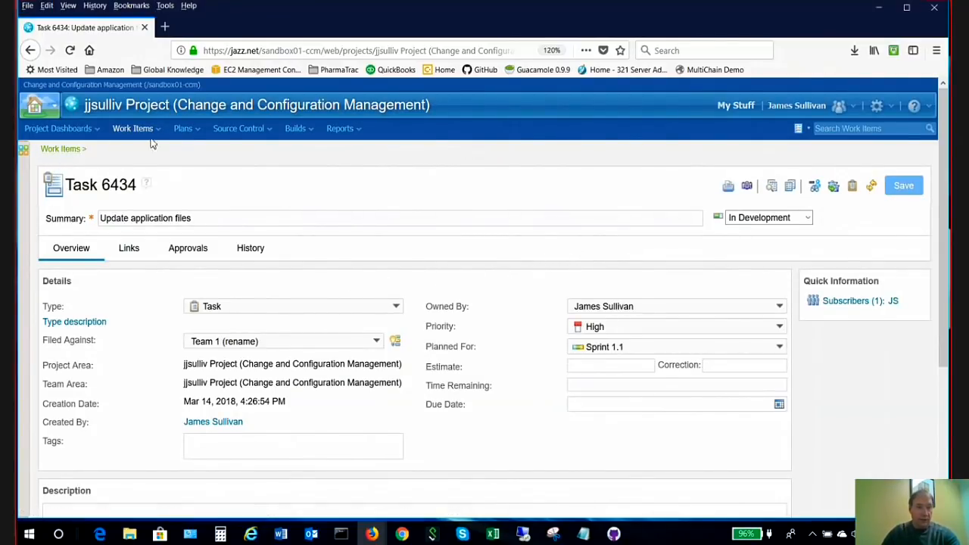
pyautogui.click(133, 128)
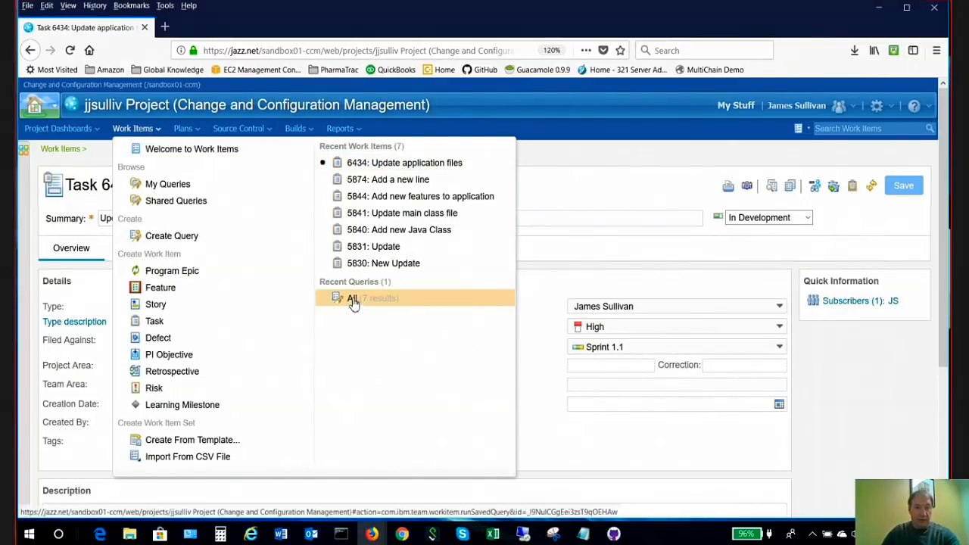
# - Run the All work items query showing 6434 In Development, then minimize the browser
pyautogui.click(352, 296)
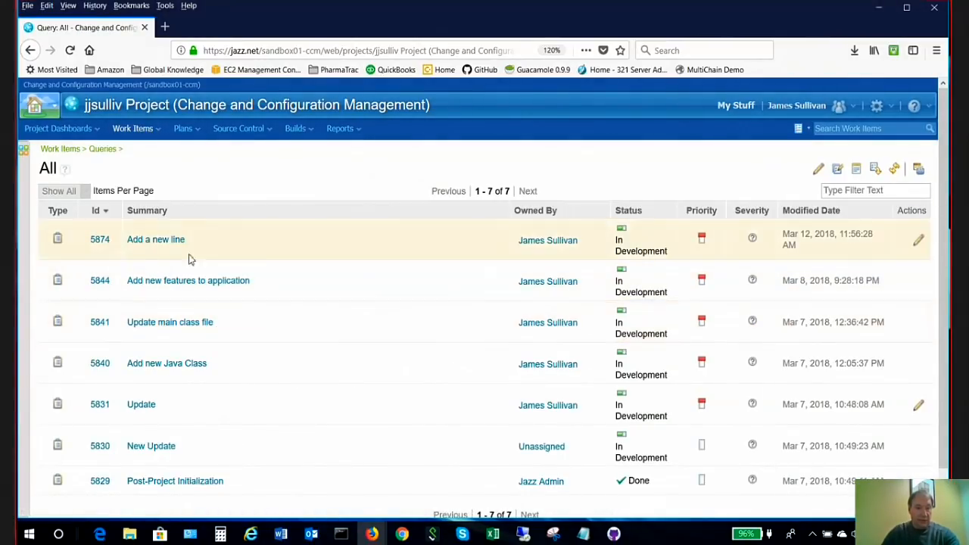
pyautogui.moveTo(160, 252)
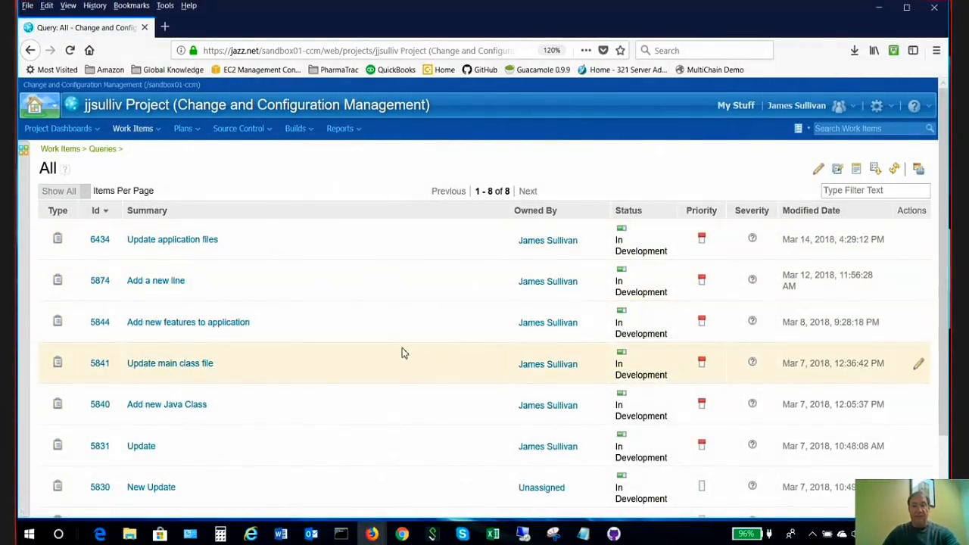
pyautogui.moveTo(408, 365)
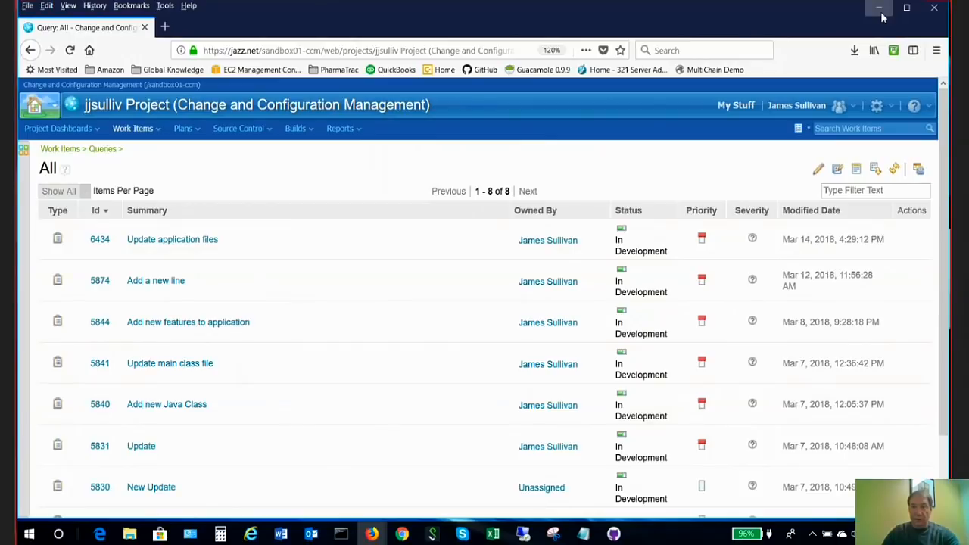
pyautogui.click(878, 7)
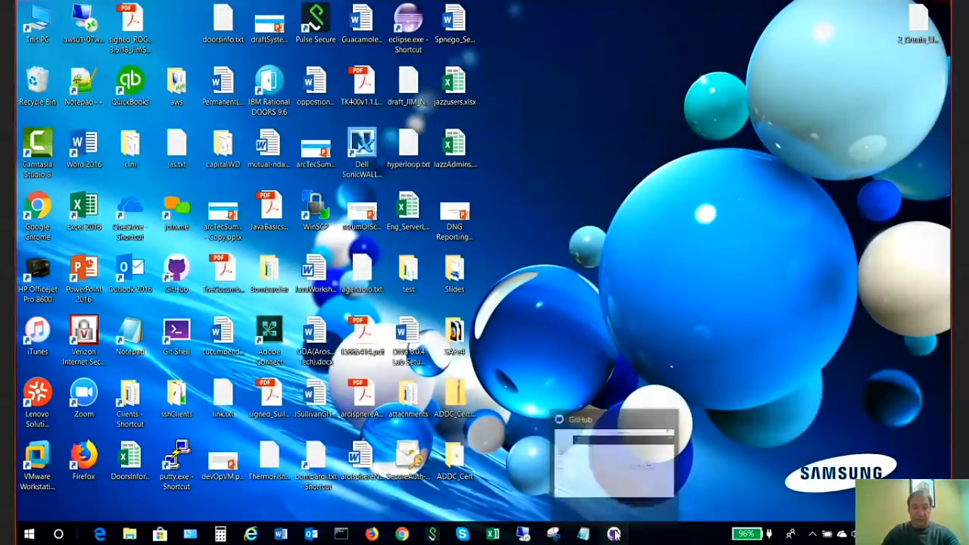
# - Bring GitHub Desktop forward on the myRTC repository with no local changes
pyautogui.click(615, 535)
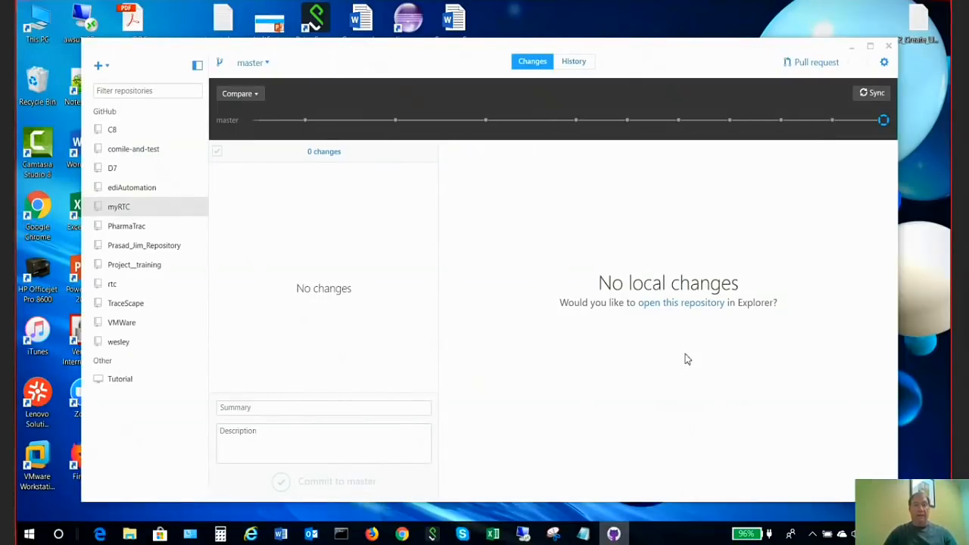
pyautogui.moveTo(695, 326)
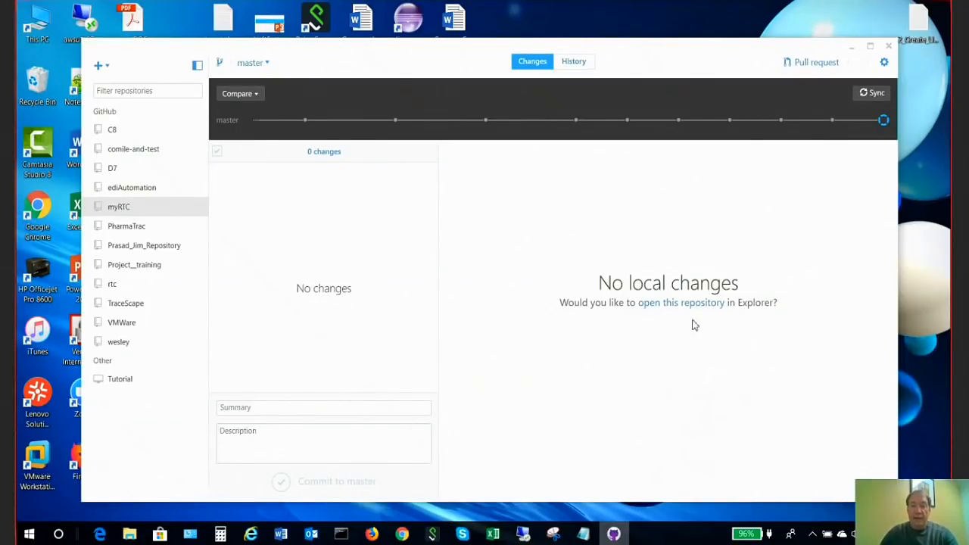
pyautogui.moveTo(681, 309)
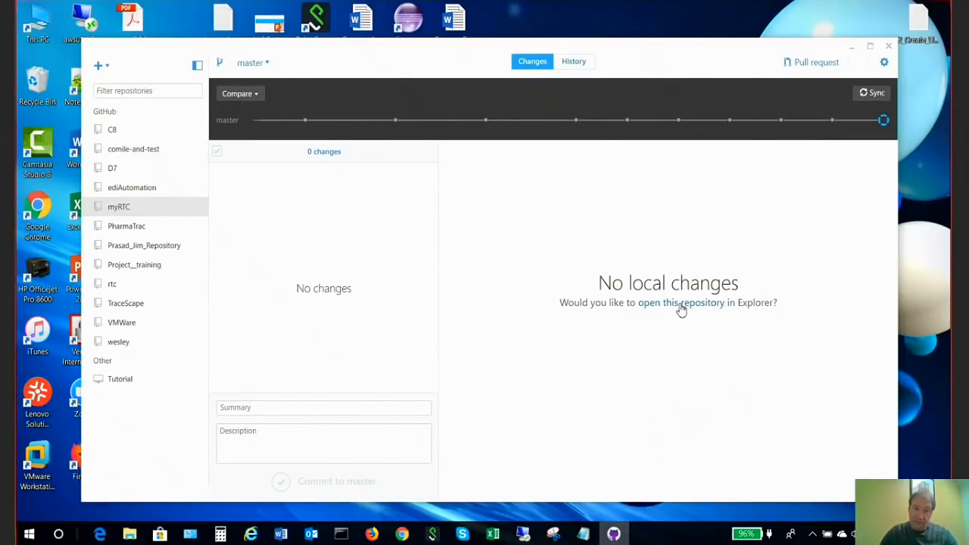
pyautogui.moveTo(709, 365)
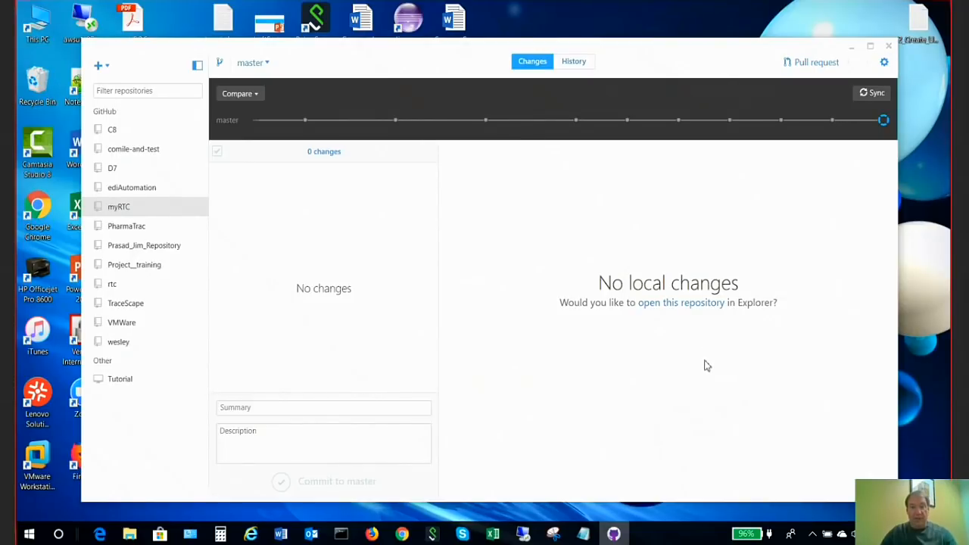
# - Show the myRTC repository in File Explorer and enter its item folder
pyautogui.click(681, 303)
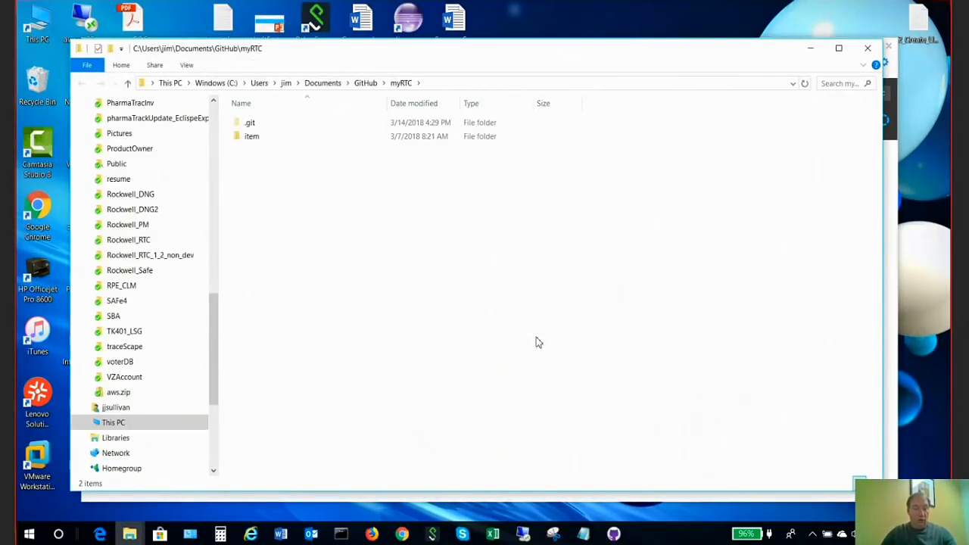
pyautogui.moveTo(521, 357)
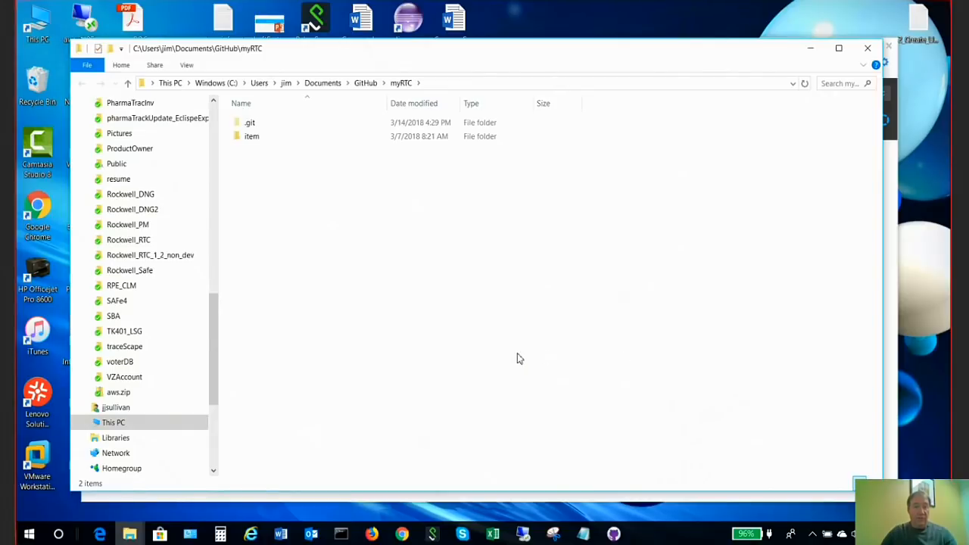
pyautogui.moveTo(467, 360)
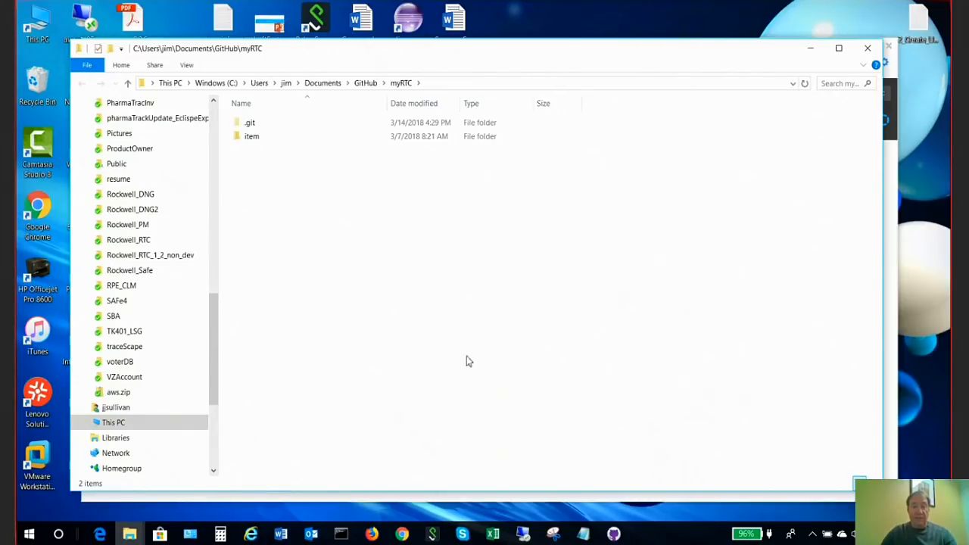
pyautogui.moveTo(647, 283)
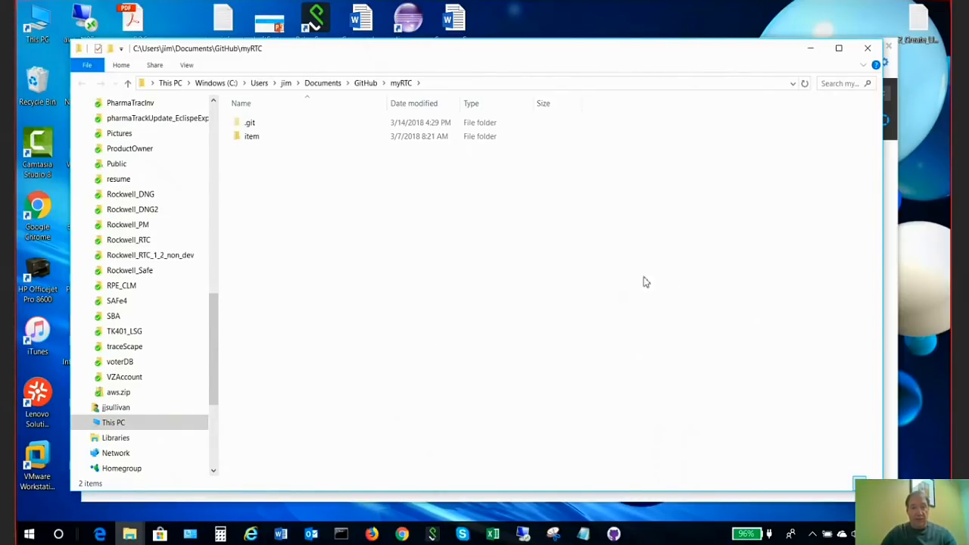
pyautogui.moveTo(678, 337)
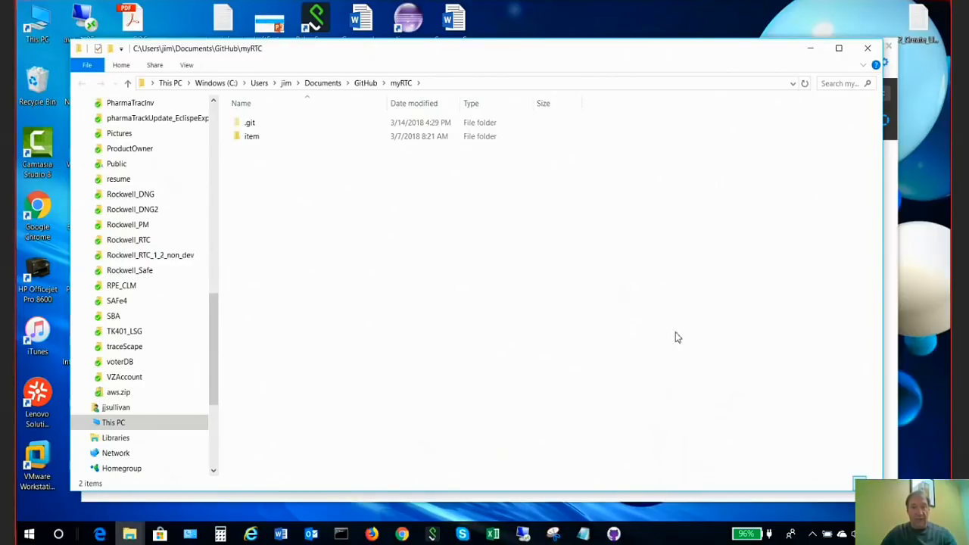
pyautogui.moveTo(599, 248)
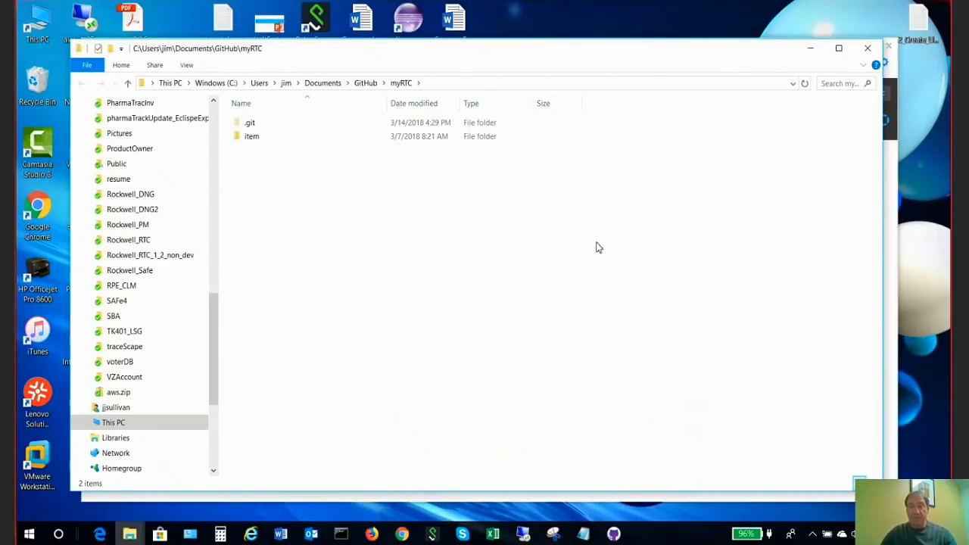
pyautogui.moveTo(373, 282)
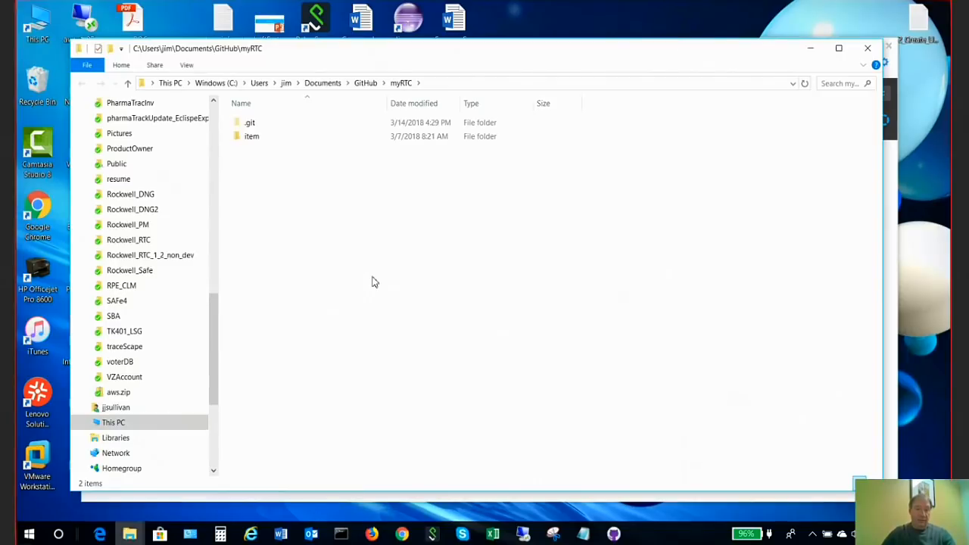
pyautogui.moveTo(327, 277)
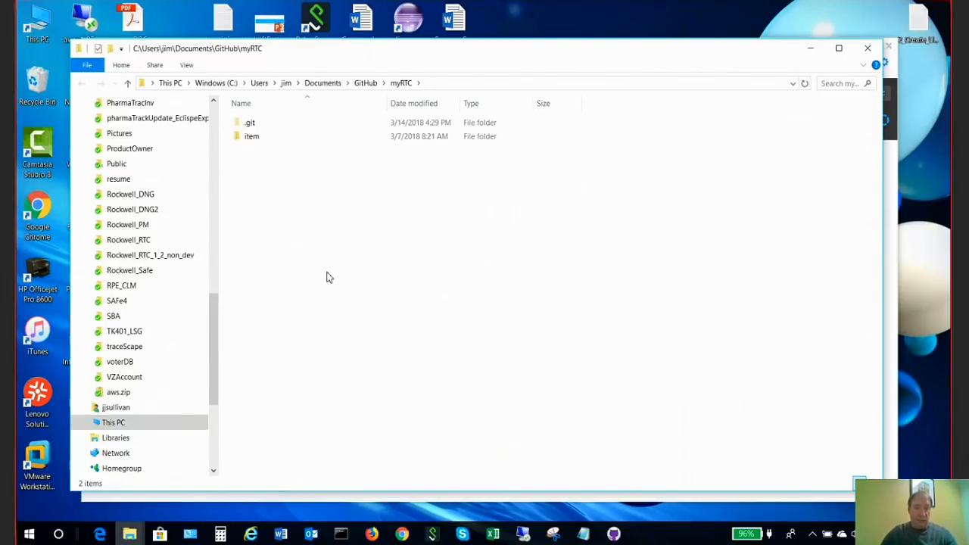
pyautogui.click(252, 136)
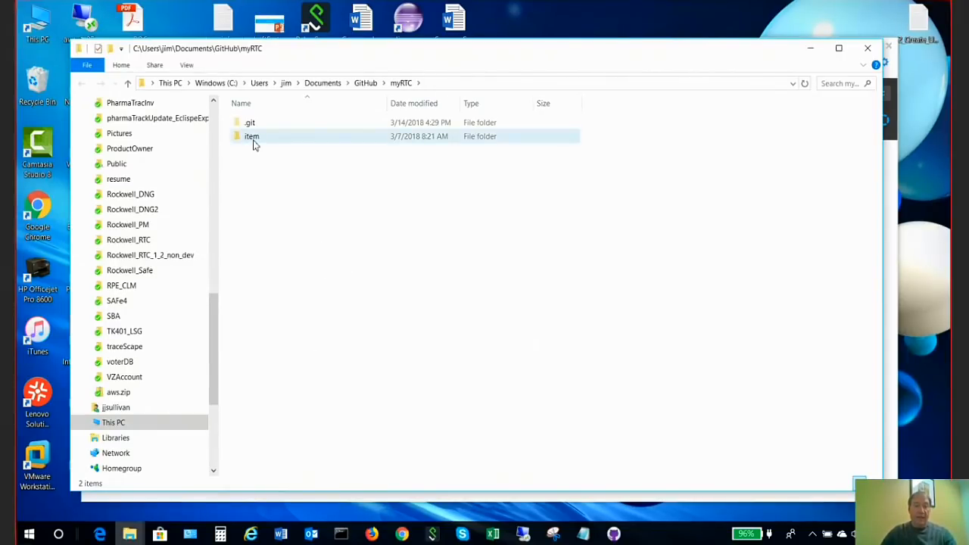
pyautogui.doubleClick(252, 136)
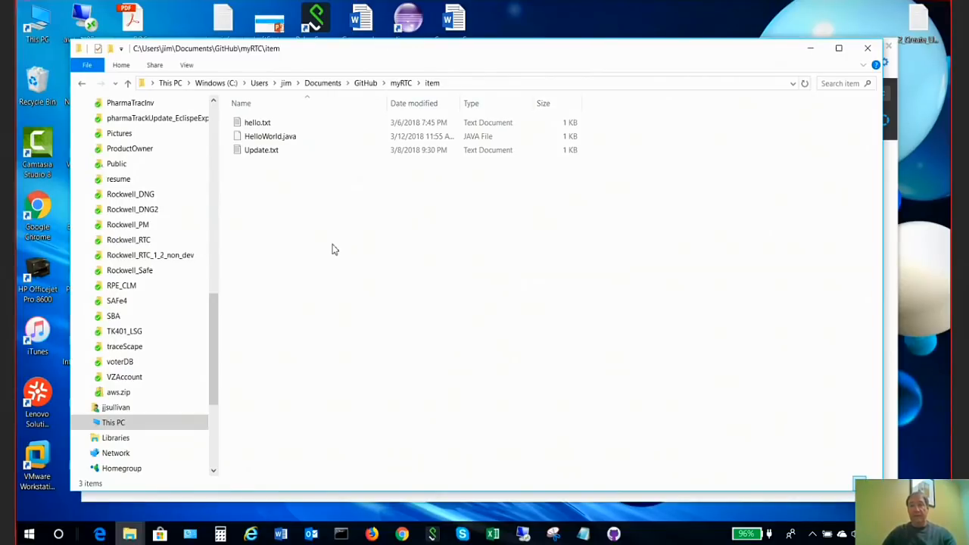
# - Select HelloWorld.java and bring up its context menu
pyautogui.click(270, 136)
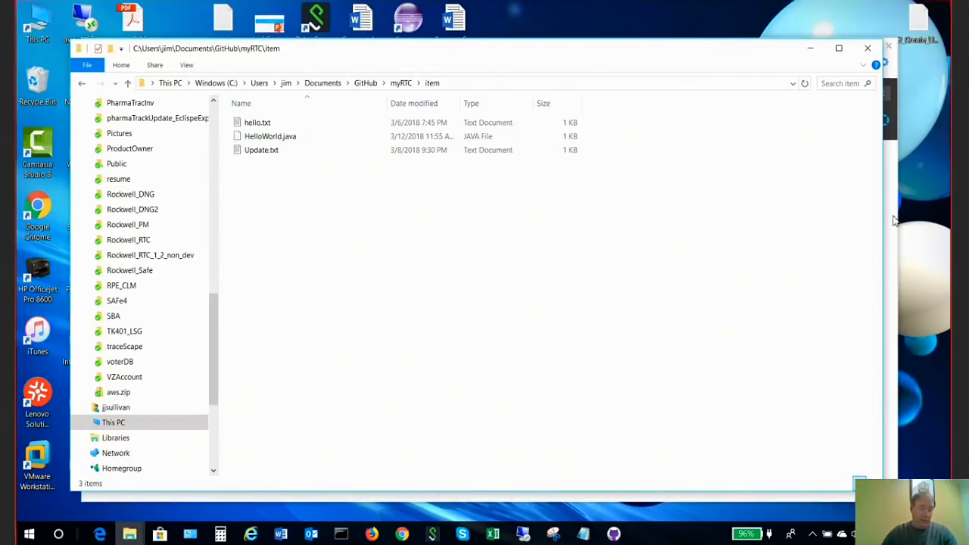
pyautogui.moveTo(287, 231)
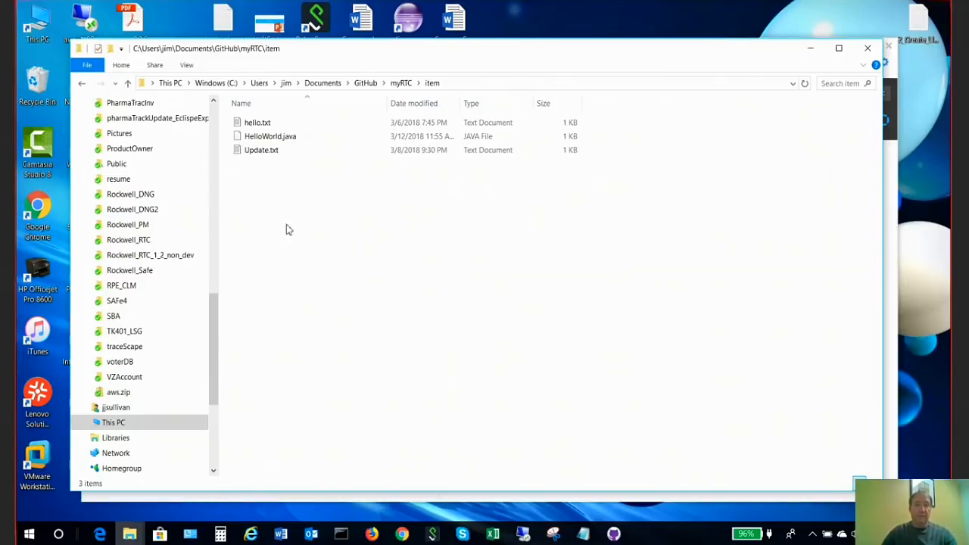
pyautogui.rightClick(265, 136)
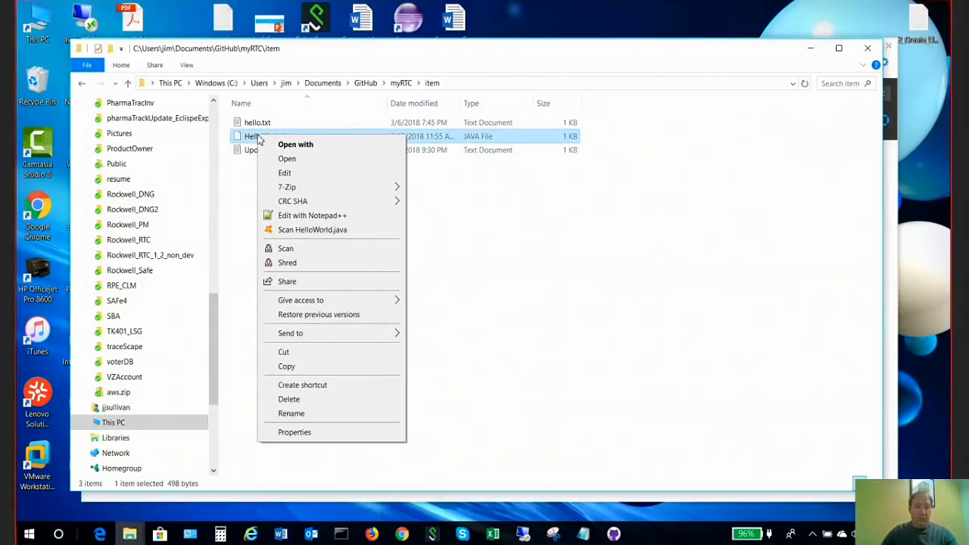
# - Edit HelloWorld.java in Notepad++ adding System.out.println("Git Demo"); then close the editor
pyautogui.click(312, 215)
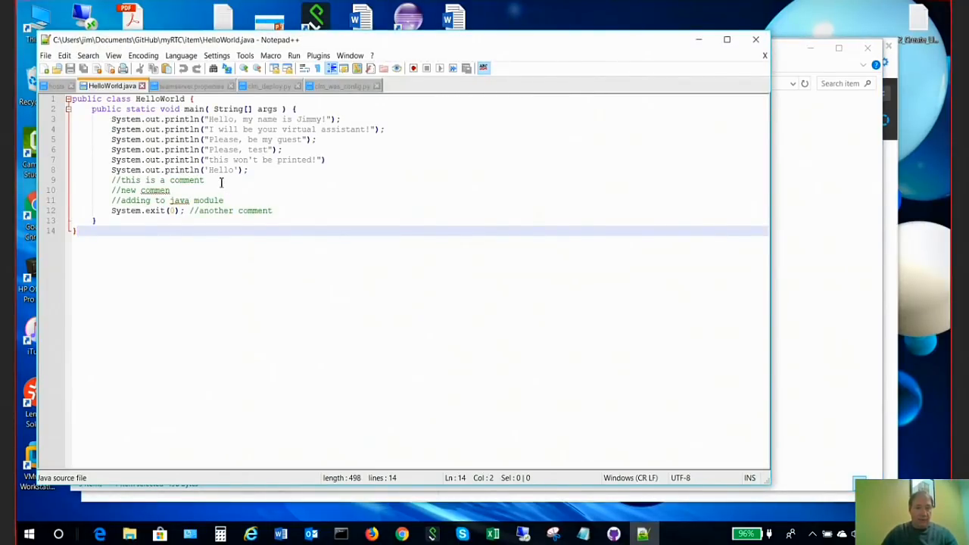
pyautogui.moveTo(277, 189)
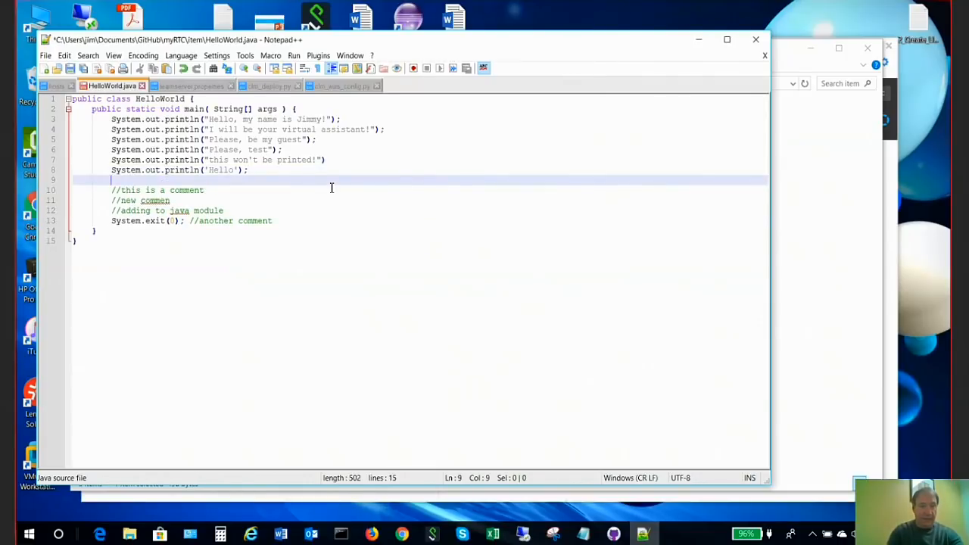
pyautogui.write('System.out.println("')
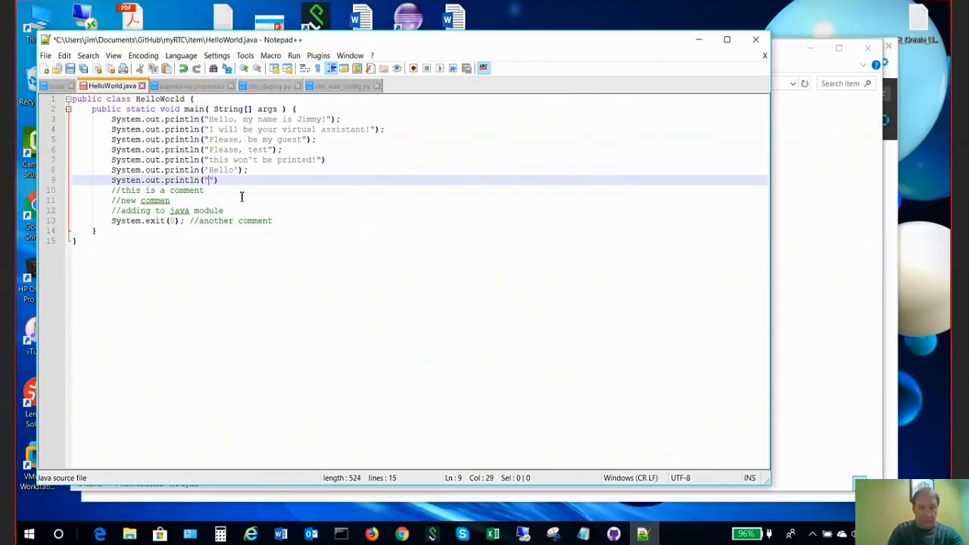
pyautogui.write('Git Demo')
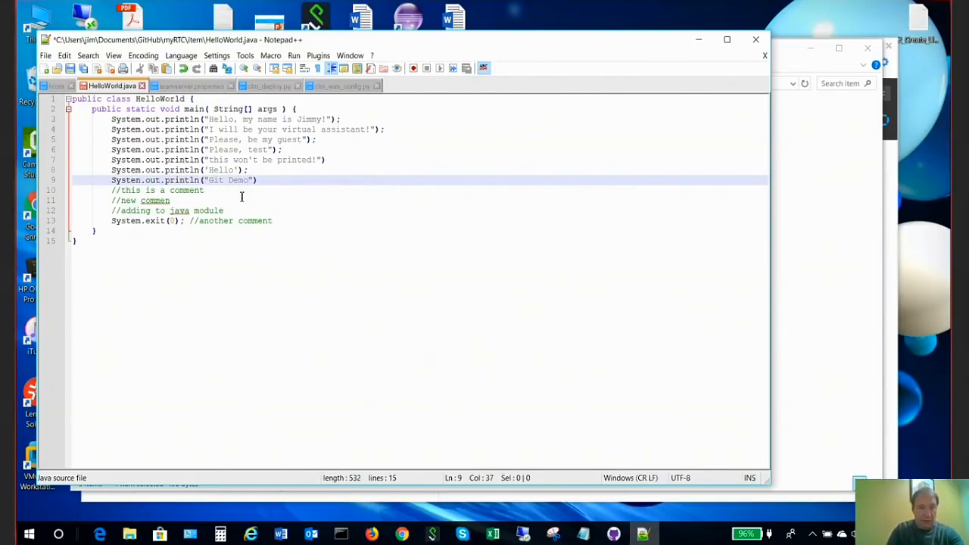
pyautogui.click(257, 181)
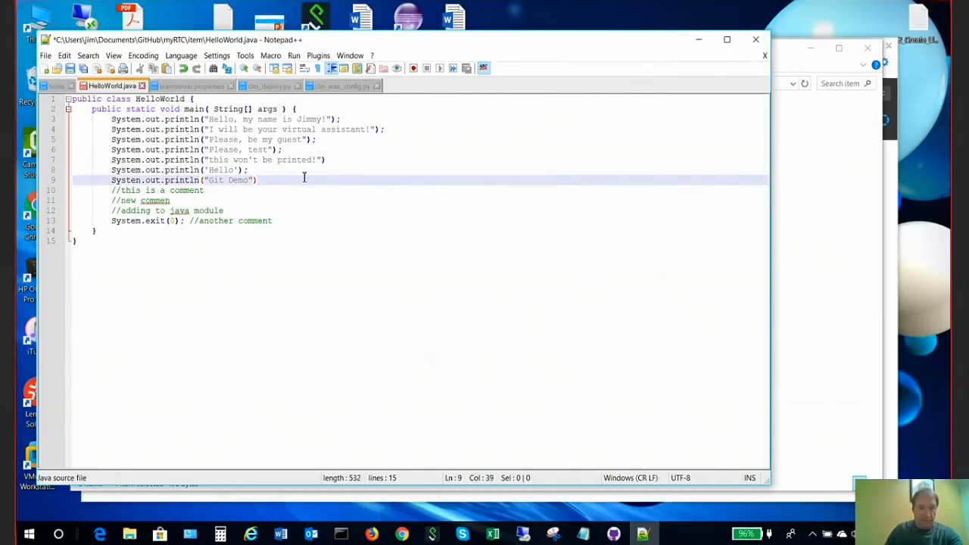
pyautogui.write(';')
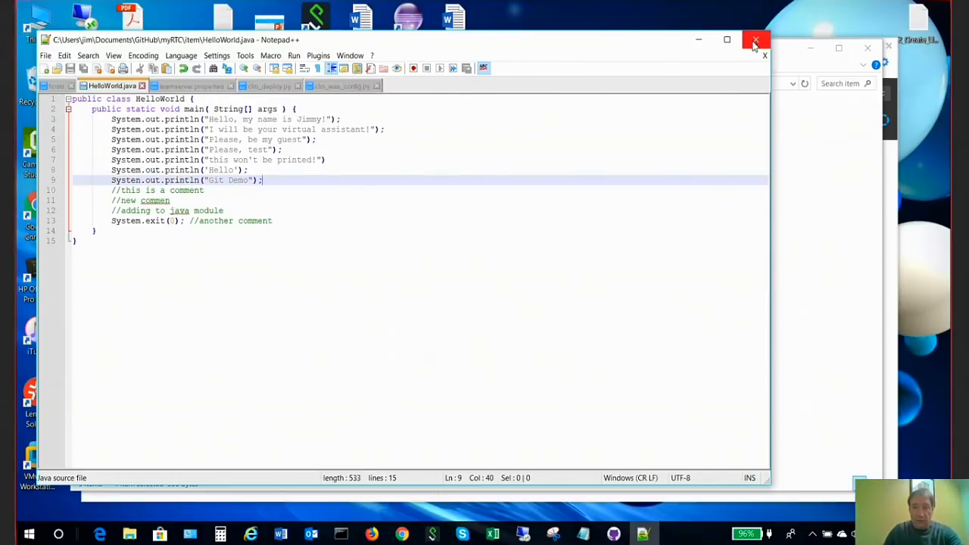
pyautogui.click(756, 40)
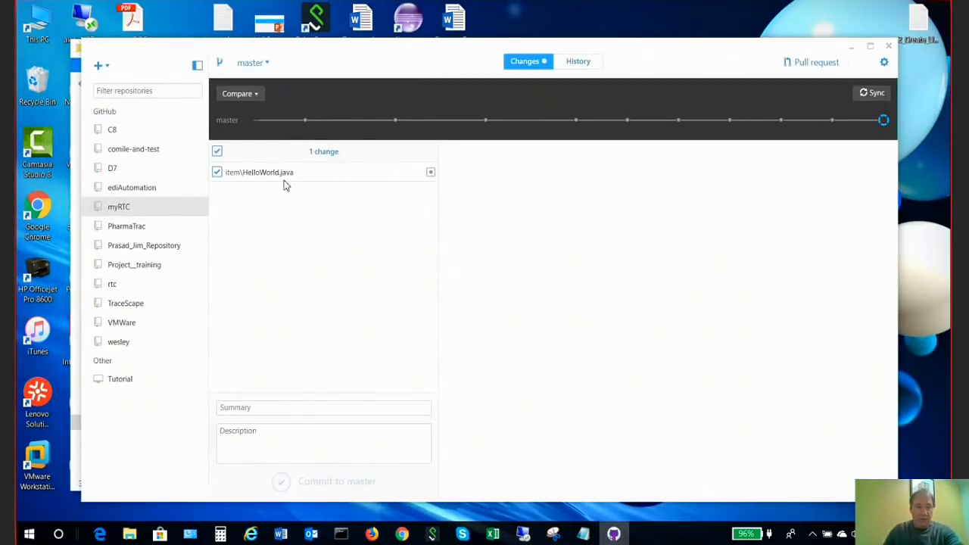
pyautogui.moveTo(654, 265)
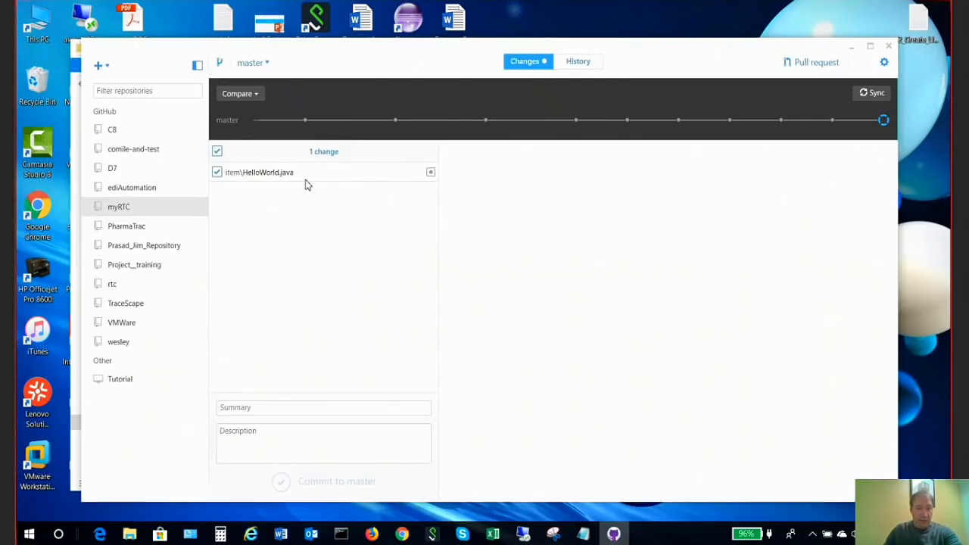
pyautogui.moveTo(291, 184)
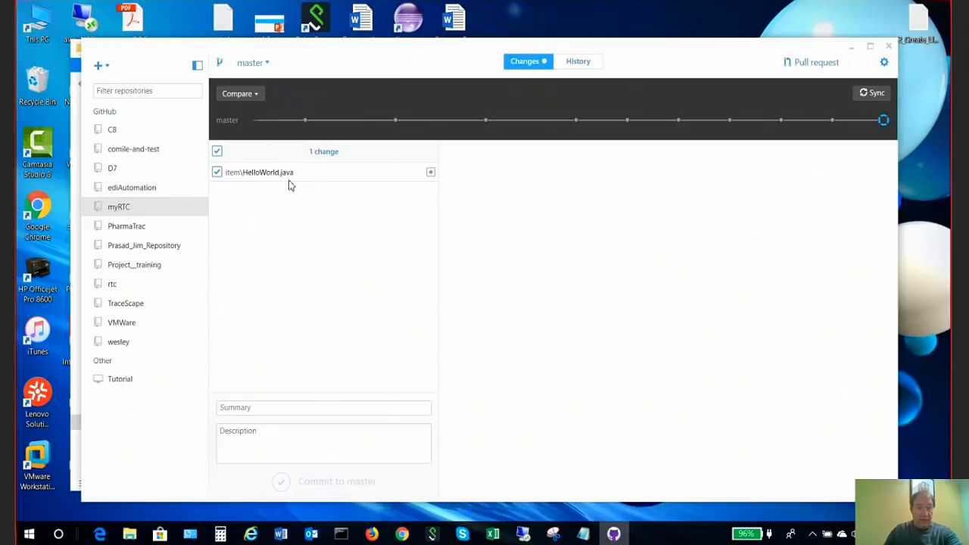
pyautogui.moveTo(340, 264)
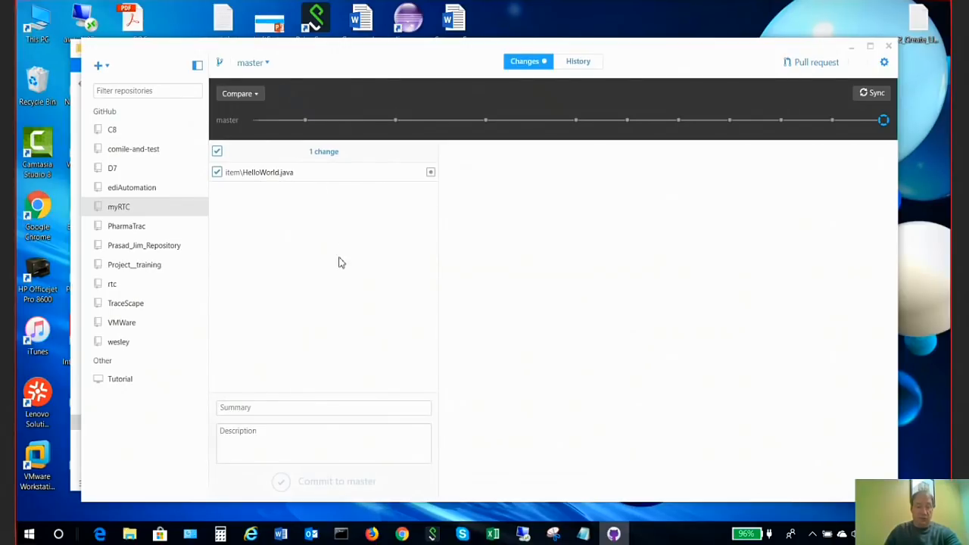
pyautogui.moveTo(467, 501)
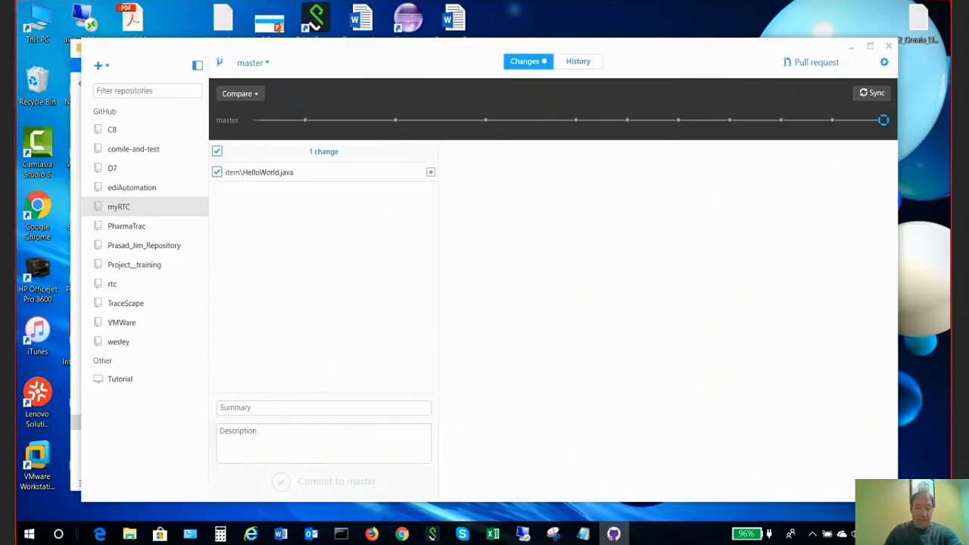
pyautogui.moveTo(371, 533)
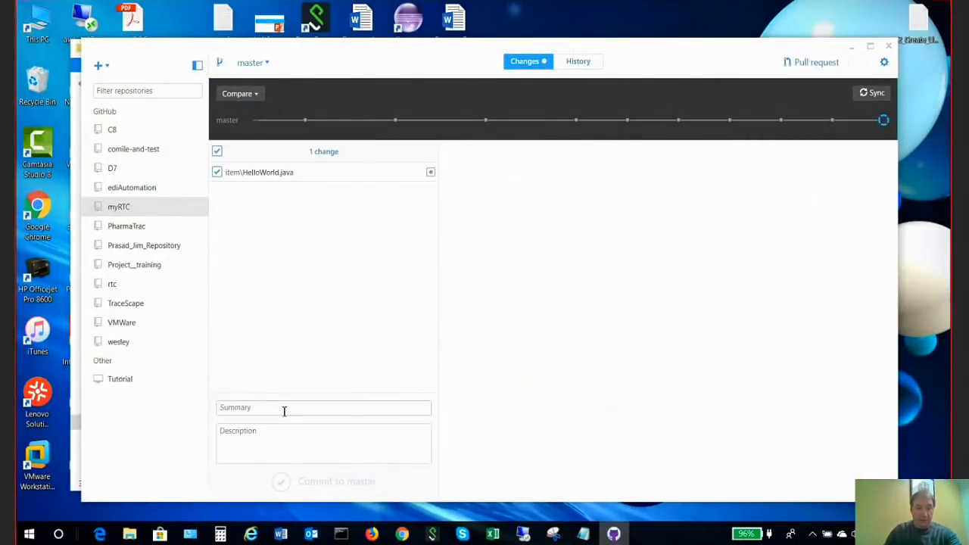
# - Write the commit summary 'Updated file workitem 6434' and begin its description
pyautogui.click(324, 408)
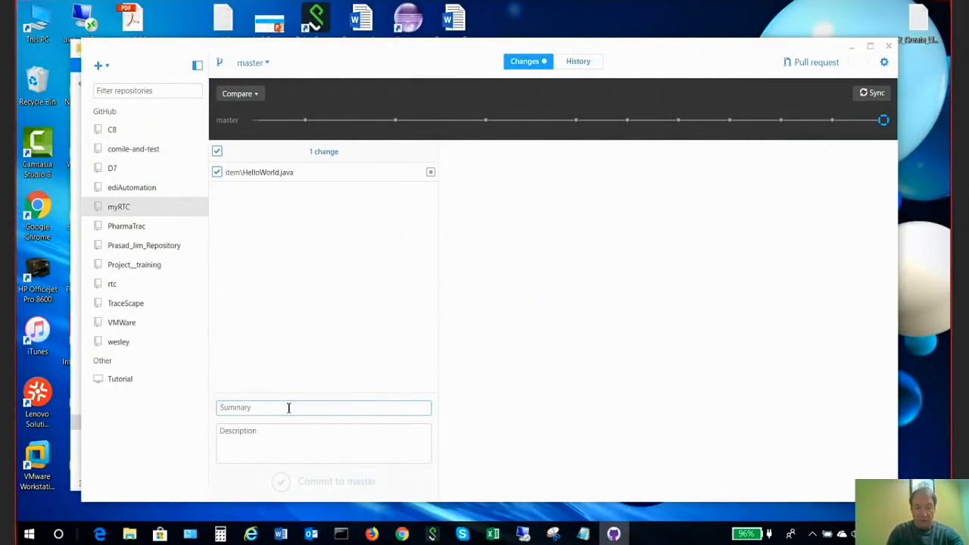
pyautogui.write('Updated file')
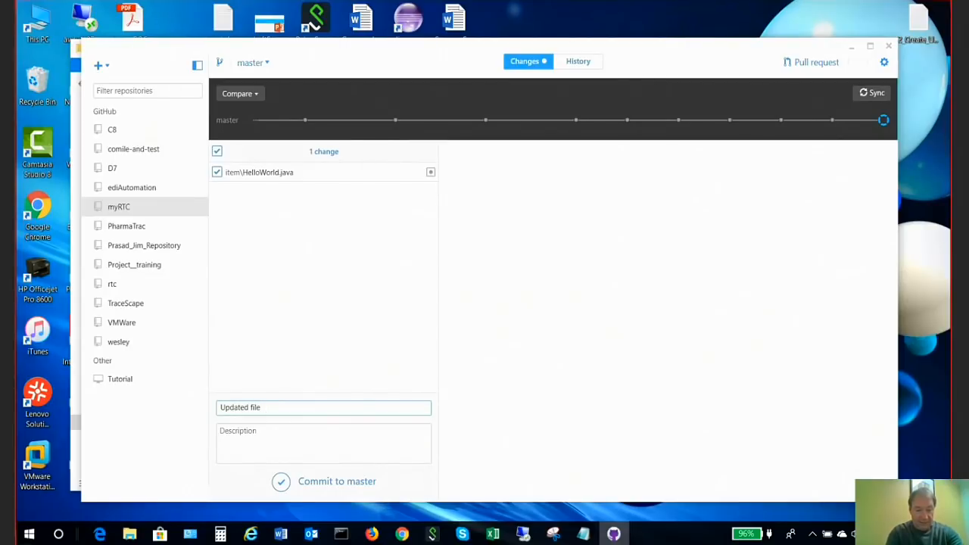
pyautogui.write('6434')
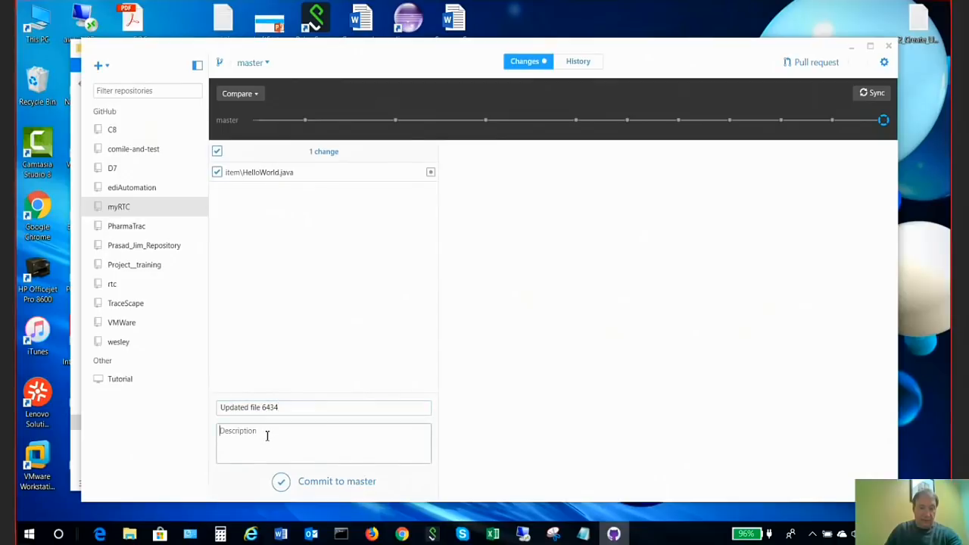
pyautogui.write('This is for th')
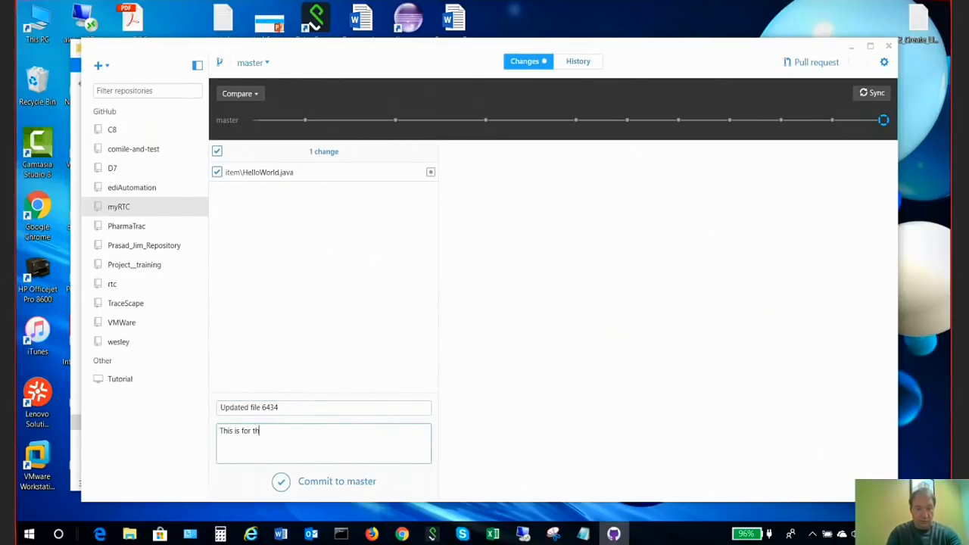
pyautogui.write('e')
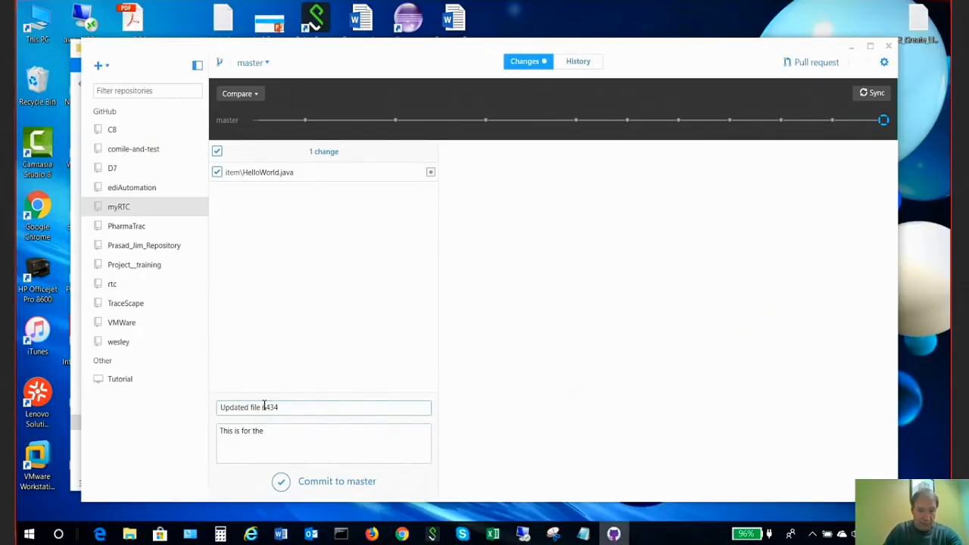
pyautogui.write('6434')
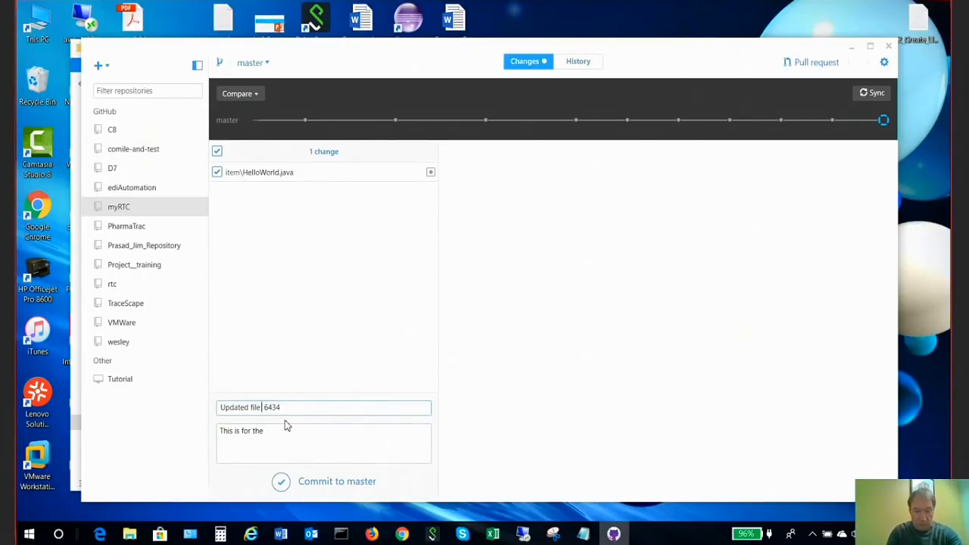
# - Describe the commit as for workitem 6434 and the application update
pyautogui.write('work')
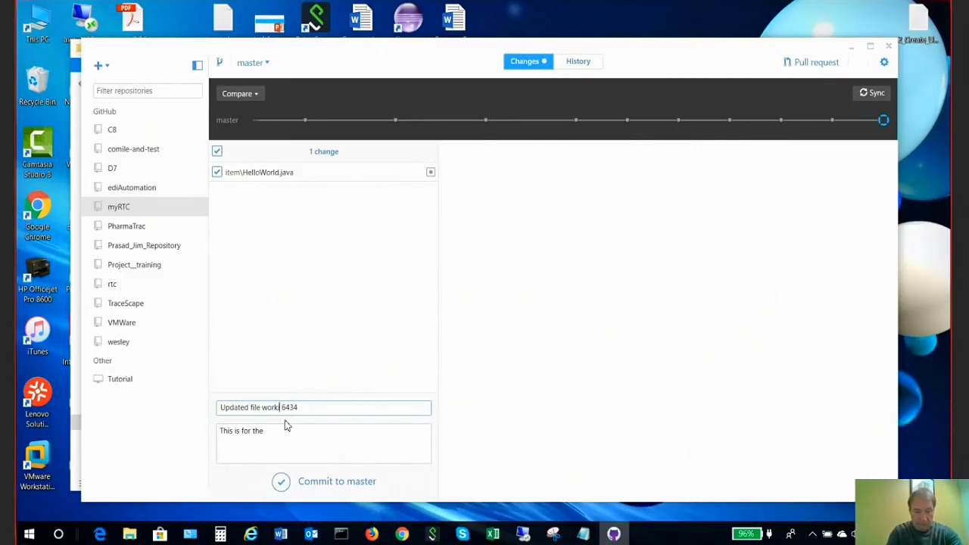
pyautogui.write('iyem')
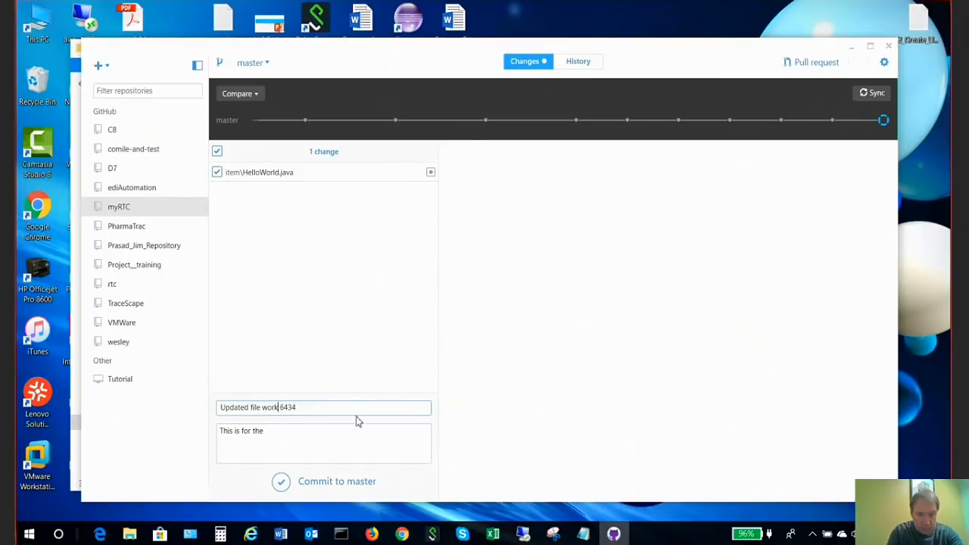
pyautogui.write('item')
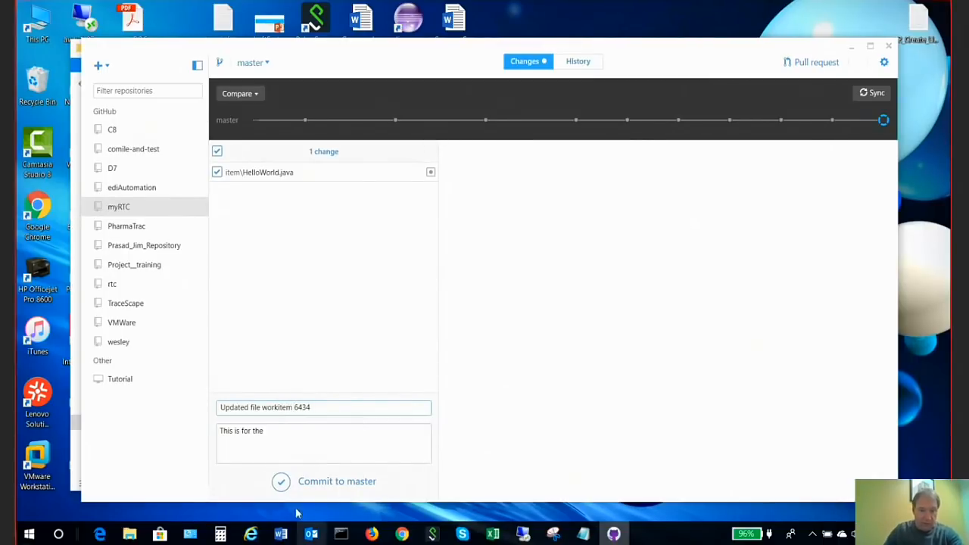
pyautogui.write('workitem')
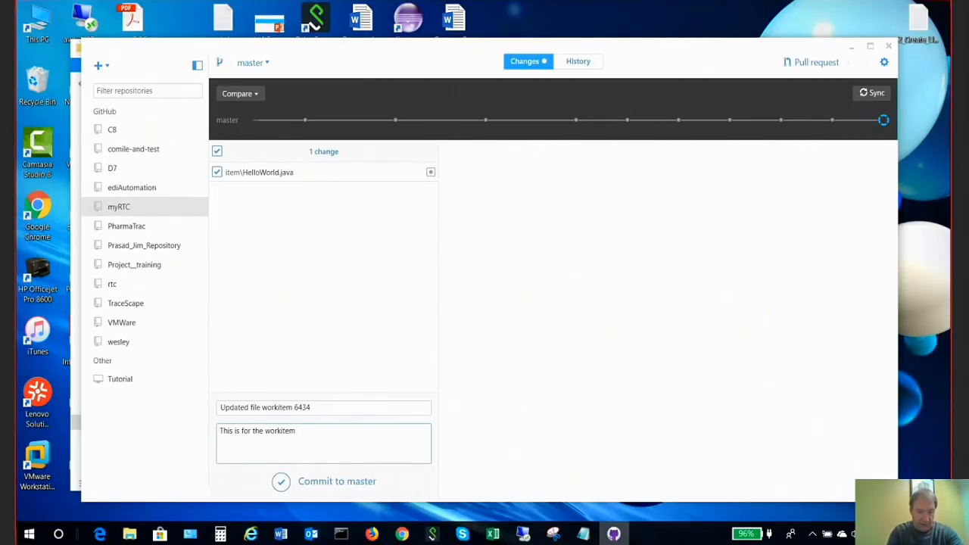
pyautogui.write('6')
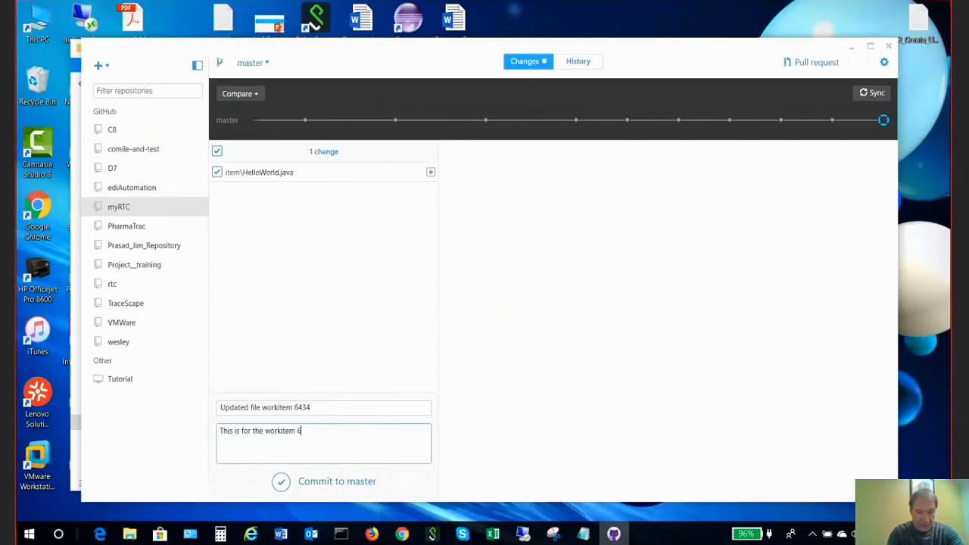
pyautogui.write('3')
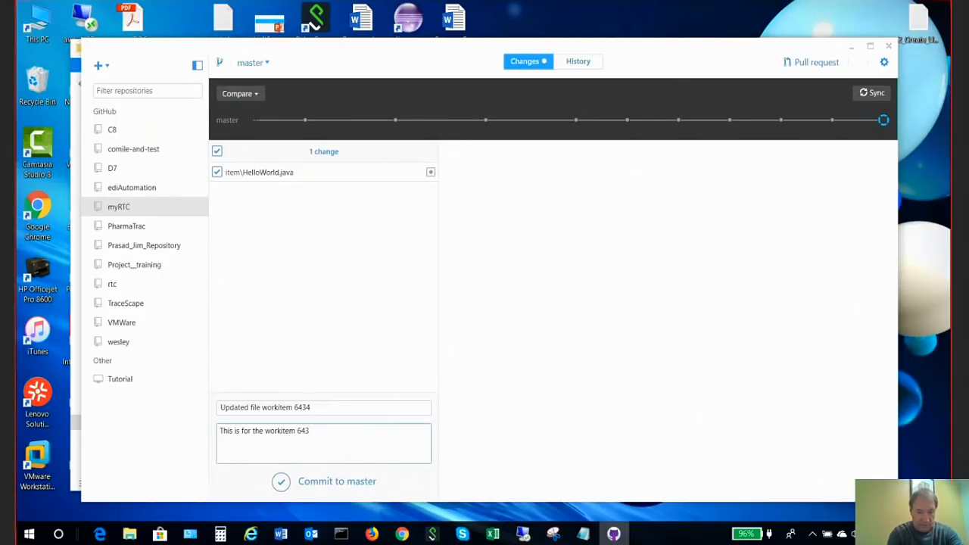
pyautogui.write('4, and')
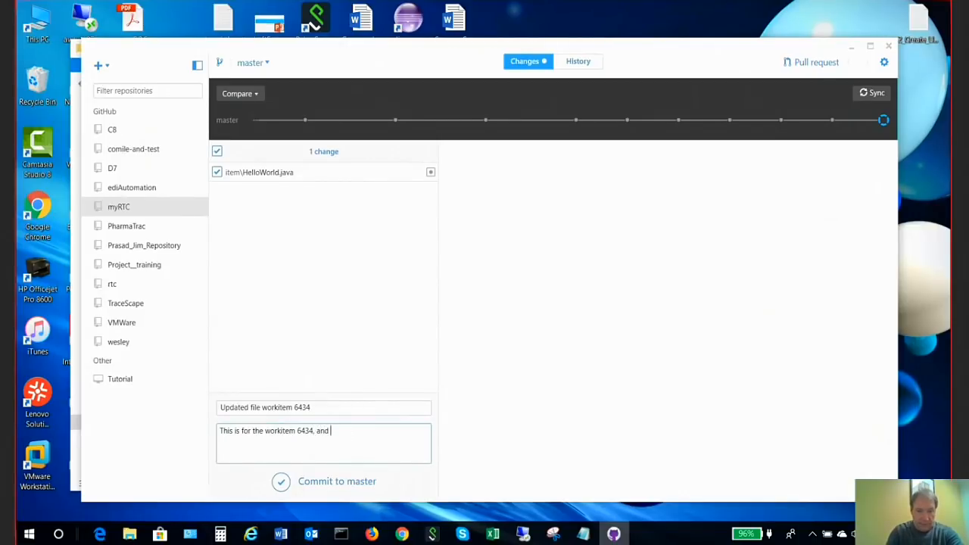
pyautogui.write('the applica')
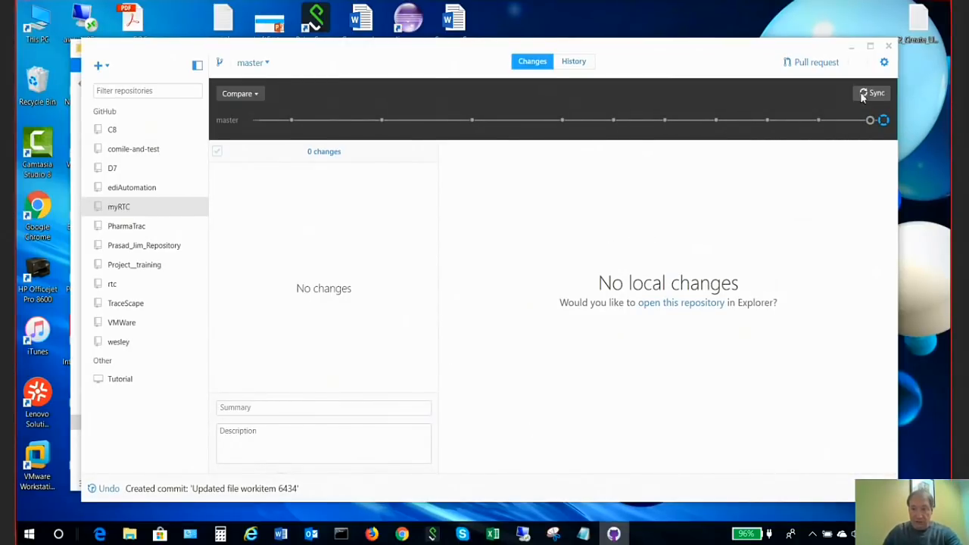
# - Sync myRTC's master branch to push the workitem 6434 commit to GitHub
pyautogui.click(872, 94)
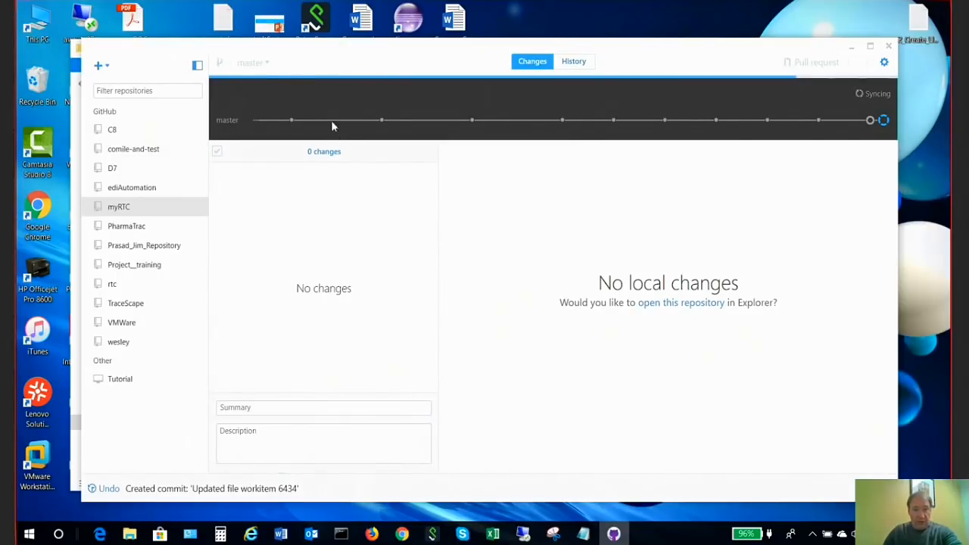
pyautogui.moveTo(798, 127)
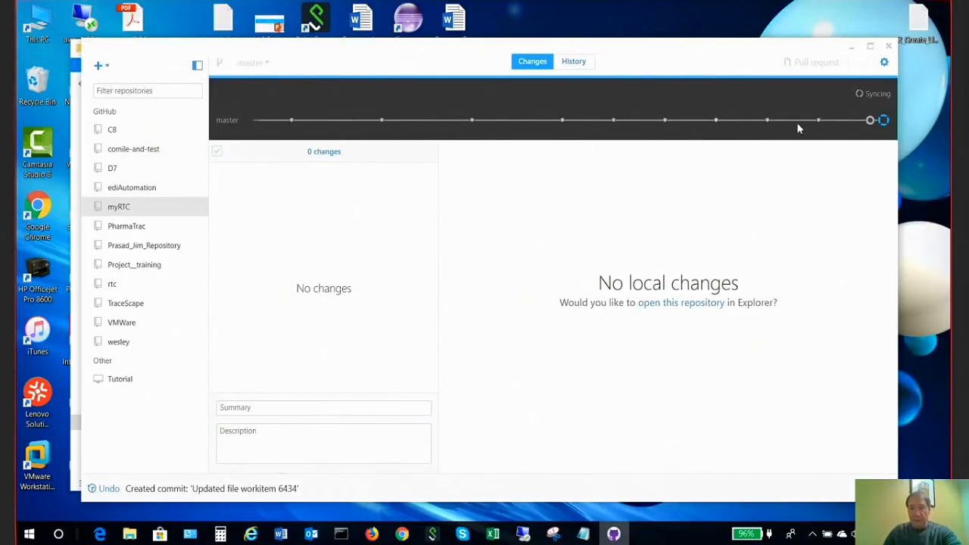
pyautogui.moveTo(599, 236)
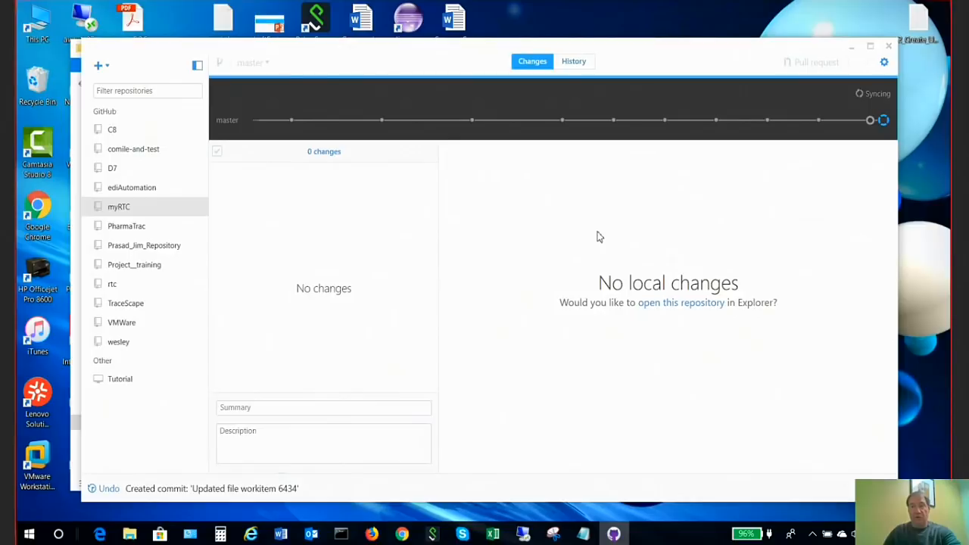
pyautogui.moveTo(553, 273)
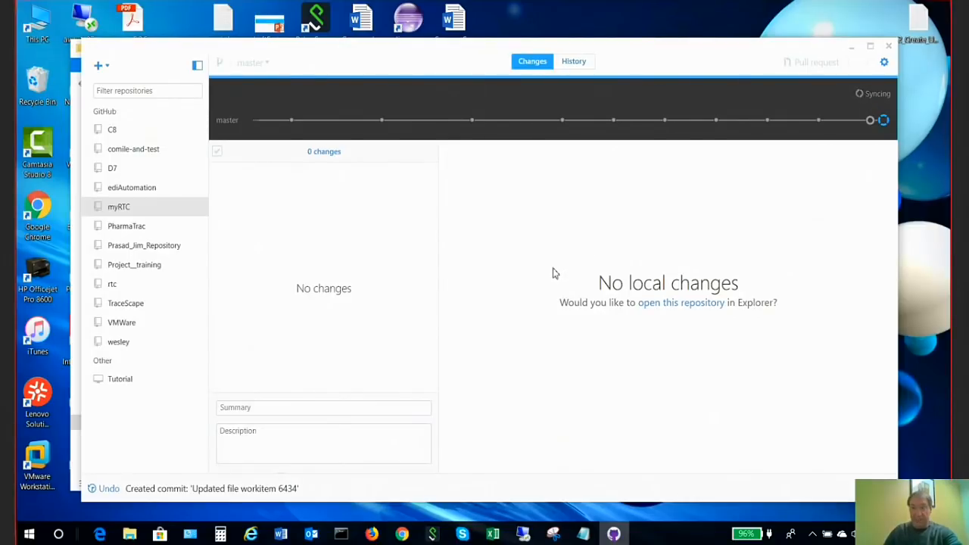
pyautogui.moveTo(545, 293)
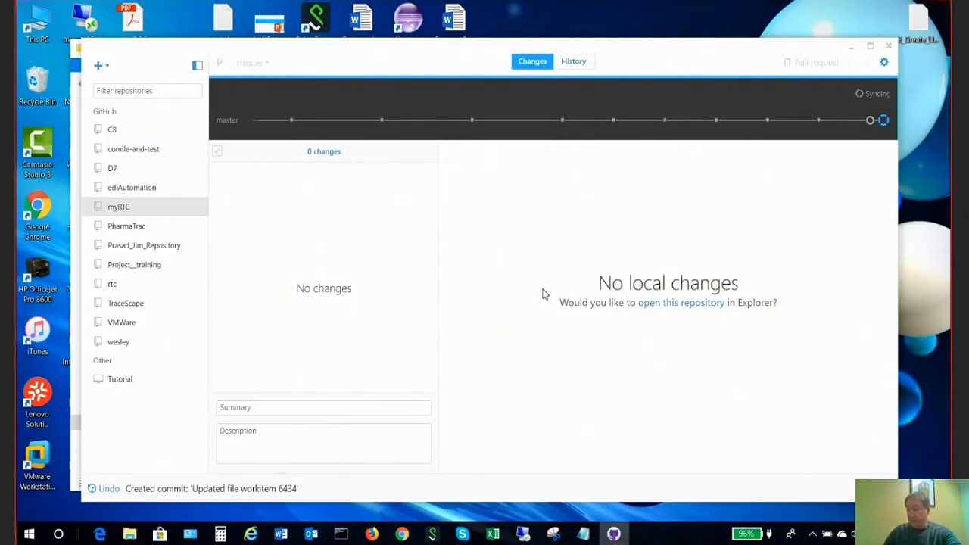
pyautogui.moveTo(705, 261)
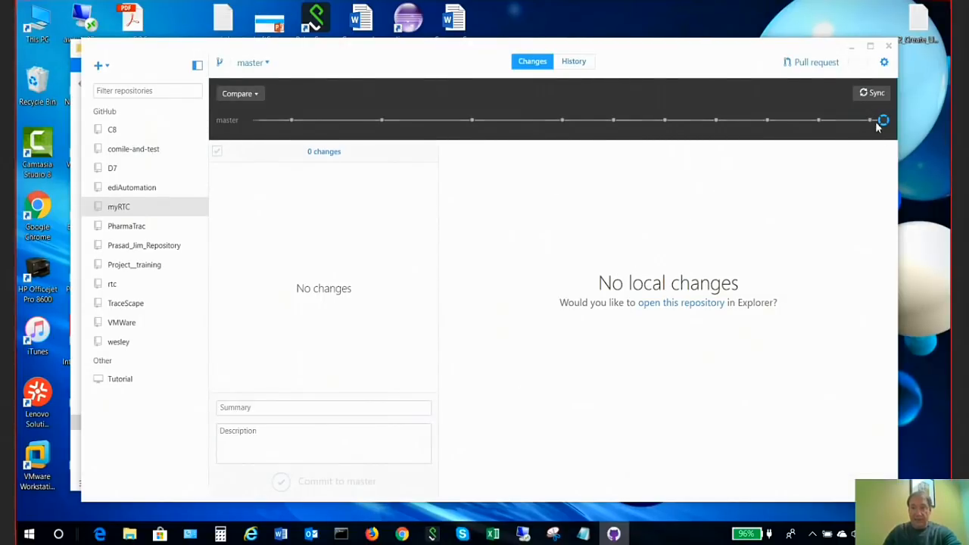
# - Show the commit history listing 'Updated file workitem 6434' with its HelloWorld.java diff
pyautogui.click(573, 60)
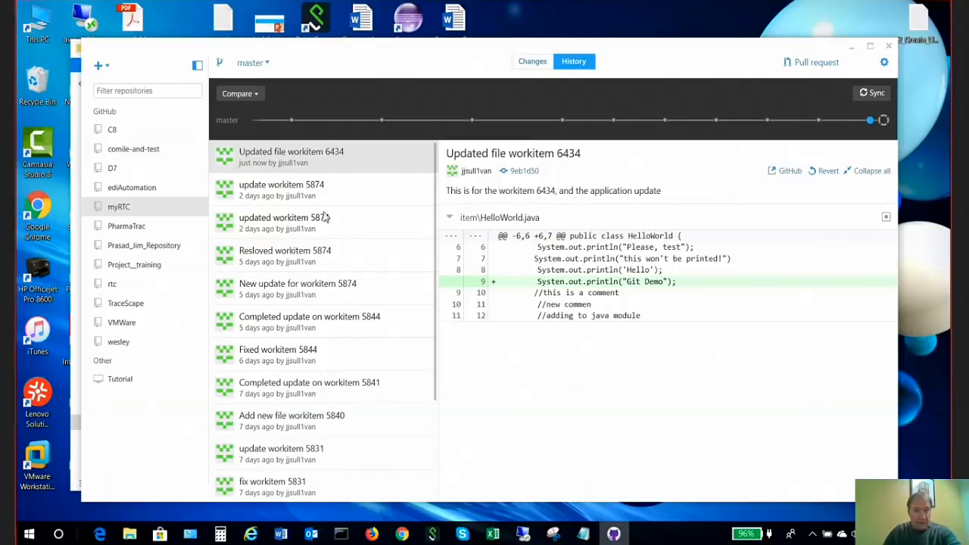
pyautogui.moveTo(817, 62)
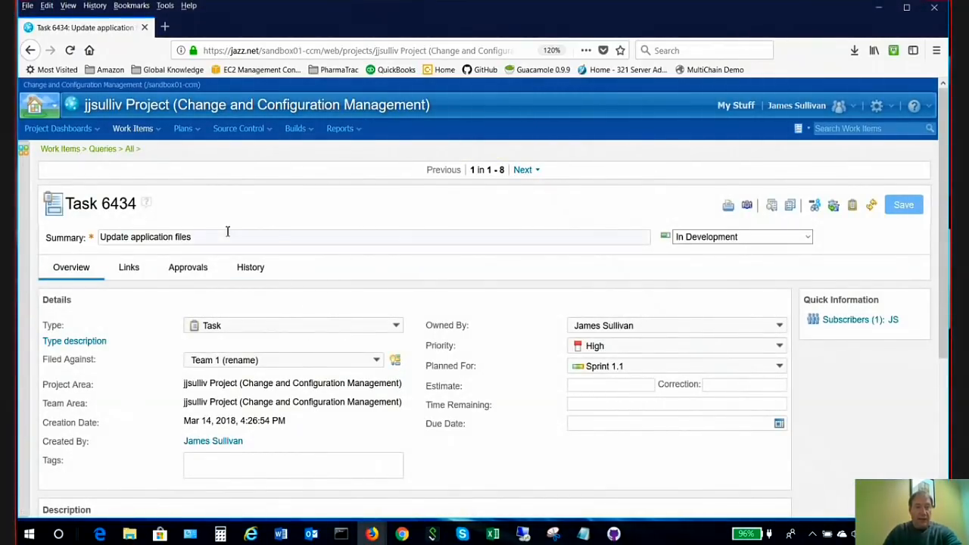
# - Refresh Task 6434 in RTC and head to its Links section
pyautogui.click(872, 206)
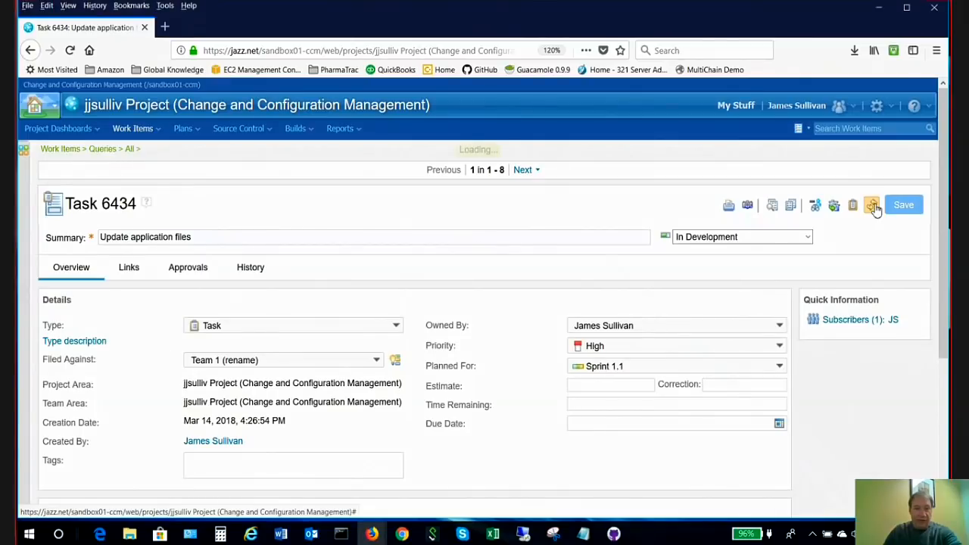
pyautogui.click(128, 266)
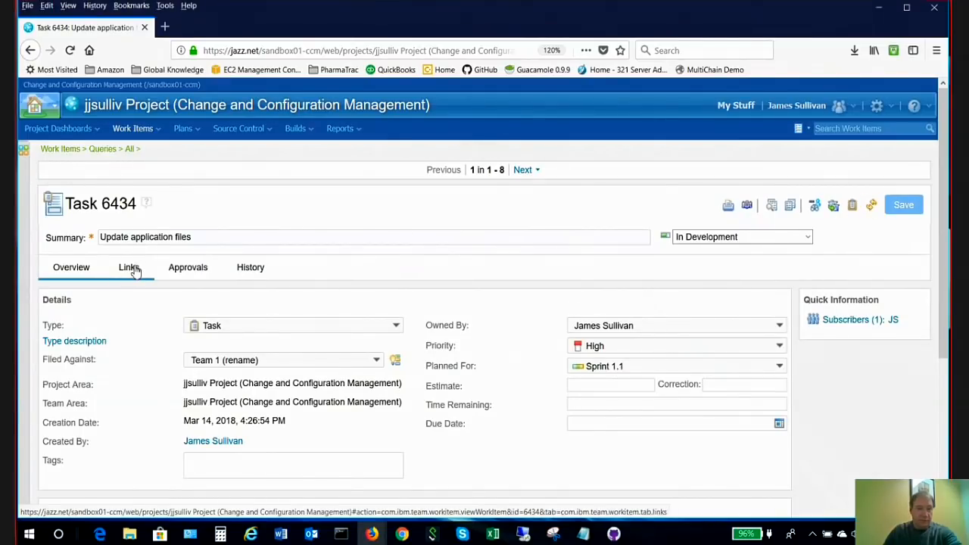
# - Show Task 6434's Git Commits link and follow it to the commit on GitHub
pyautogui.click(129, 266)
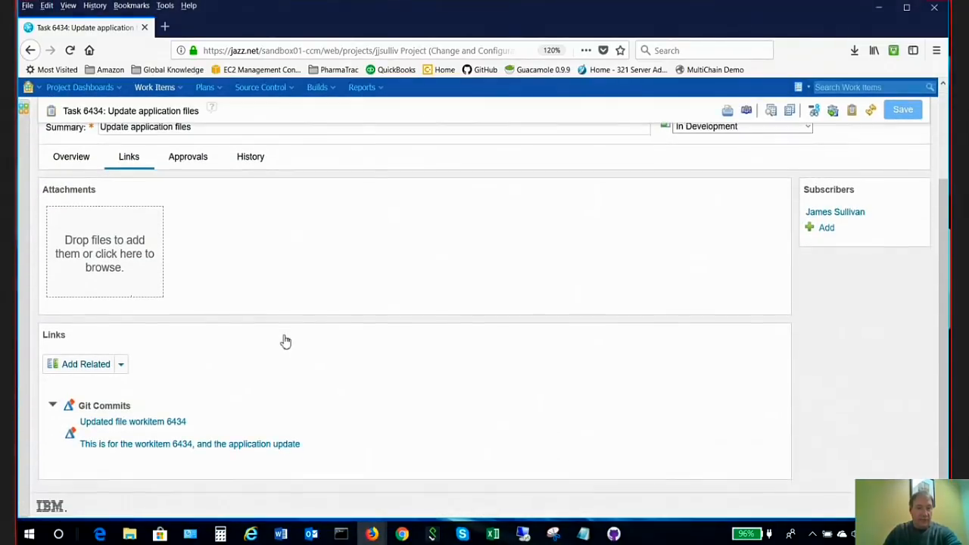
pyautogui.moveTo(118, 432)
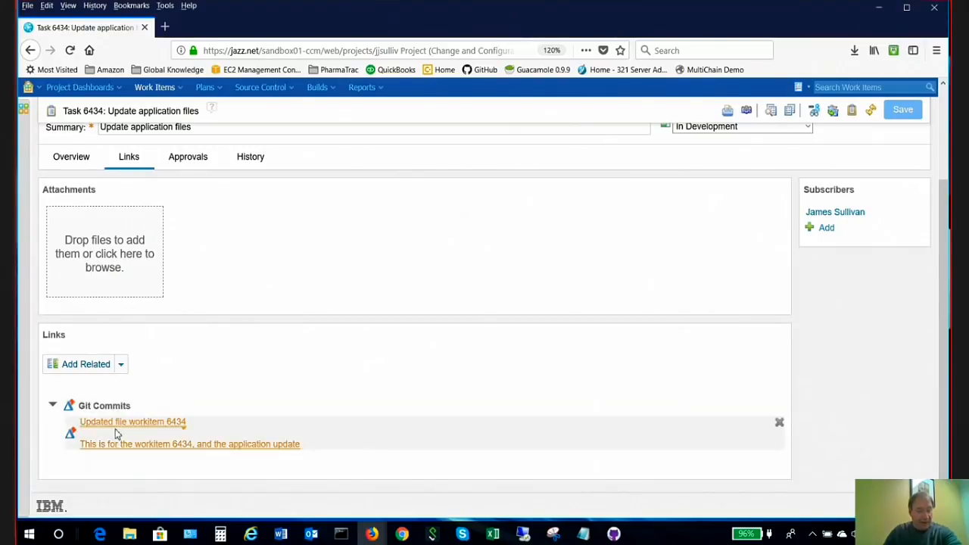
pyautogui.moveTo(139, 421)
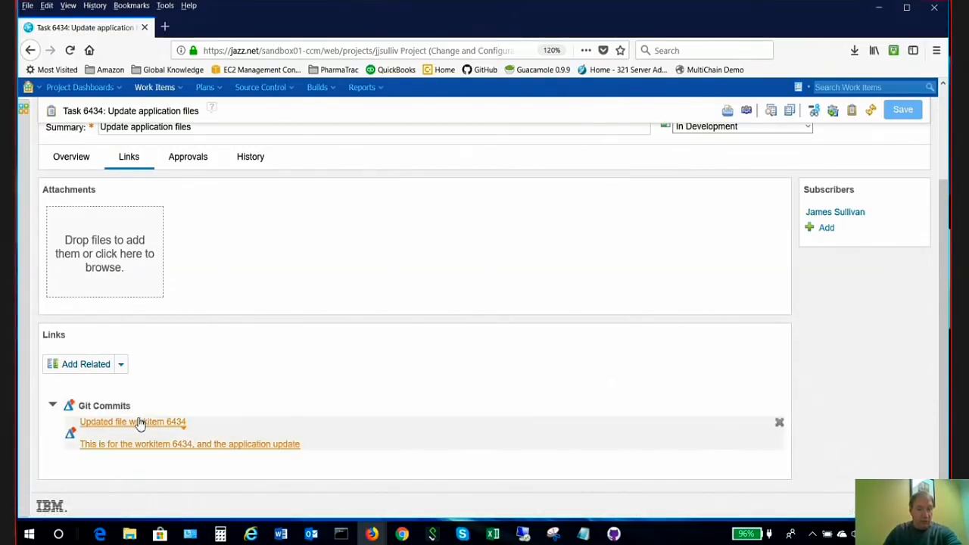
pyautogui.click(133, 421)
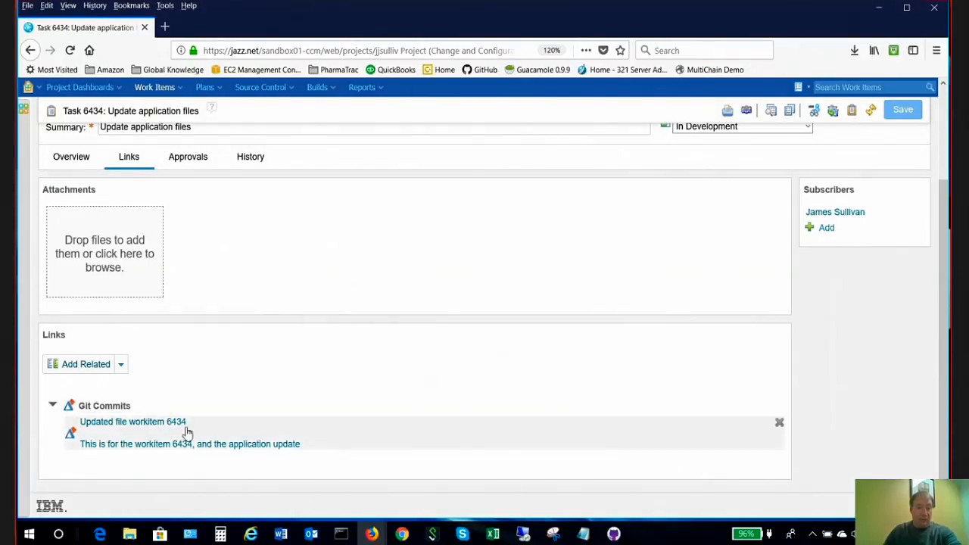
pyautogui.click(133, 421)
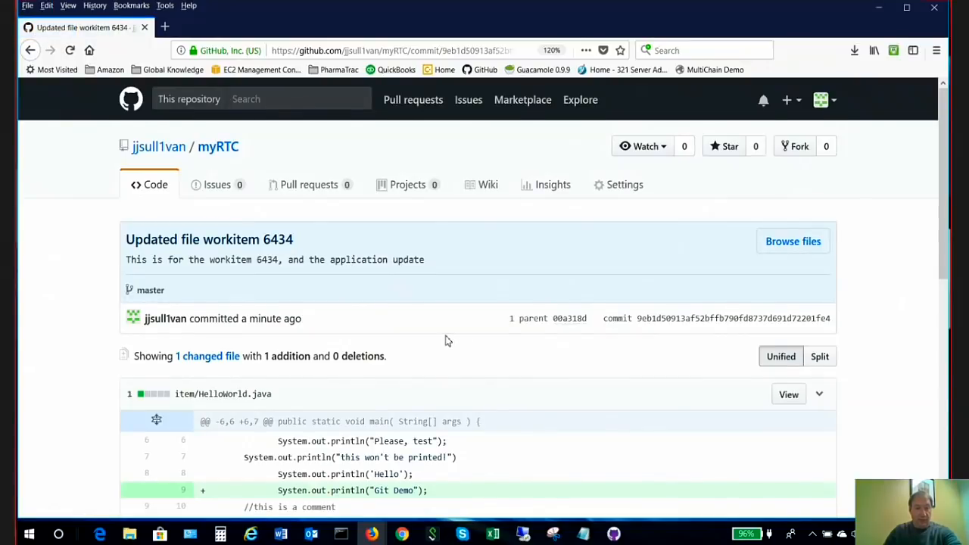
# - Review the 'Updated file workitem 6434' commit page and select its web address
pyautogui.scroll(-3)
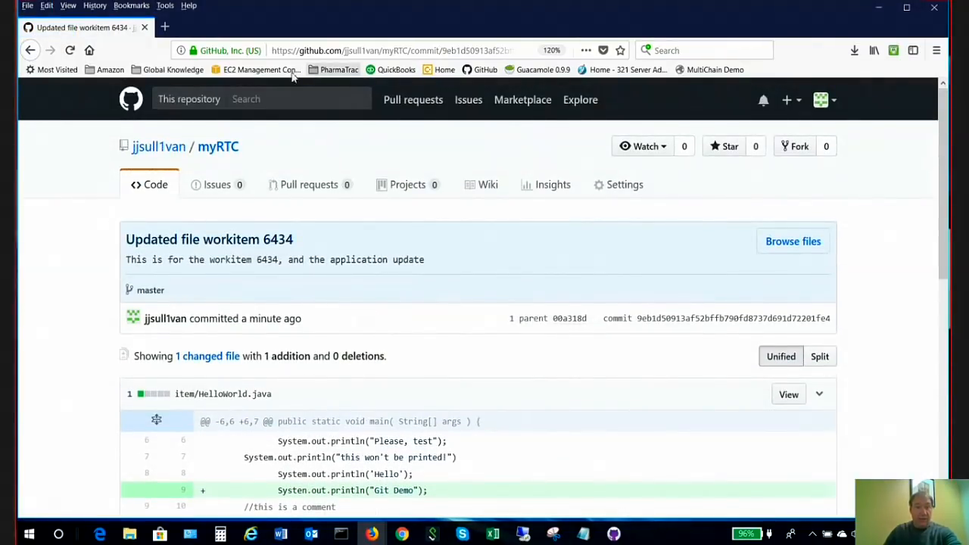
pyautogui.click(378, 50)
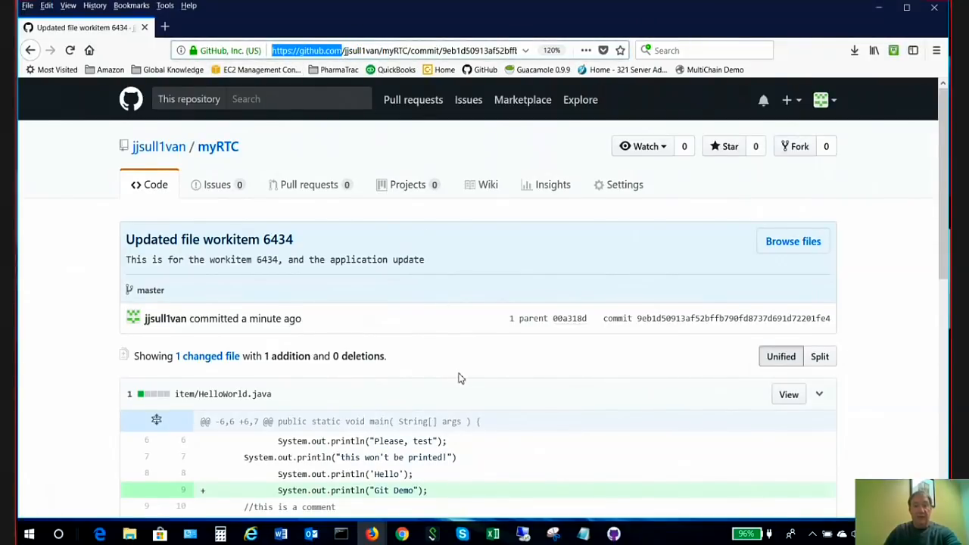
pyautogui.scroll(-3)
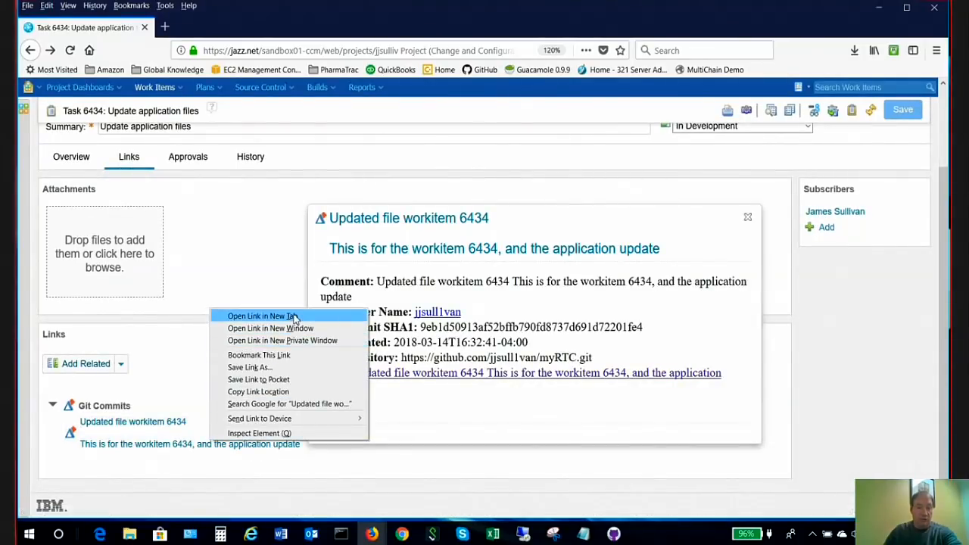
# - Open Task 6434's linked Git commit in a new browser tab
pyautogui.click(260, 317)
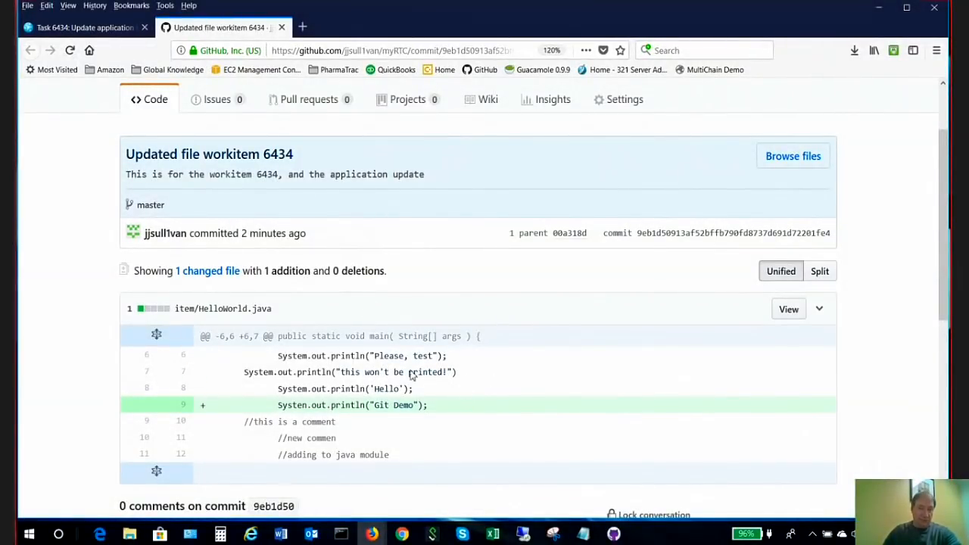
# - Return from the GitHub HelloWorld.java diff to the Task 6434 browser tab
pyautogui.click(84, 28)
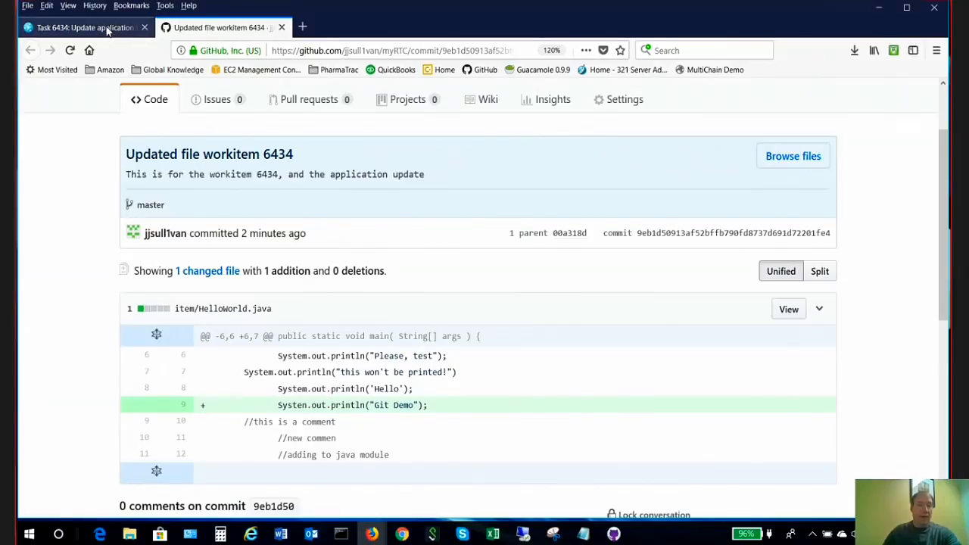
pyautogui.click(83, 28)
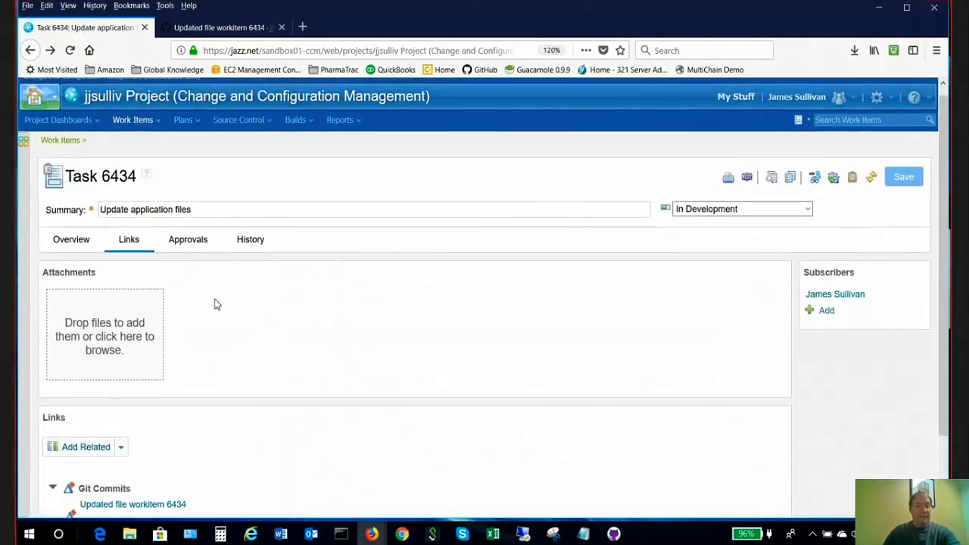
# - Begin an Implements Requirement link from Task 6434's Links tab
pyautogui.scroll(-3)
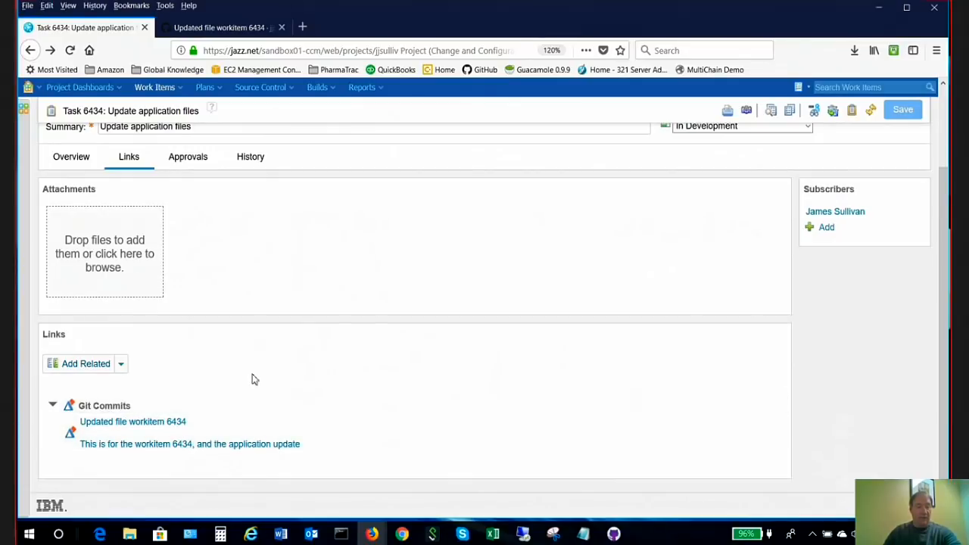
pyautogui.moveTo(185, 436)
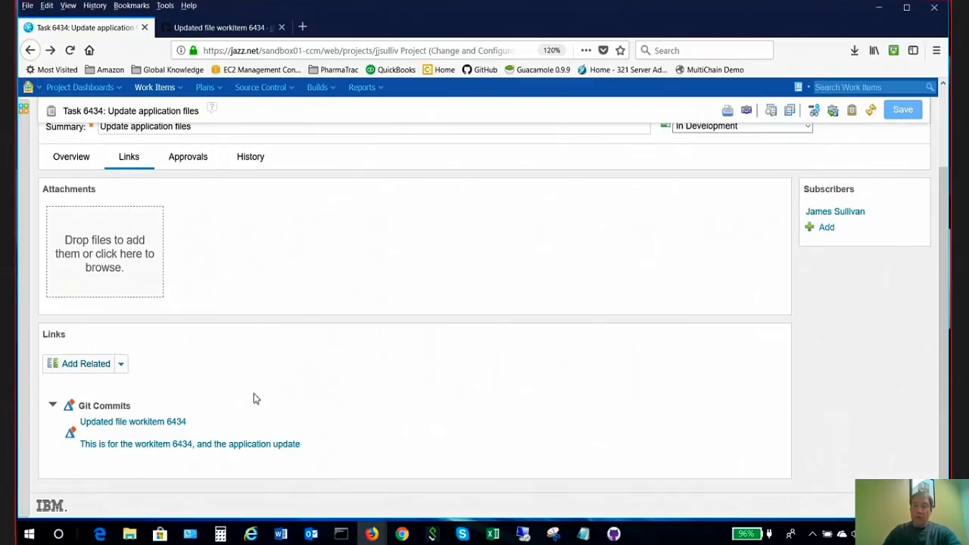
pyautogui.moveTo(261, 378)
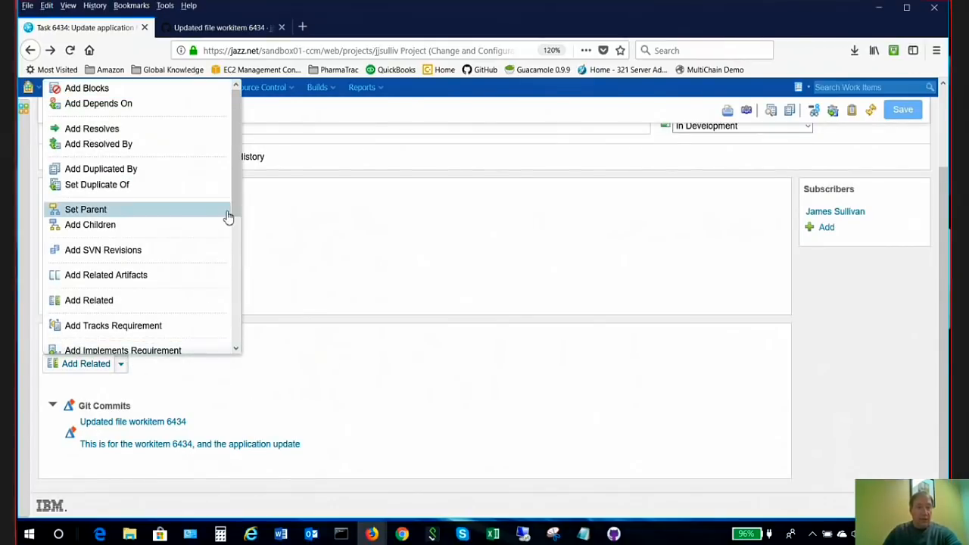
pyautogui.scroll(-3)
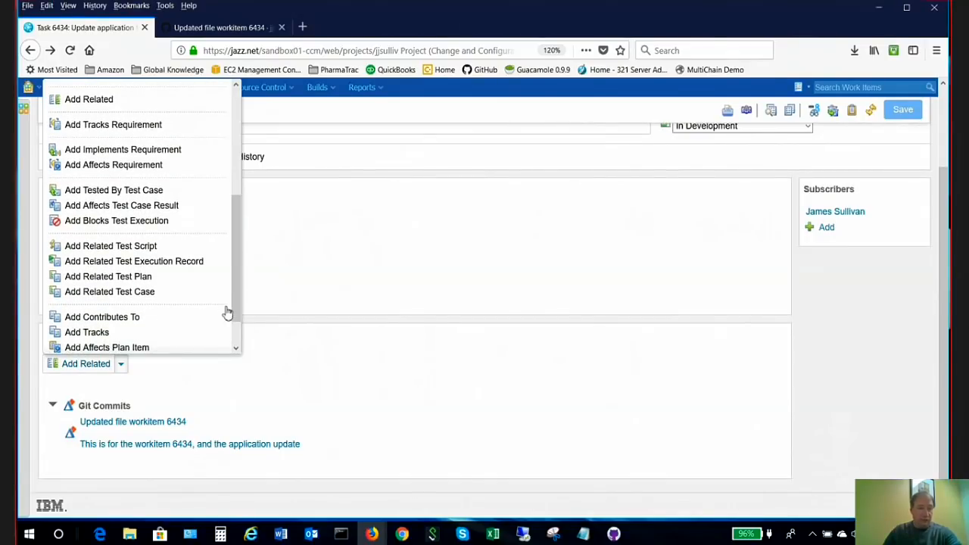
pyautogui.click(122, 150)
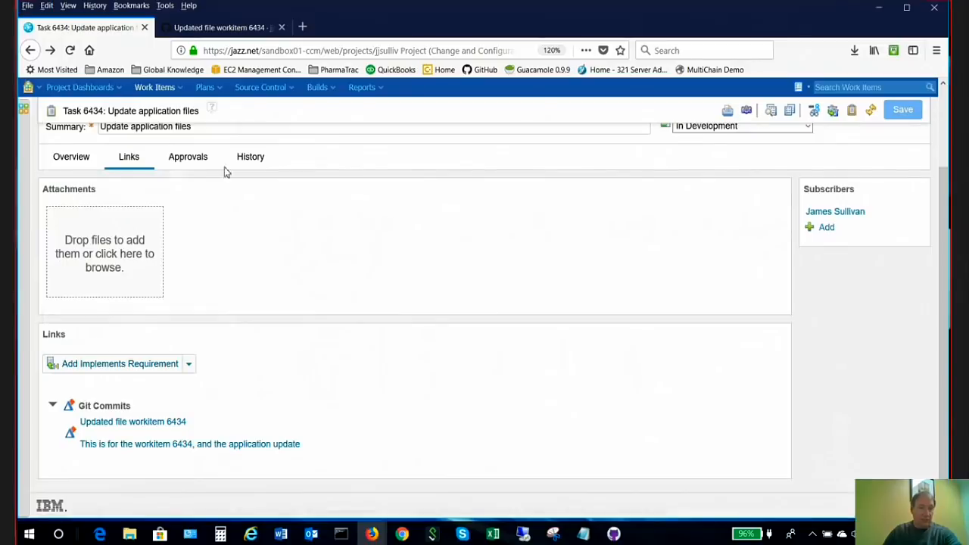
pyautogui.click(113, 364)
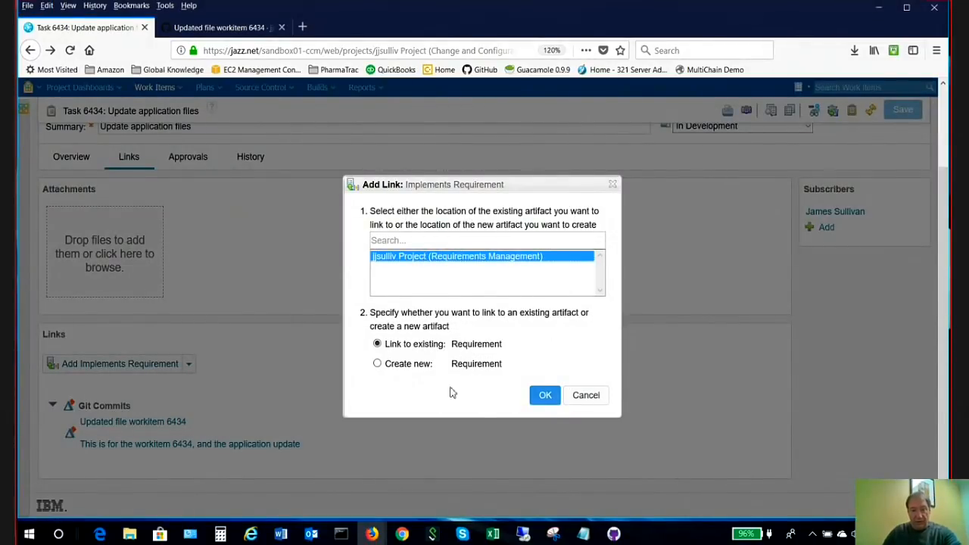
# - Create a new requirement with initial content 'Hello Welcome screen'
pyautogui.click(377, 363)
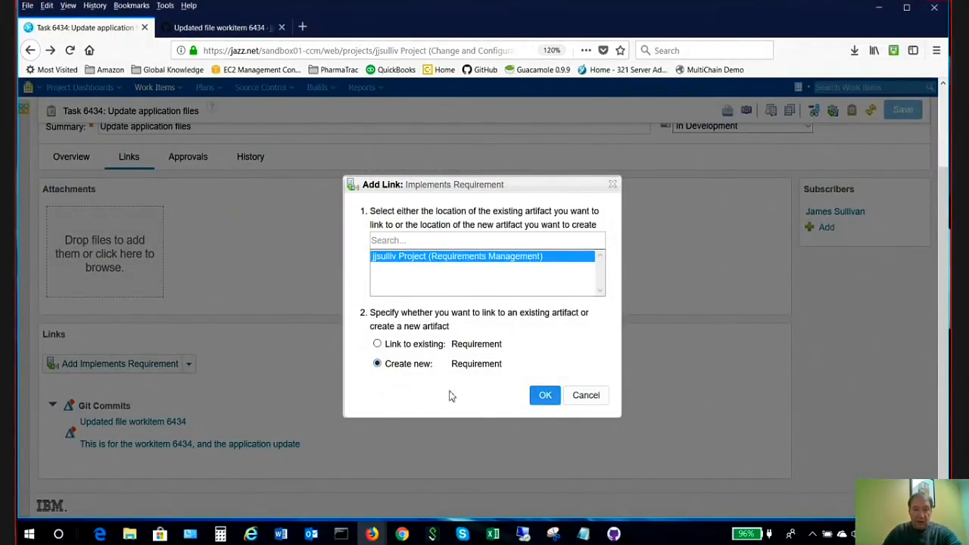
pyautogui.click(545, 394)
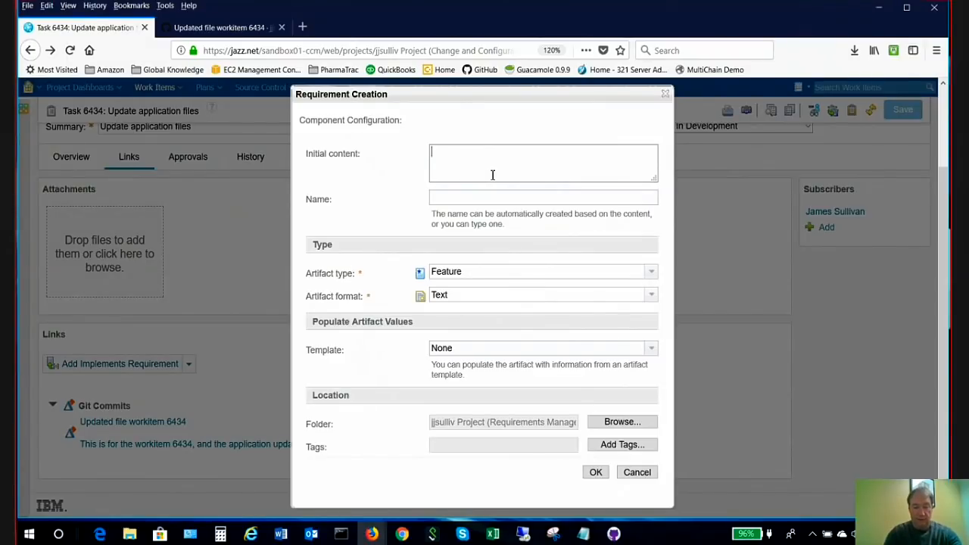
pyautogui.write('Hello Welco')
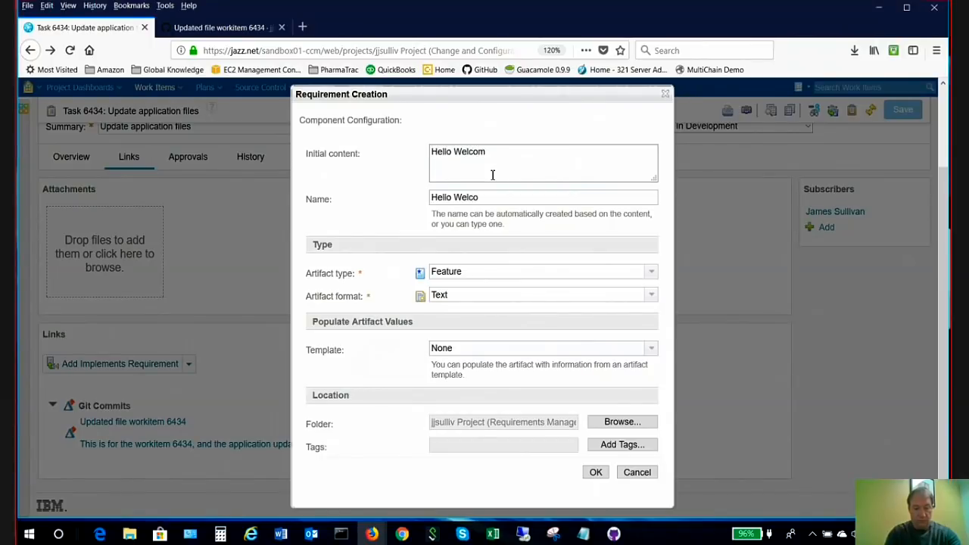
pyautogui.write('me')
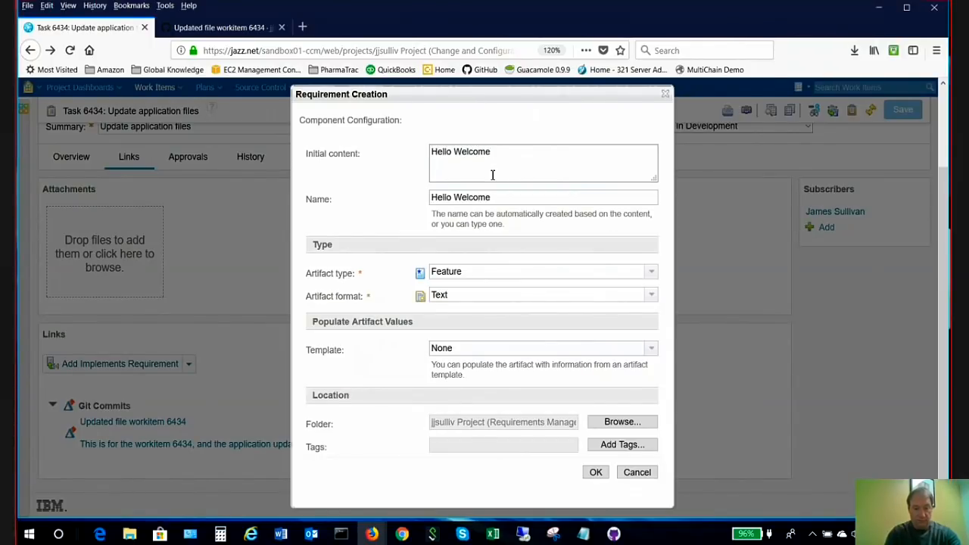
pyautogui.write('screen')
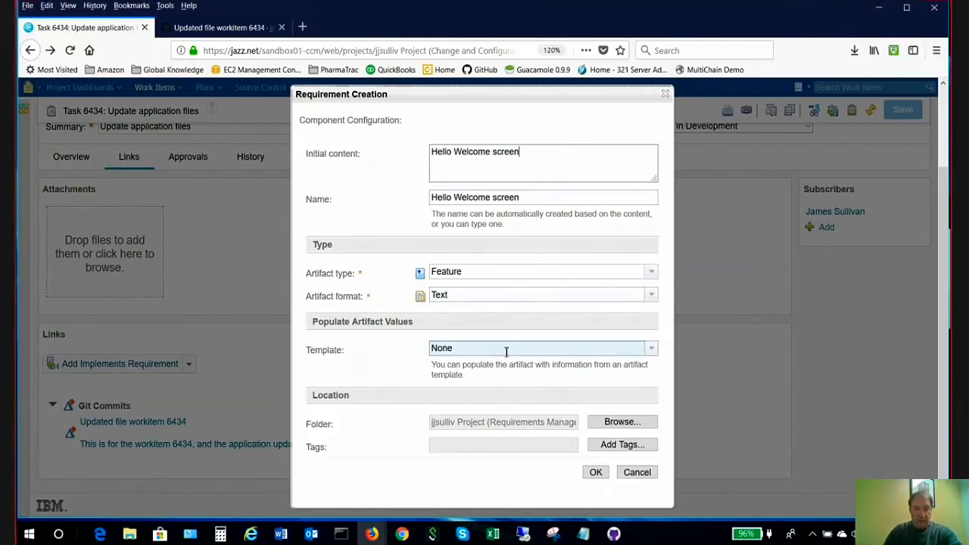
pyautogui.click(595, 473)
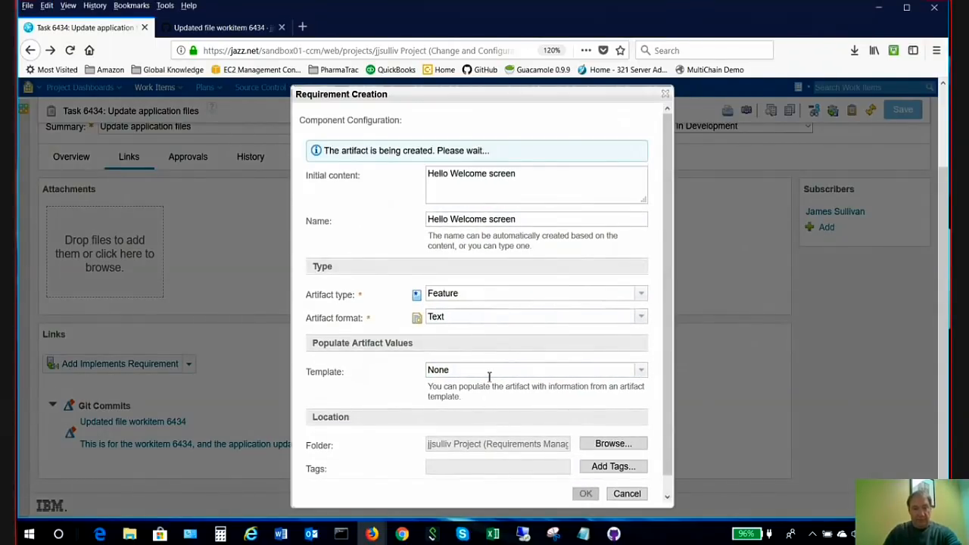
# - Save Task 6434 with its new implements-requirement link
pyautogui.click(584, 494)
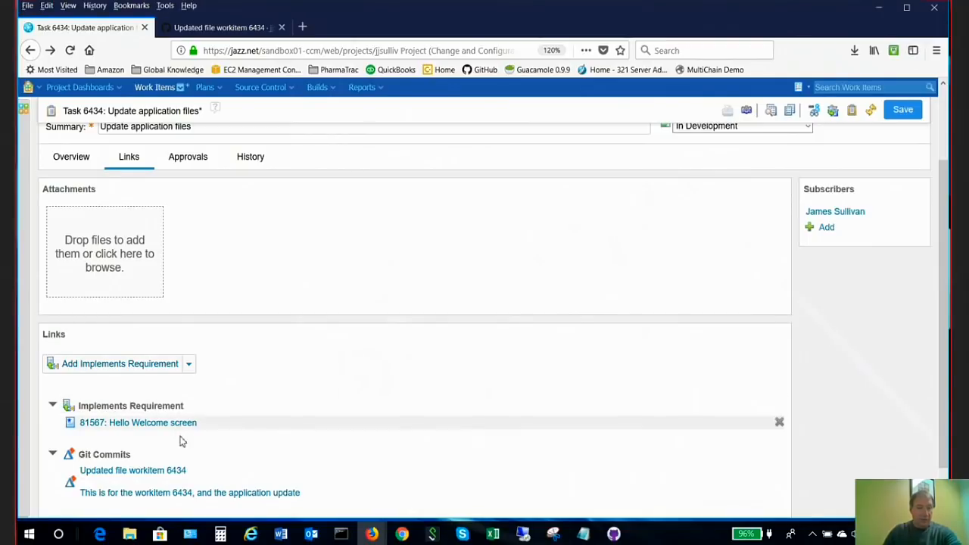
pyautogui.scroll(-3)
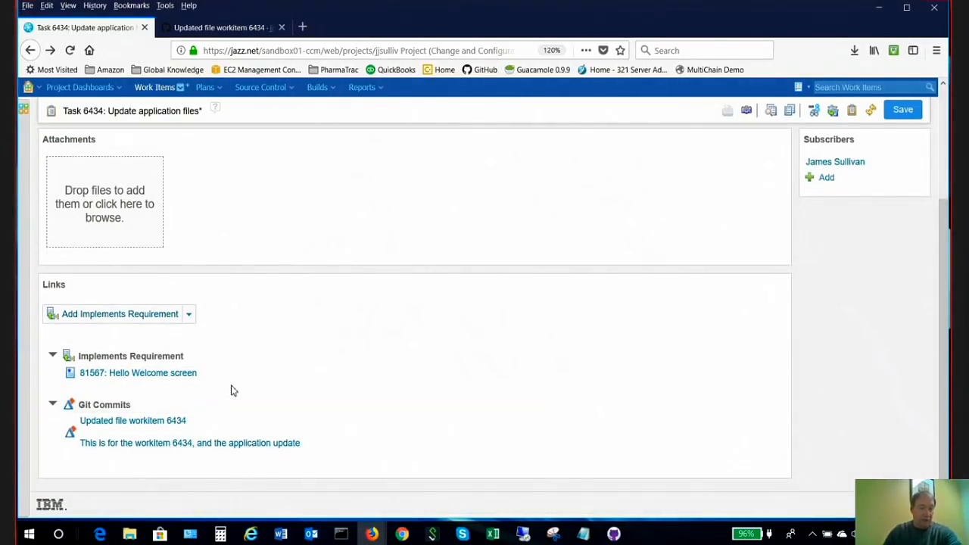
pyautogui.moveTo(286, 392)
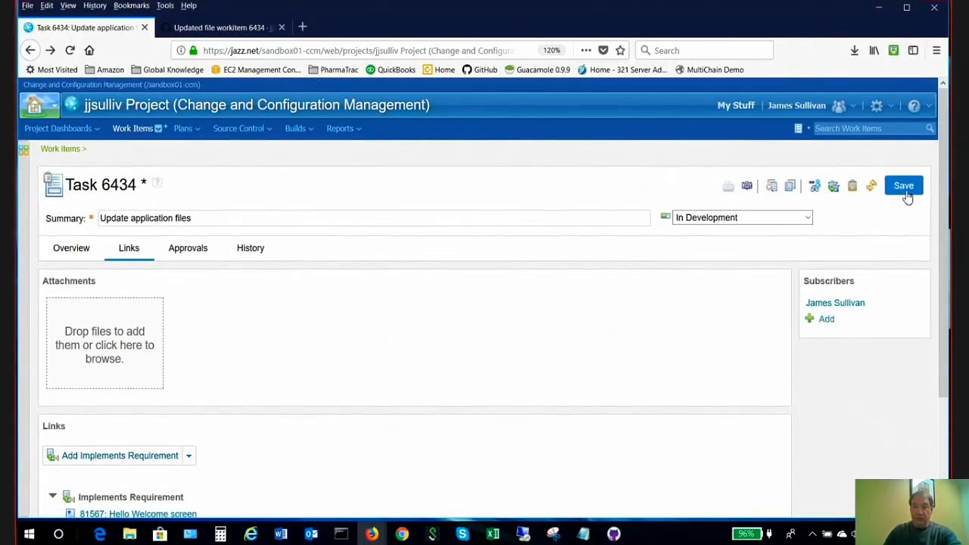
pyautogui.click(902, 184)
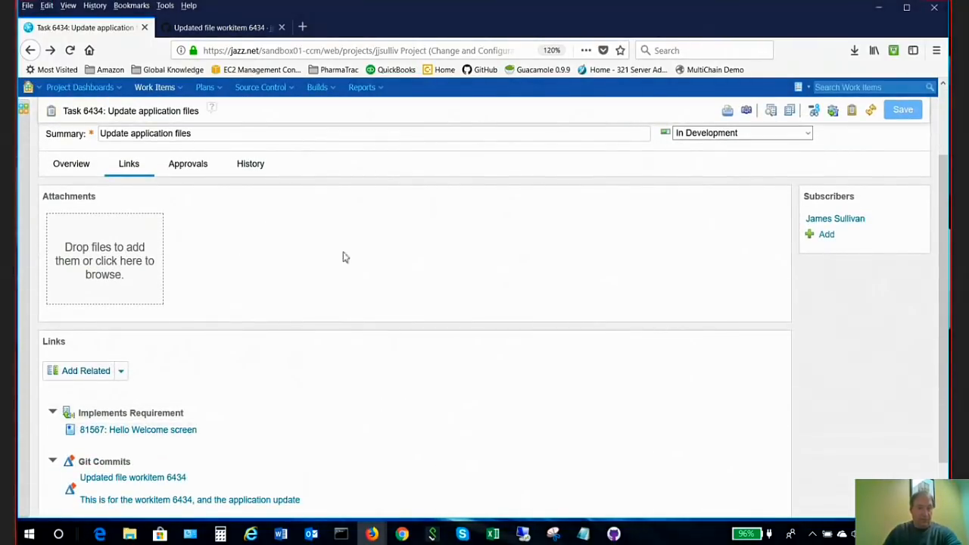
# - Add existing test case 2082 to Task 6434 as a Tested By Test Case link
pyautogui.scroll(-3)
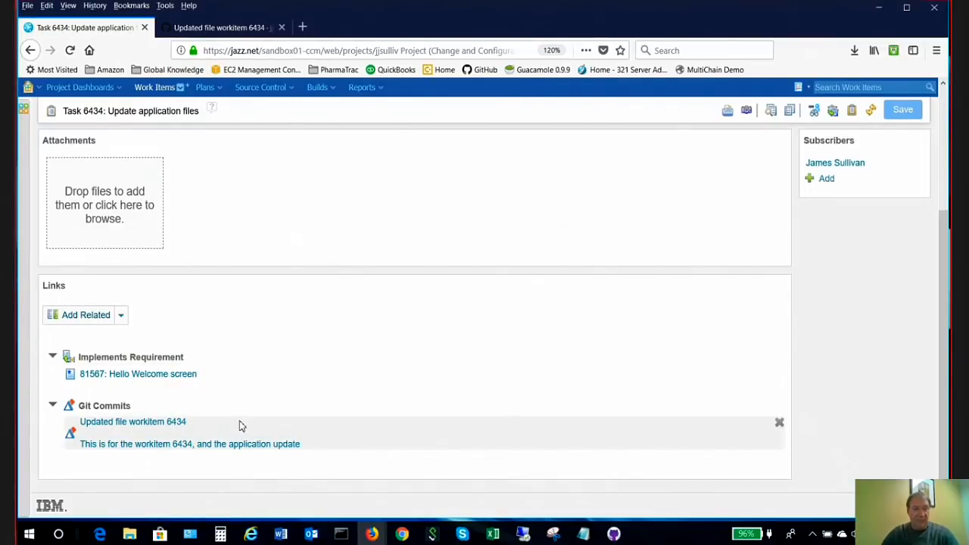
pyautogui.click(121, 315)
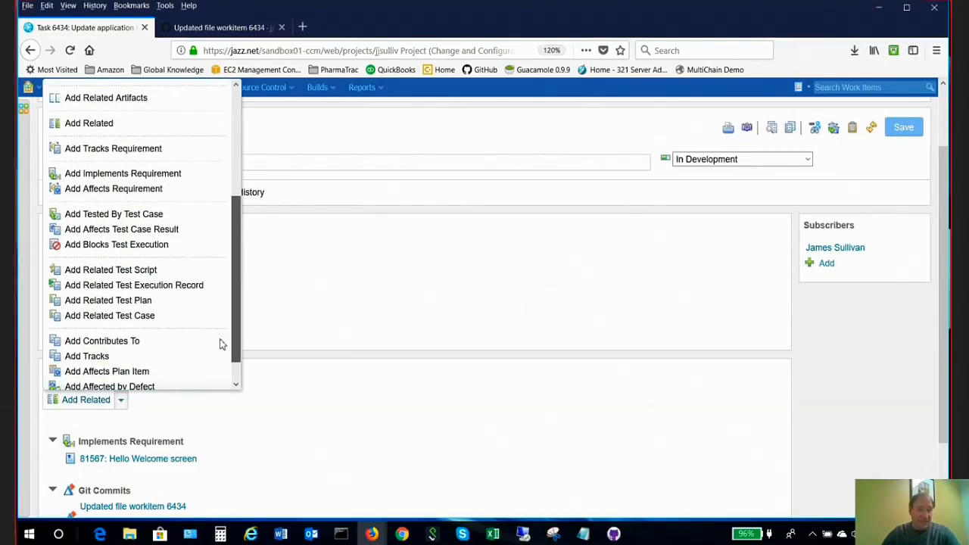
pyautogui.click(114, 214)
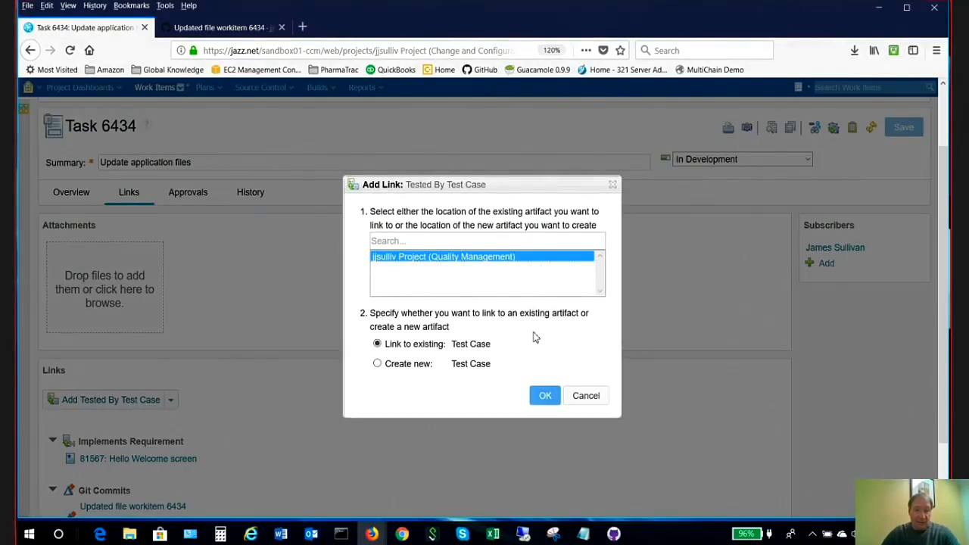
pyautogui.click(545, 395)
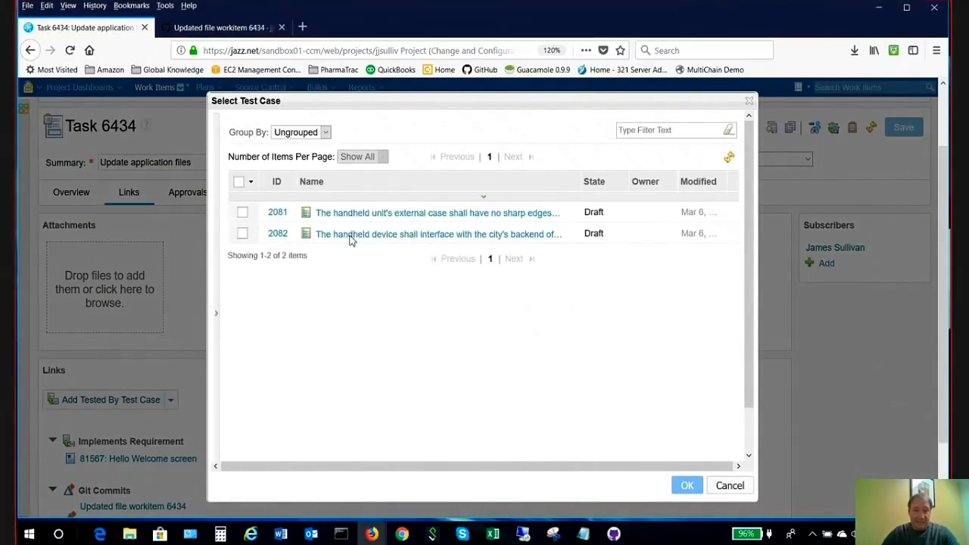
pyautogui.click(243, 233)
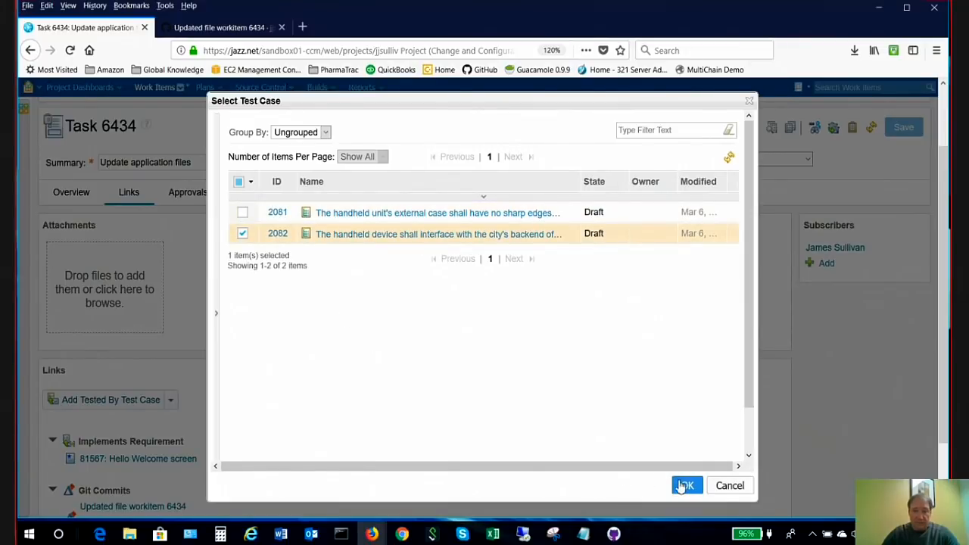
pyautogui.click(685, 485)
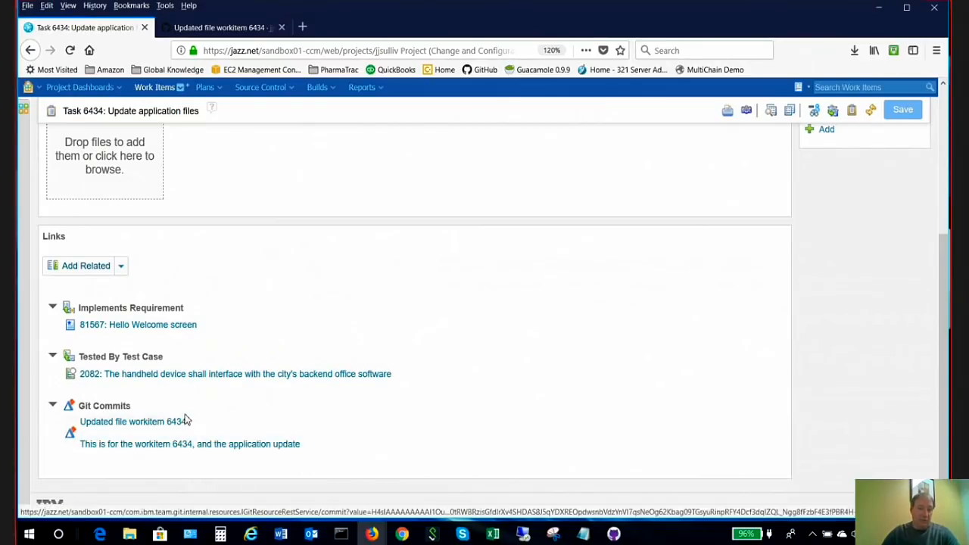
pyautogui.click(127, 421)
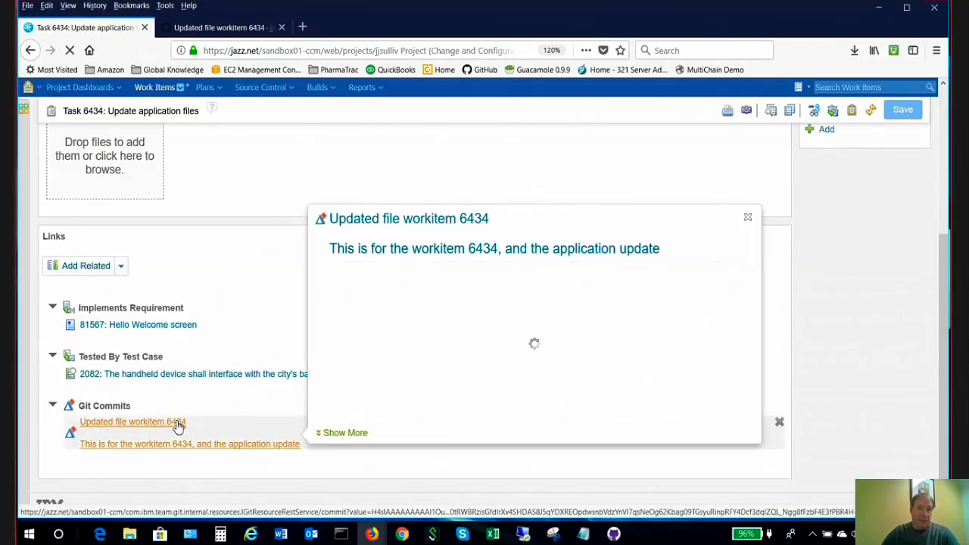
# - Review the workitem 6434 commit diff on GitHub and return to the RTC task
pyautogui.click(132, 421)
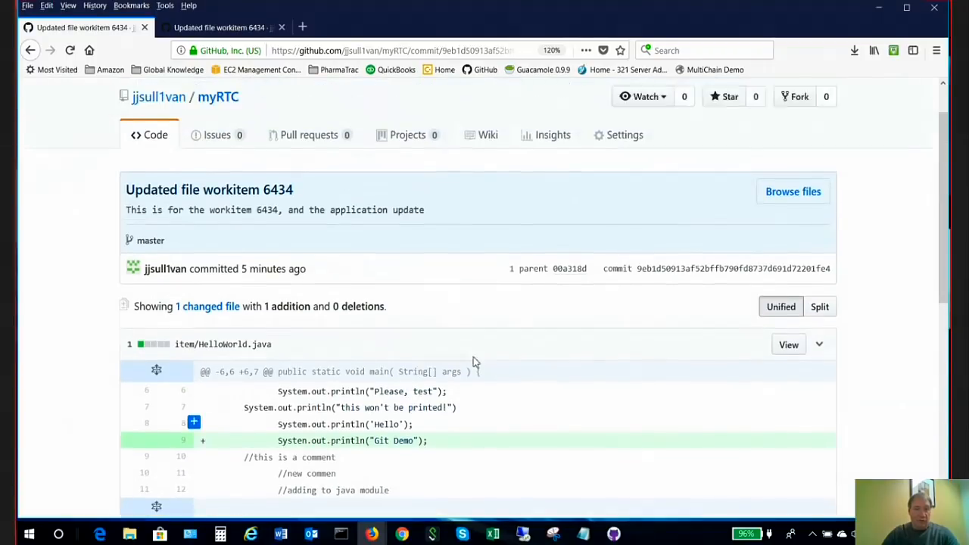
pyautogui.scroll(-3)
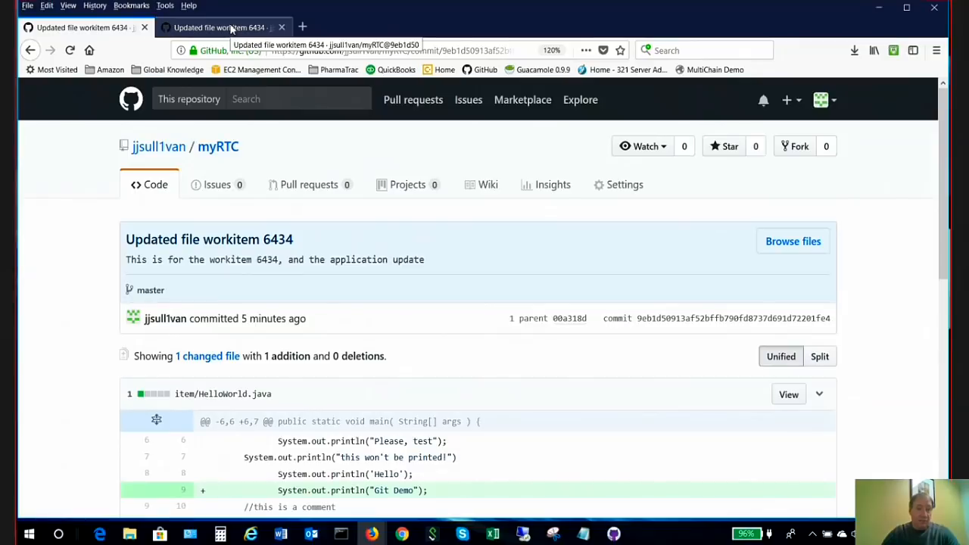
pyautogui.click(83, 27)
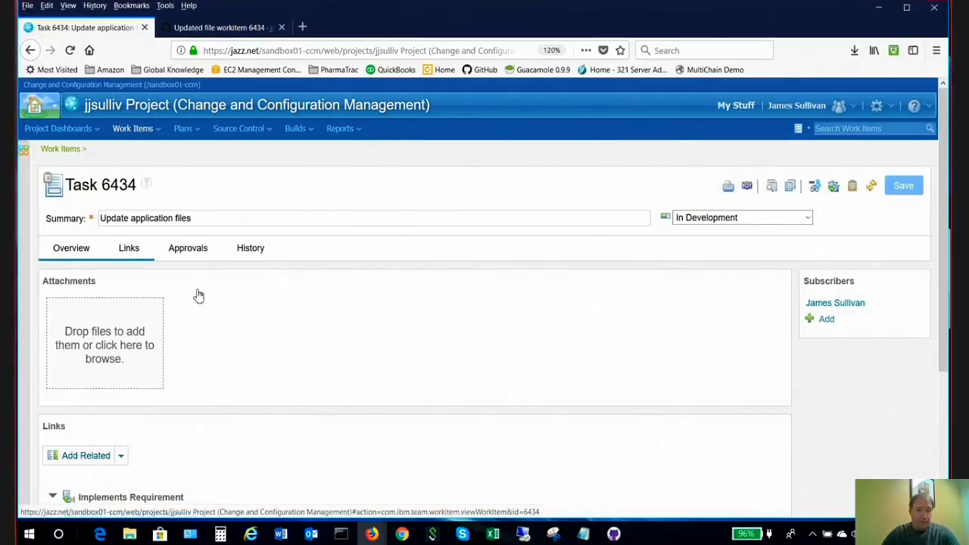
# - Set Task 6434's status to Complete from the Overview, then view its links
pyautogui.click(71, 249)
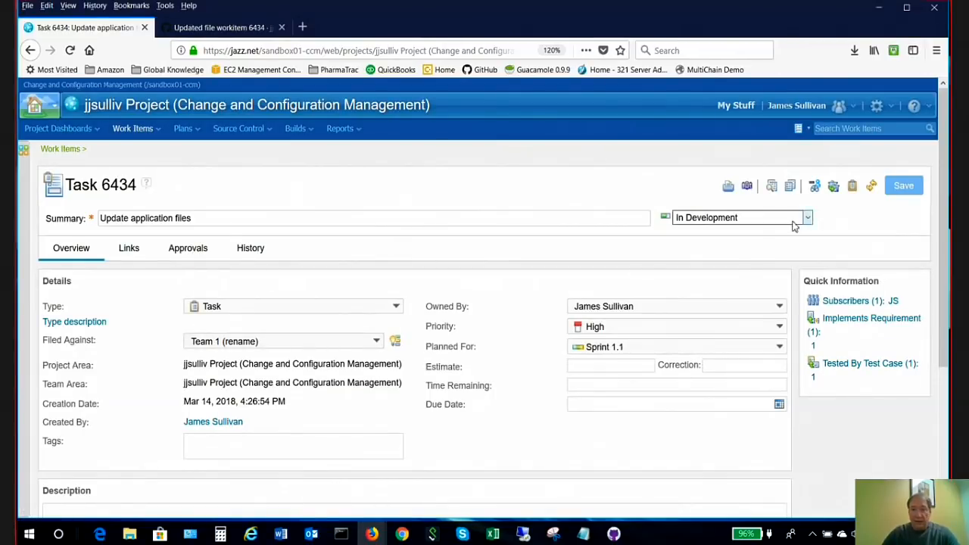
pyautogui.click(807, 218)
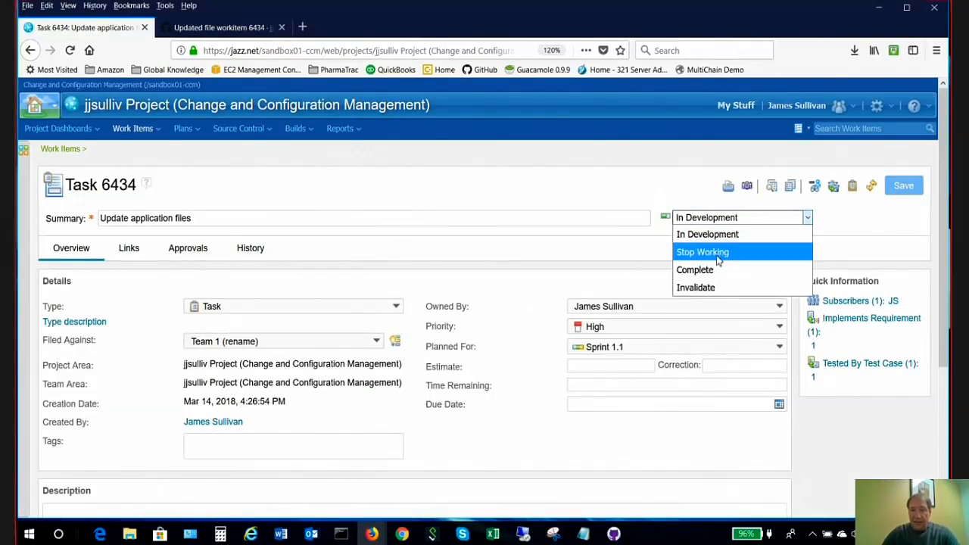
pyautogui.click(693, 270)
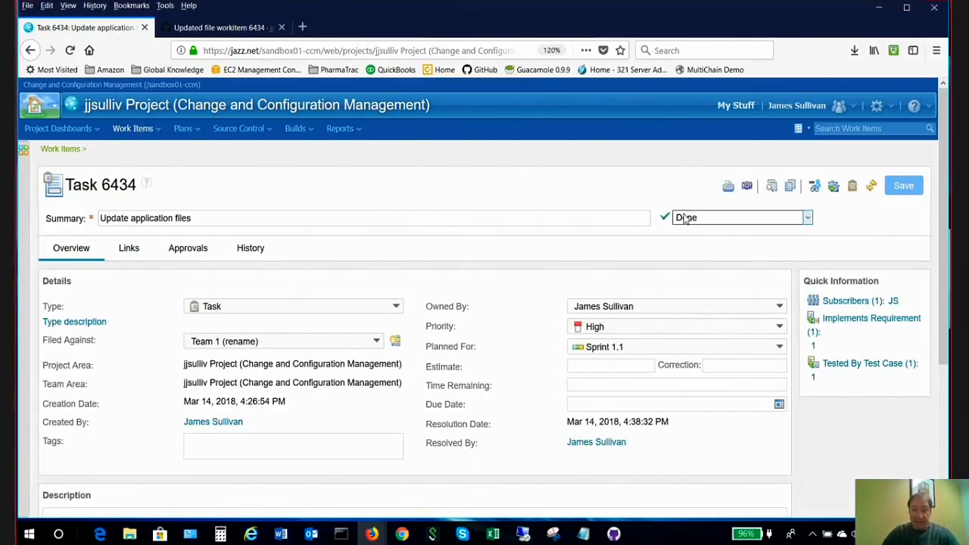
pyautogui.click(129, 248)
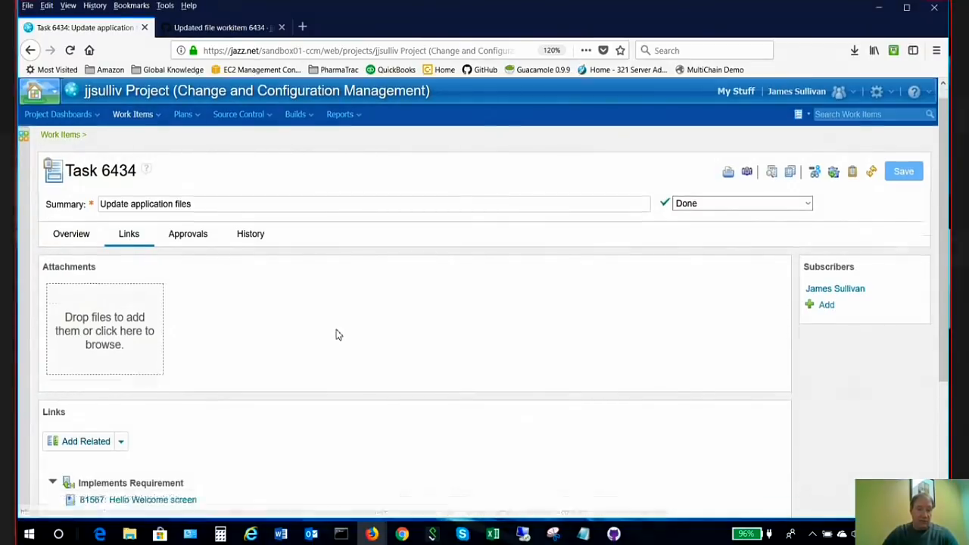
pyautogui.scroll(-3)
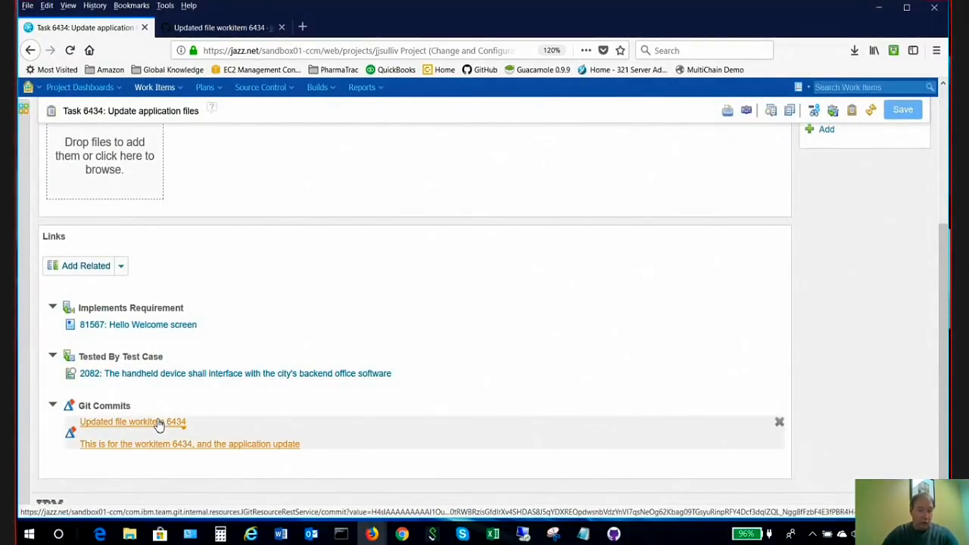
pyautogui.moveTo(133, 421)
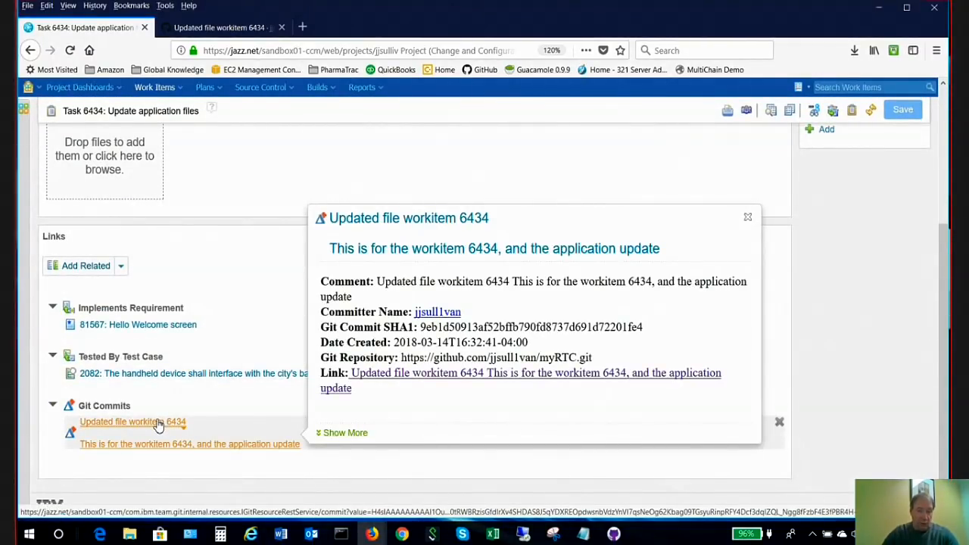
pyautogui.moveTo(215, 421)
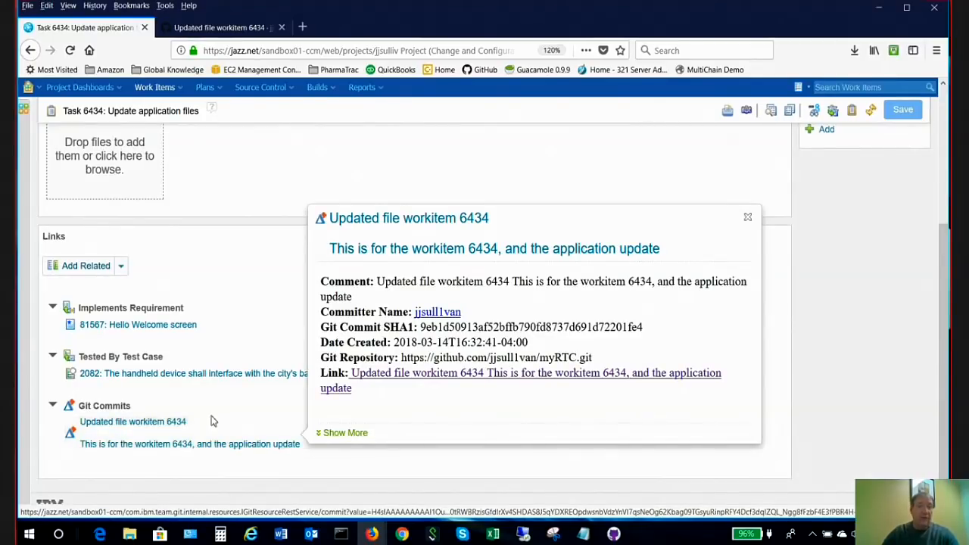
pyautogui.click(136, 325)
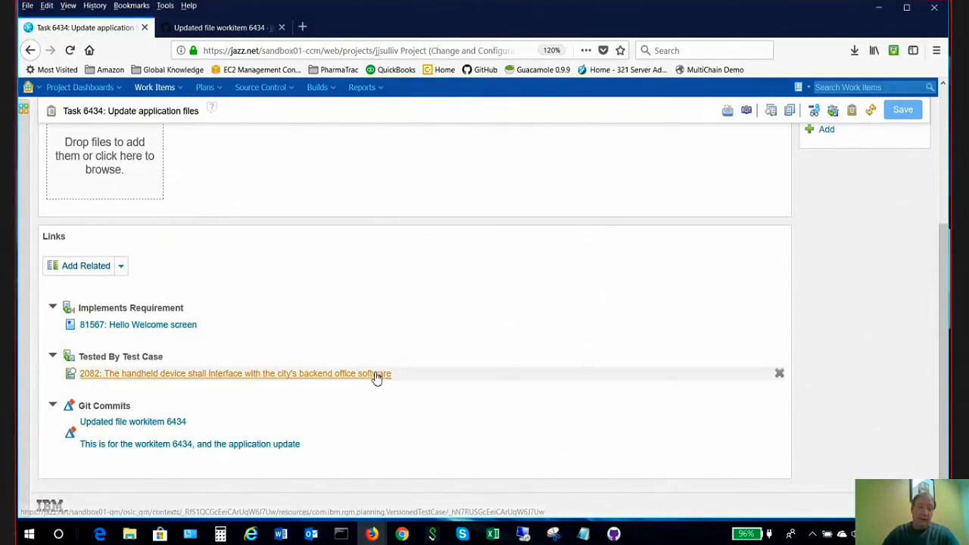
pyautogui.moveTo(285, 386)
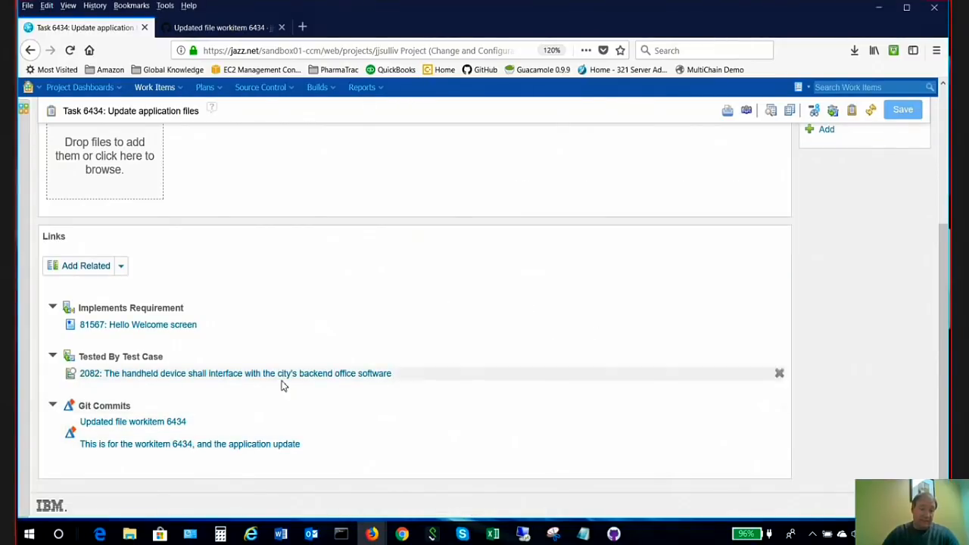
pyautogui.moveTo(373, 463)
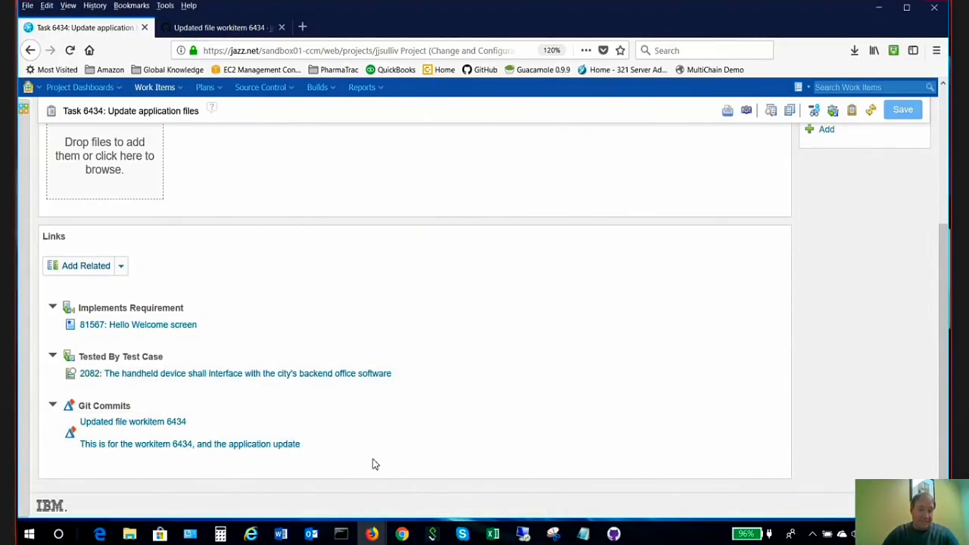
pyautogui.moveTo(351, 463)
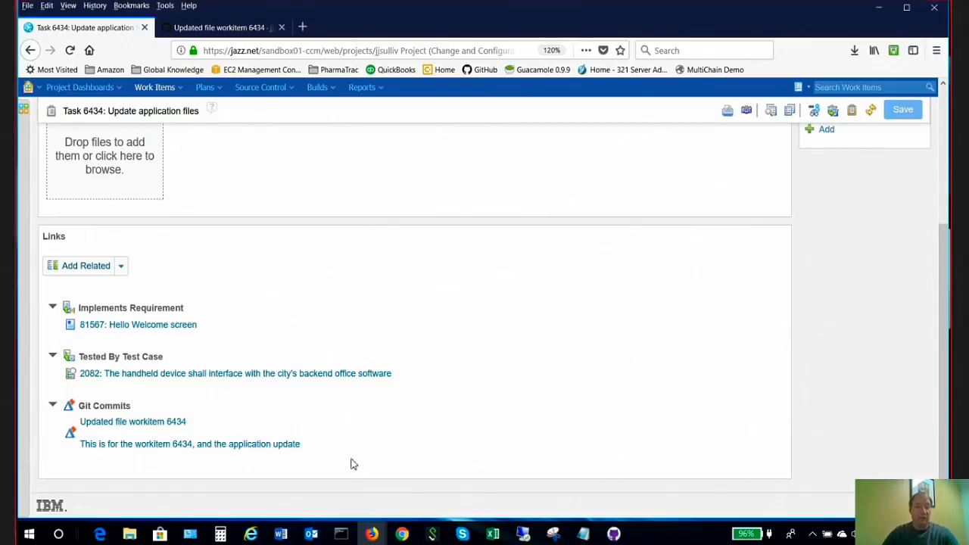
pyautogui.moveTo(351, 467)
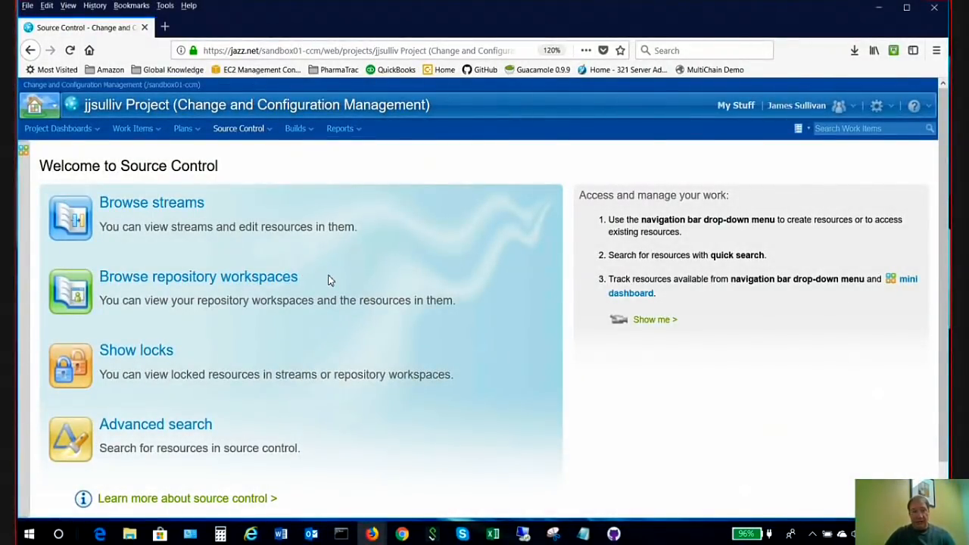
pyautogui.moveTo(394, 326)
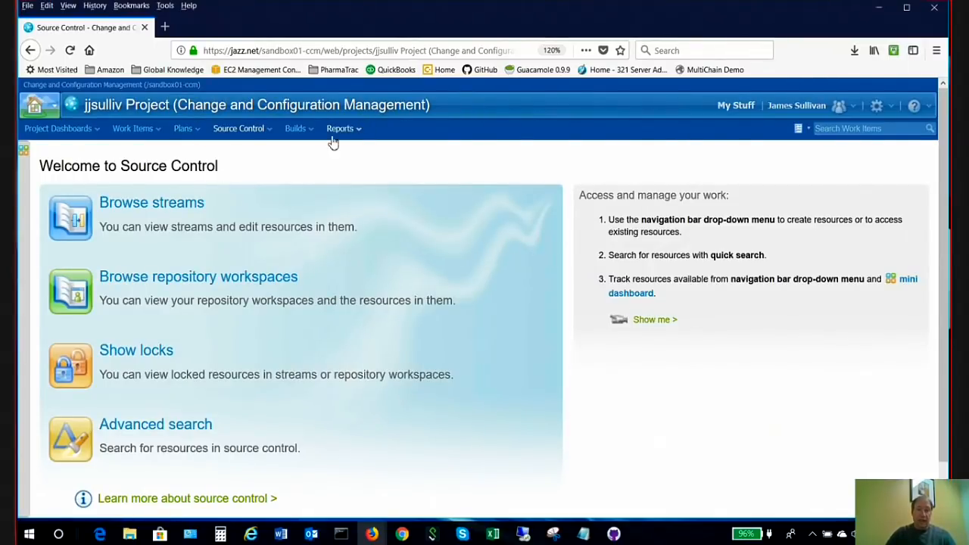
pyautogui.moveTo(321, 143)
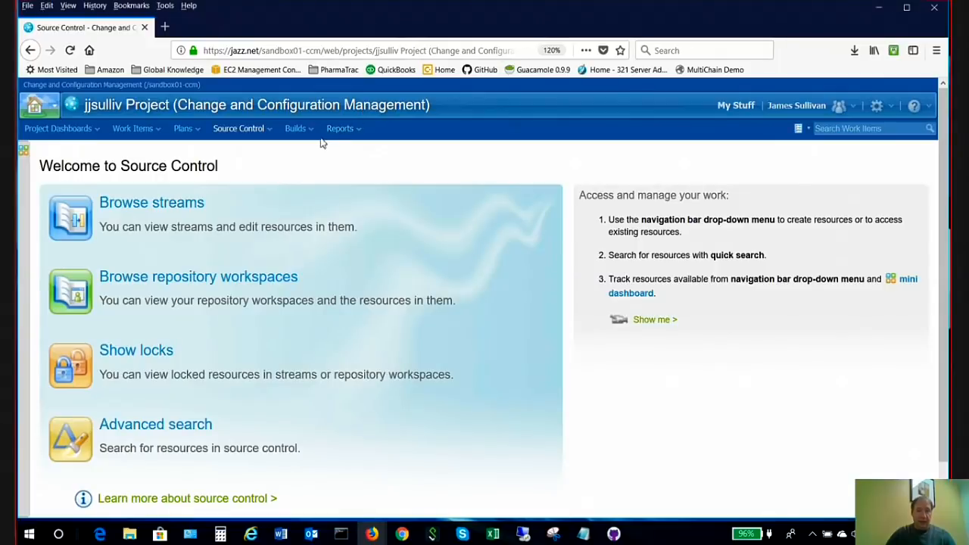
# - Bring up the Source Control navigation menu on the welcome page
pyautogui.click(239, 128)
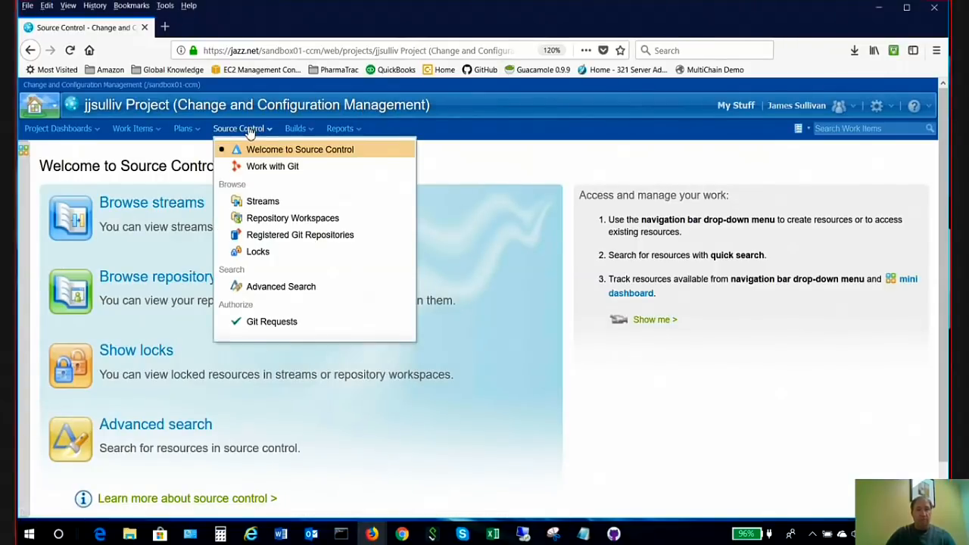
pyautogui.moveTo(272, 165)
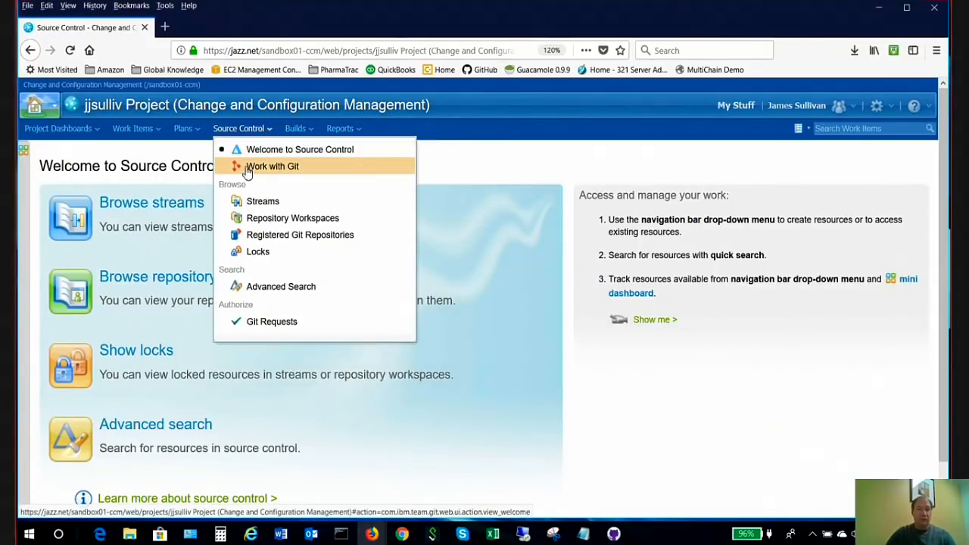
# - Navigate to the project's Work with Git page via Source Control
pyautogui.click(273, 165)
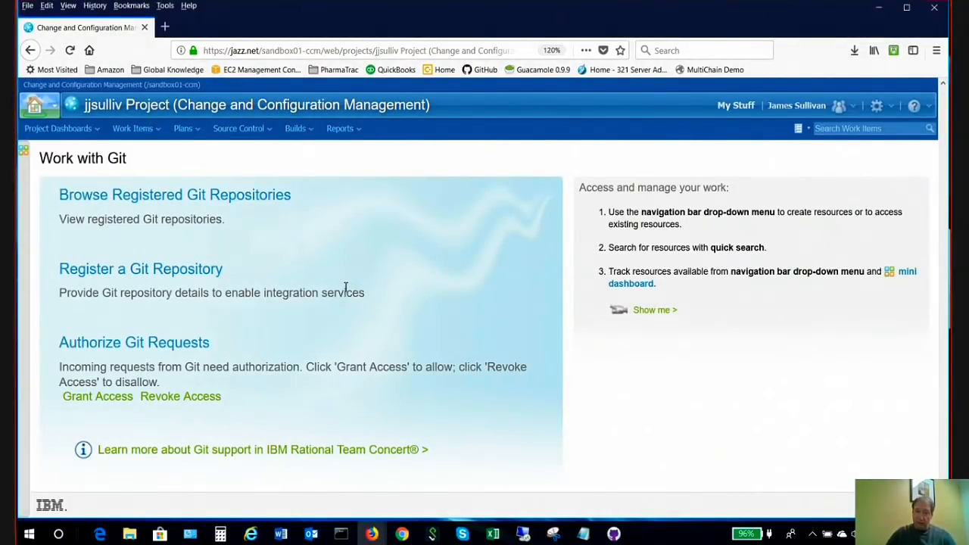
pyautogui.moveTo(318, 346)
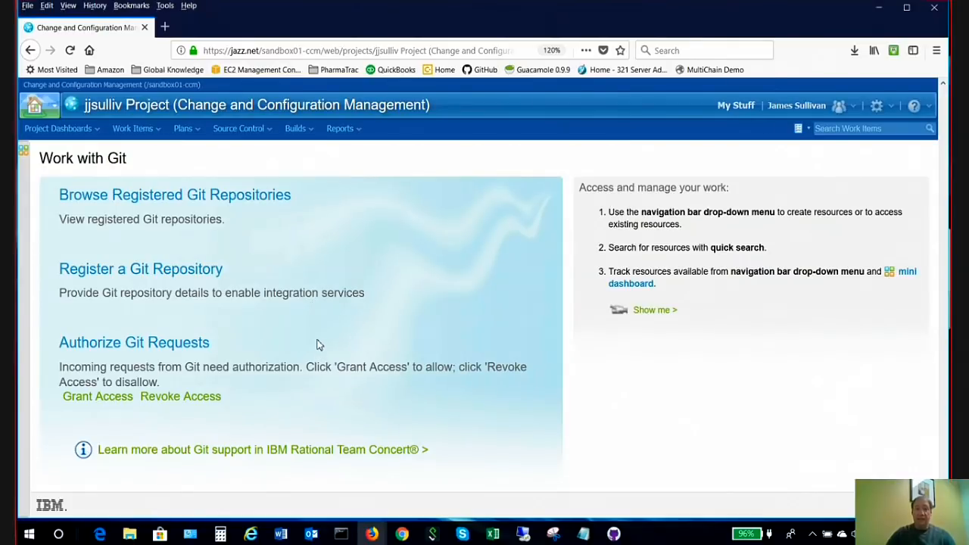
pyautogui.moveTo(135, 128)
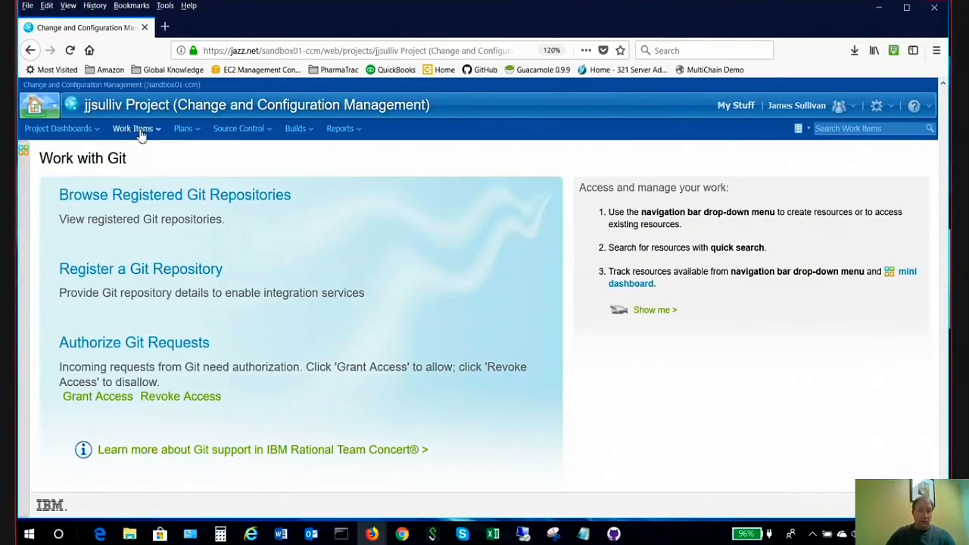
pyautogui.moveTo(165, 164)
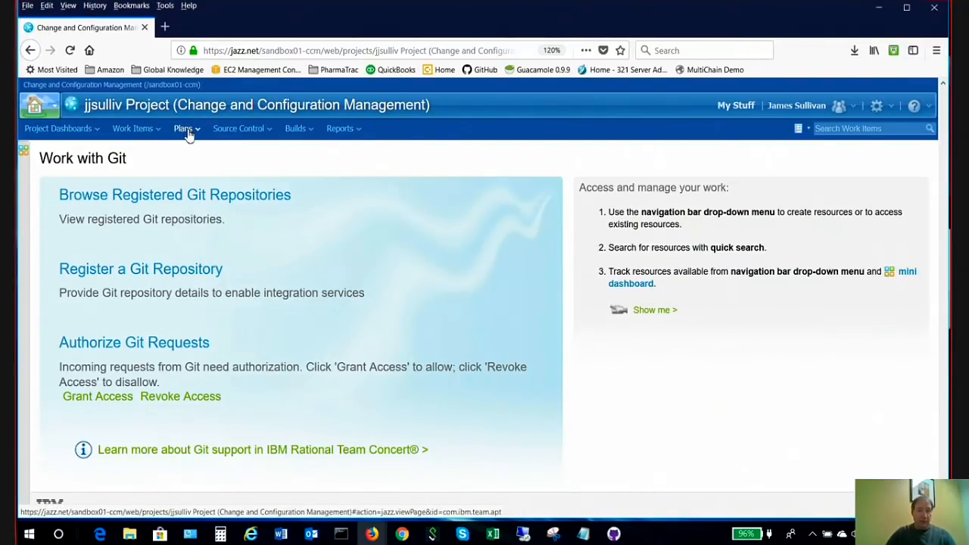
pyautogui.moveTo(238, 128)
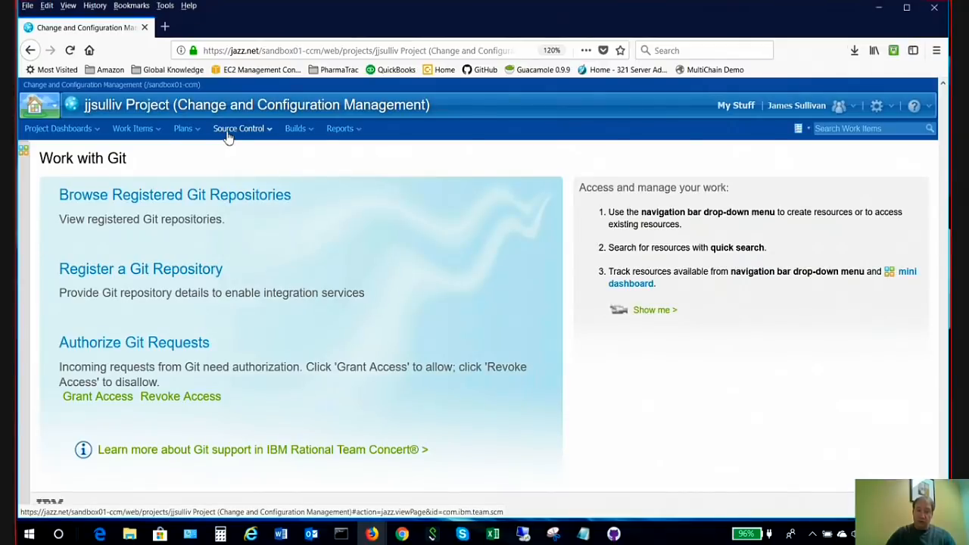
pyautogui.click(239, 128)
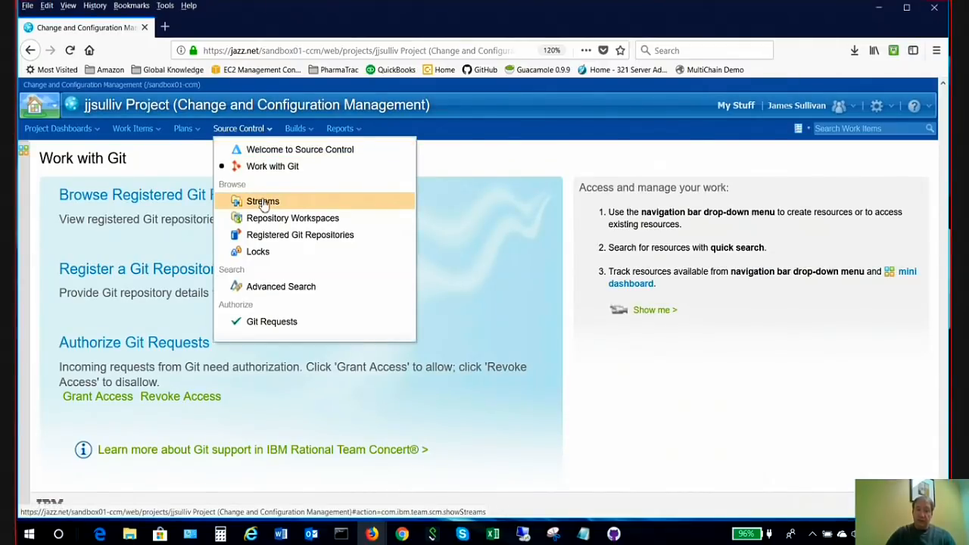
pyautogui.moveTo(293, 218)
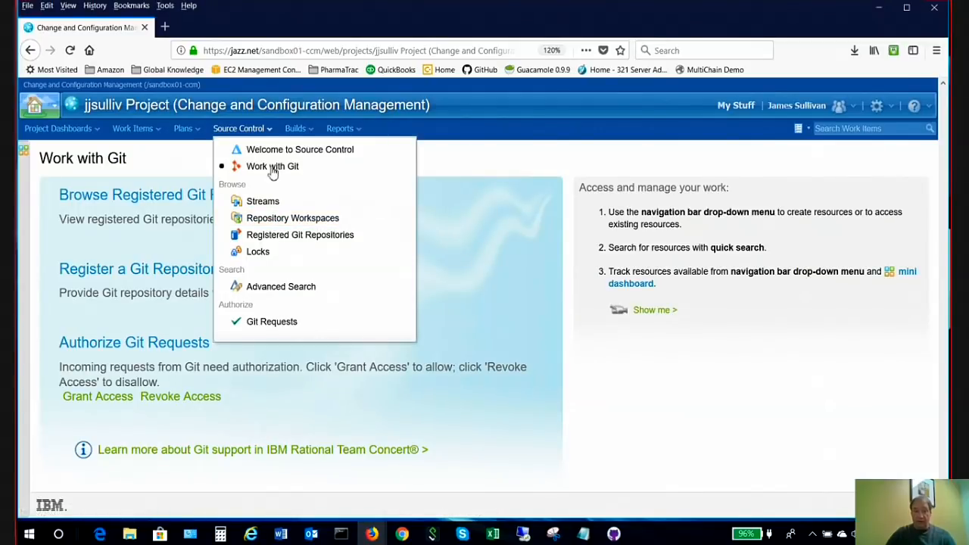
pyautogui.moveTo(272, 165)
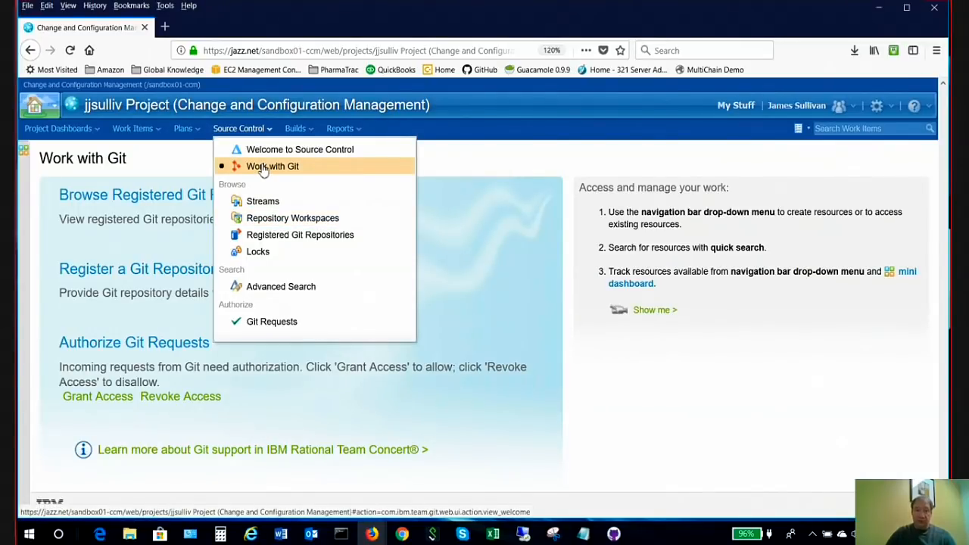
pyautogui.moveTo(278, 161)
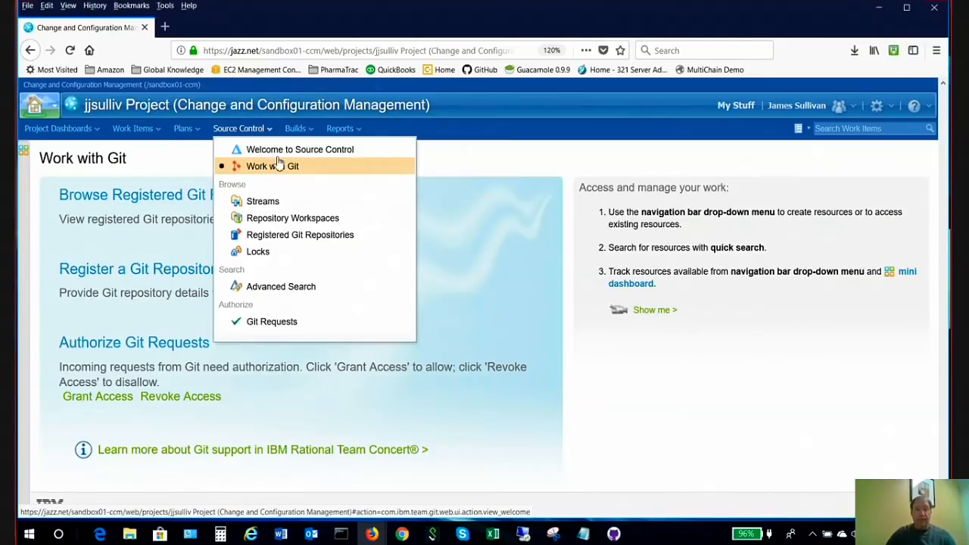
pyautogui.click(296, 127)
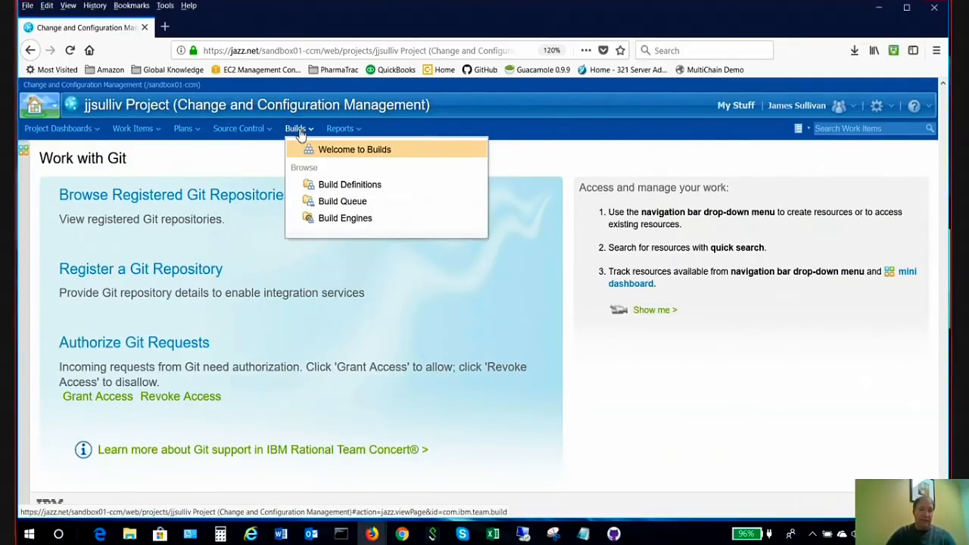
pyautogui.moveTo(198, 218)
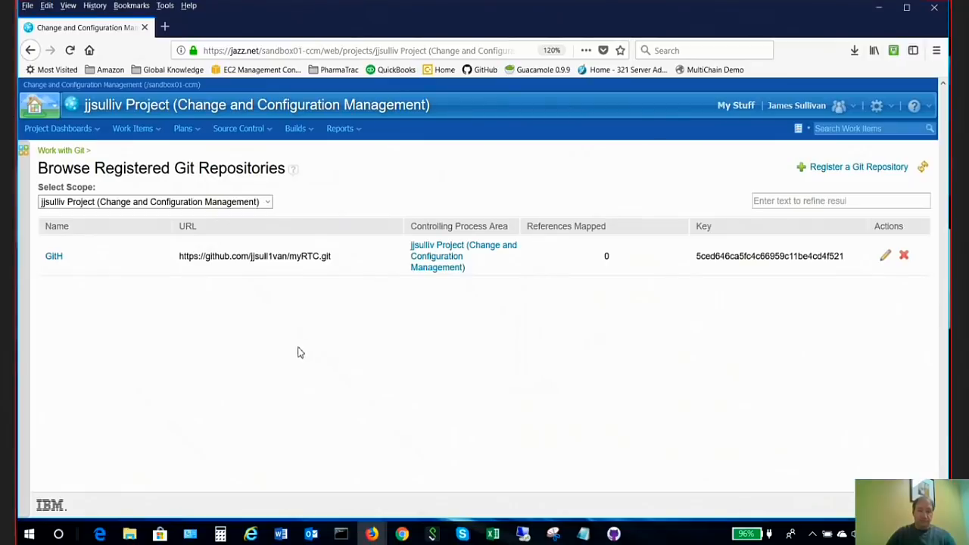
pyautogui.moveTo(654, 198)
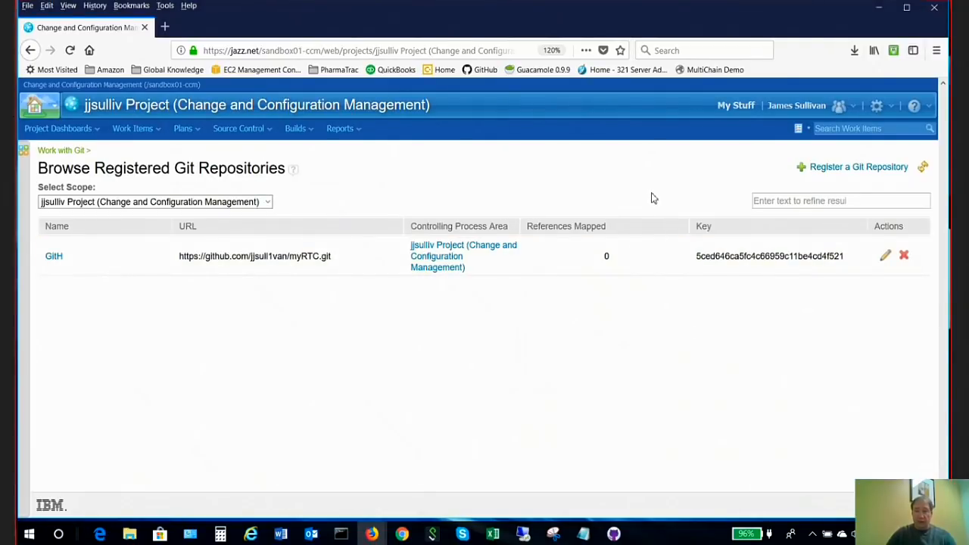
pyautogui.moveTo(833, 173)
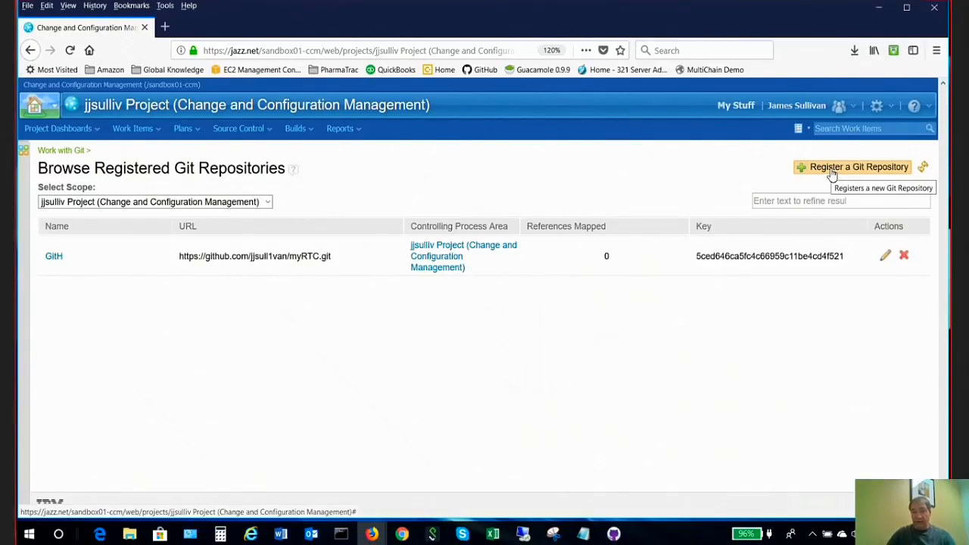
pyautogui.moveTo(173, 354)
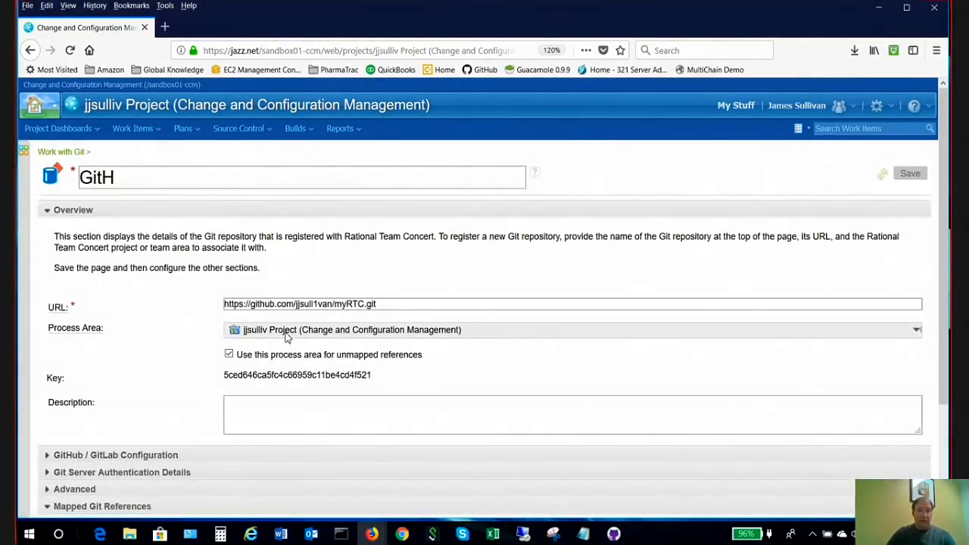
# - Scroll the GitH repository details before switching over to GitHub's home page
pyautogui.scroll(-3)
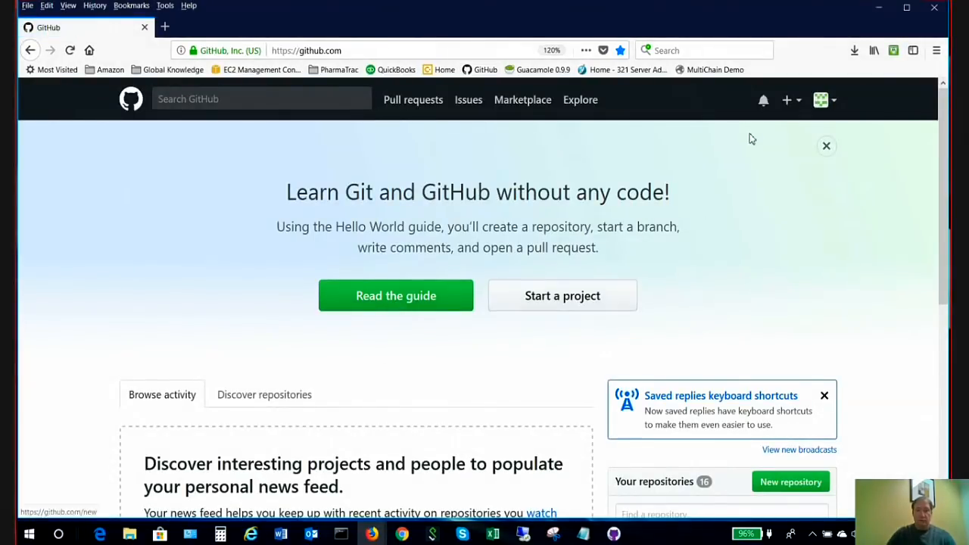
# - Open the myRTC repository on GitHub and copy its HTTPS clone address
pyautogui.click(824, 99)
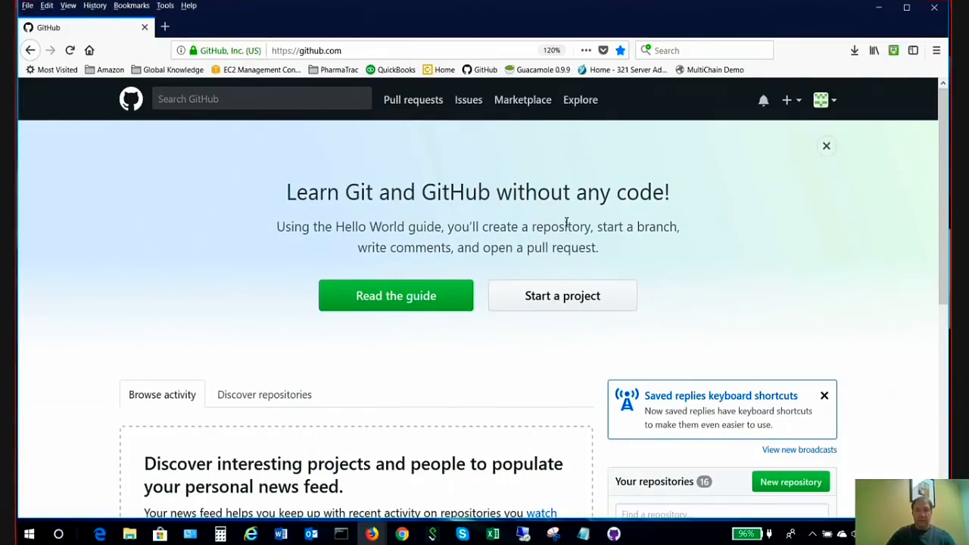
pyautogui.scroll(-3)
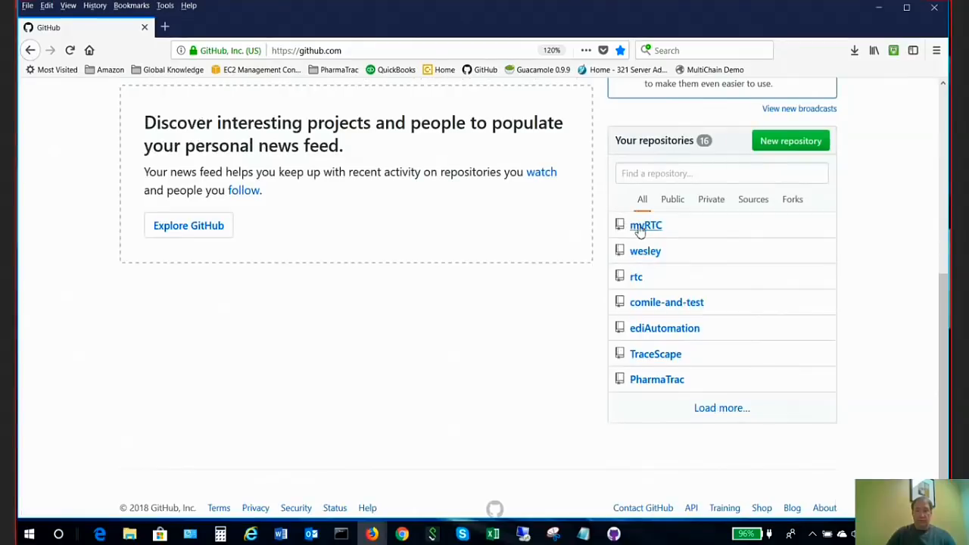
pyautogui.click(645, 224)
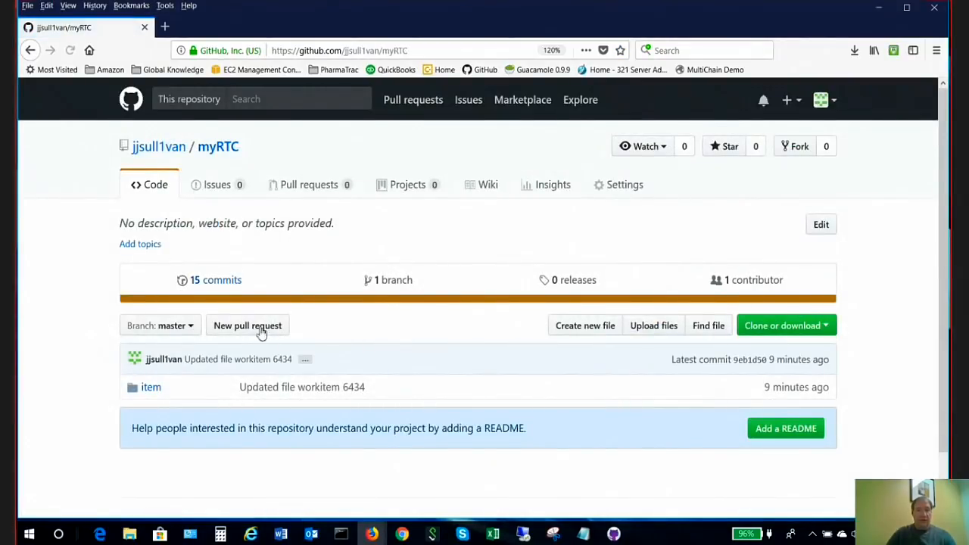
pyautogui.click(786, 325)
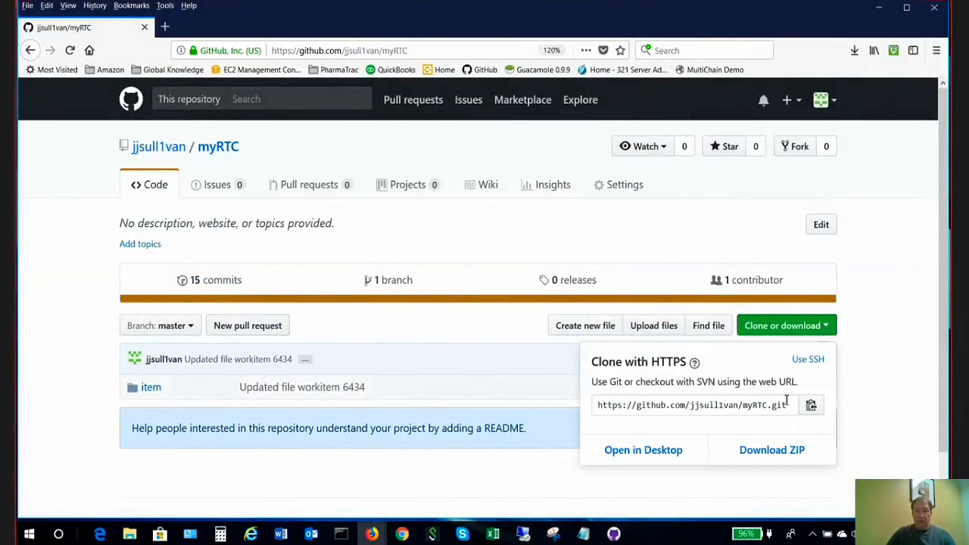
pyautogui.click(694, 404)
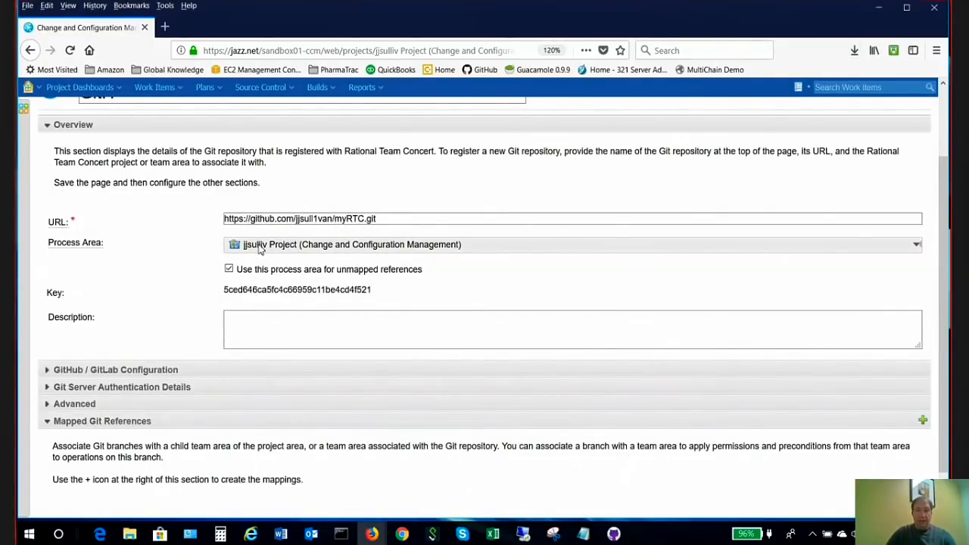
# - Set the GitH repository's process area to the jjsulliv Project (Change and Configuration Management) entry
pyautogui.click(918, 244)
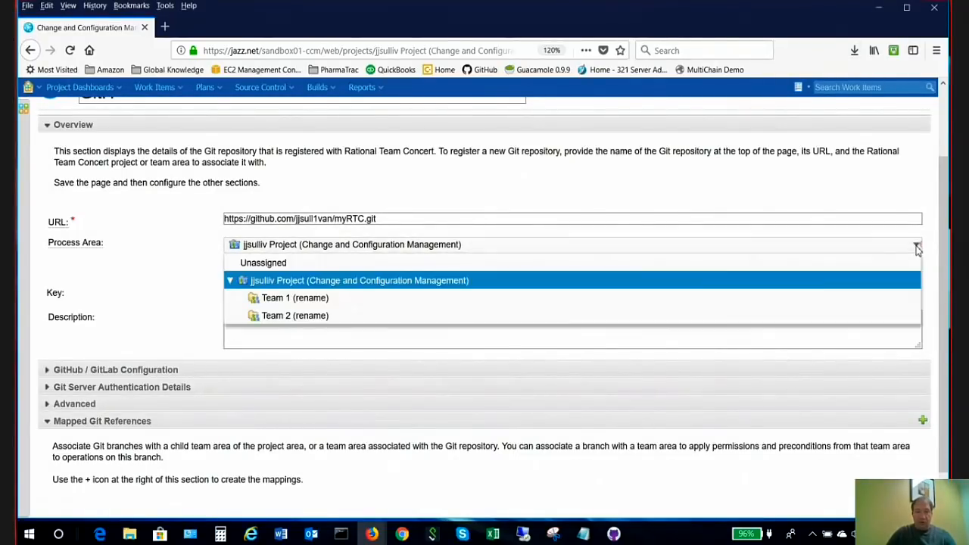
pyautogui.click(359, 280)
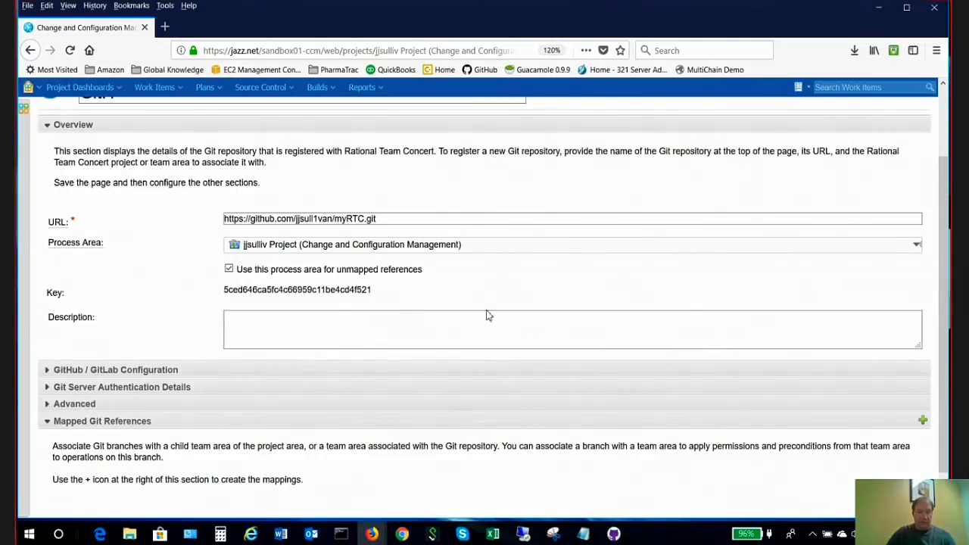
pyautogui.moveTo(557, 266)
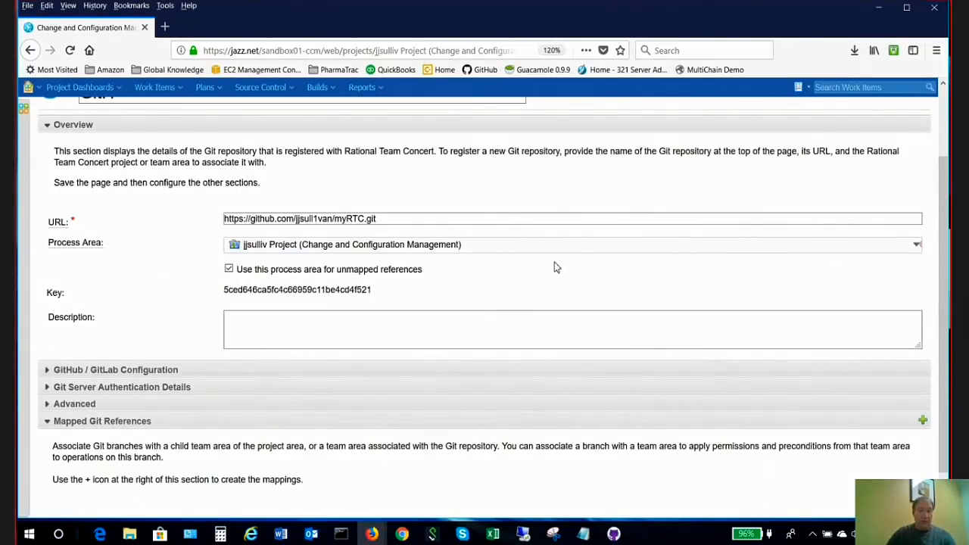
pyautogui.scroll(-3)
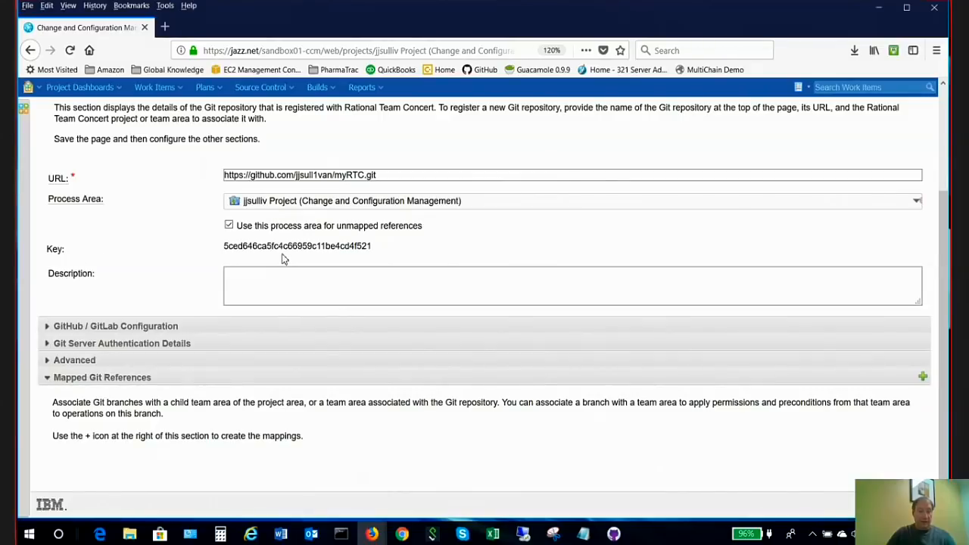
pyautogui.moveTo(212, 255)
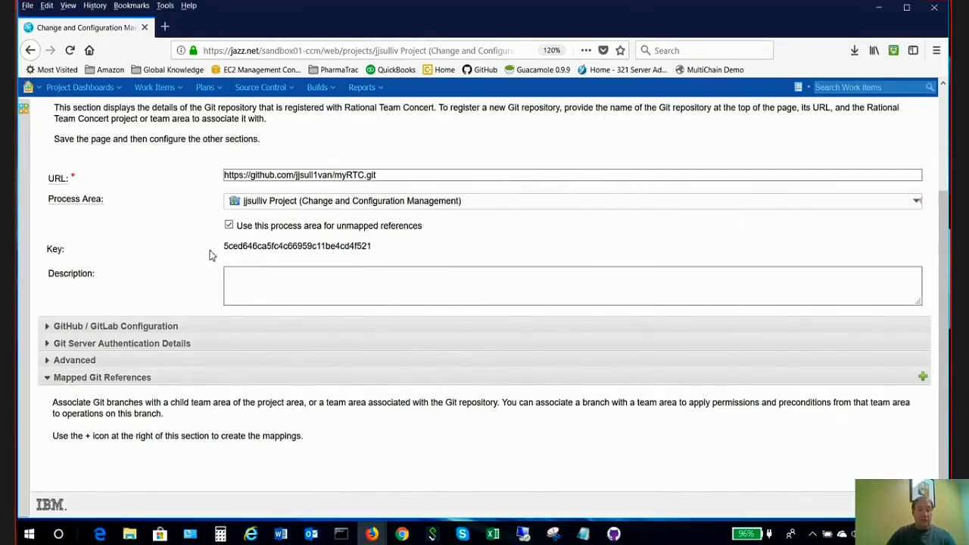
pyautogui.moveTo(294, 271)
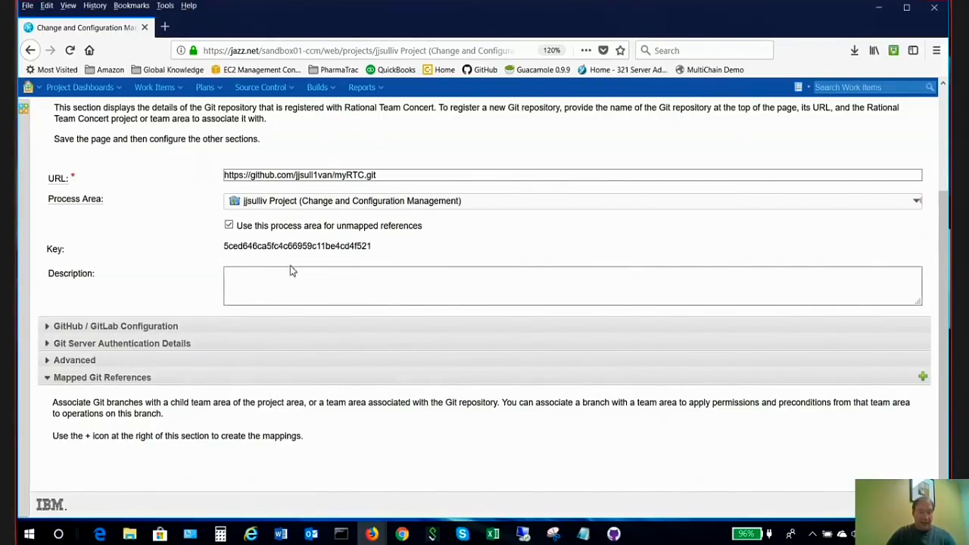
pyautogui.moveTo(372, 317)
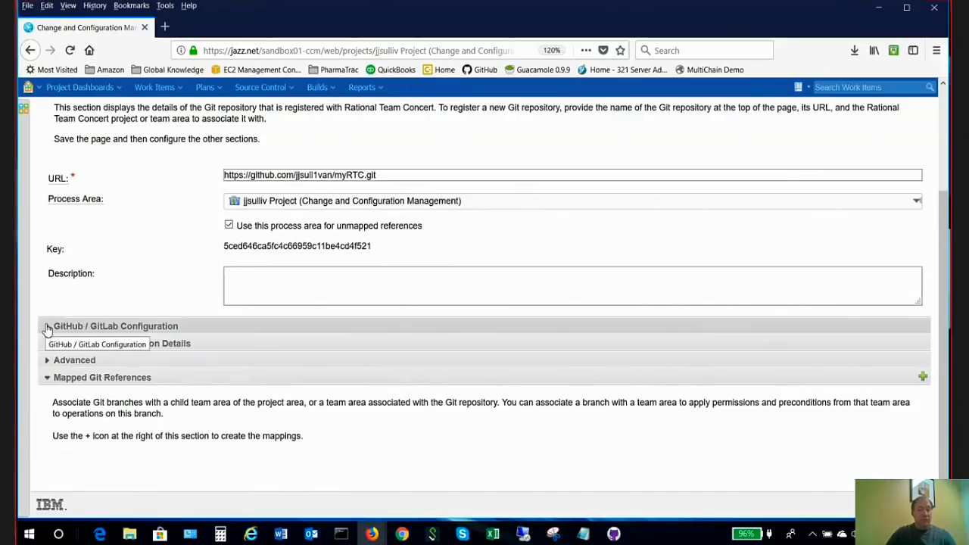
# - Expand GitHub / GitLab Configuration, select the generated webhook URL, and expand Git Server Authentication Details
pyautogui.click(47, 326)
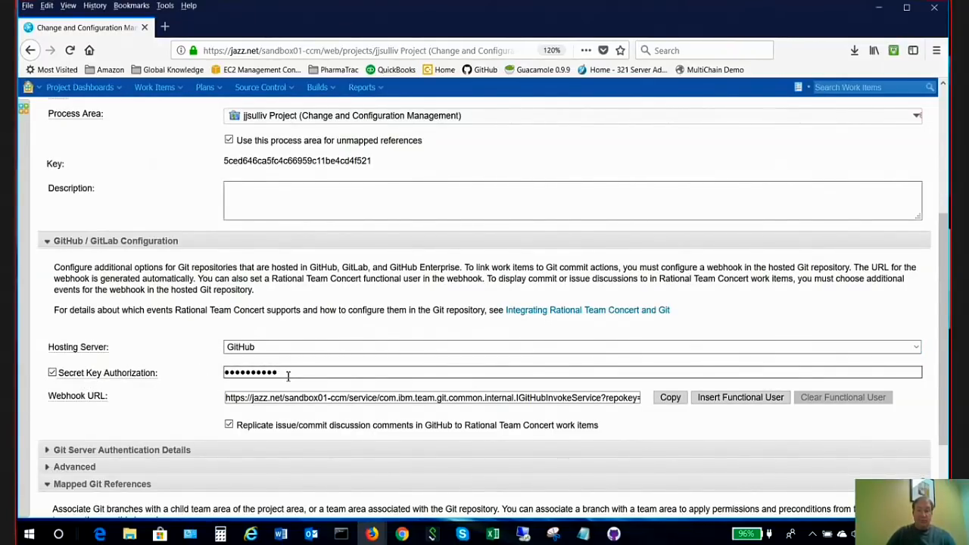
pyautogui.moveTo(276, 388)
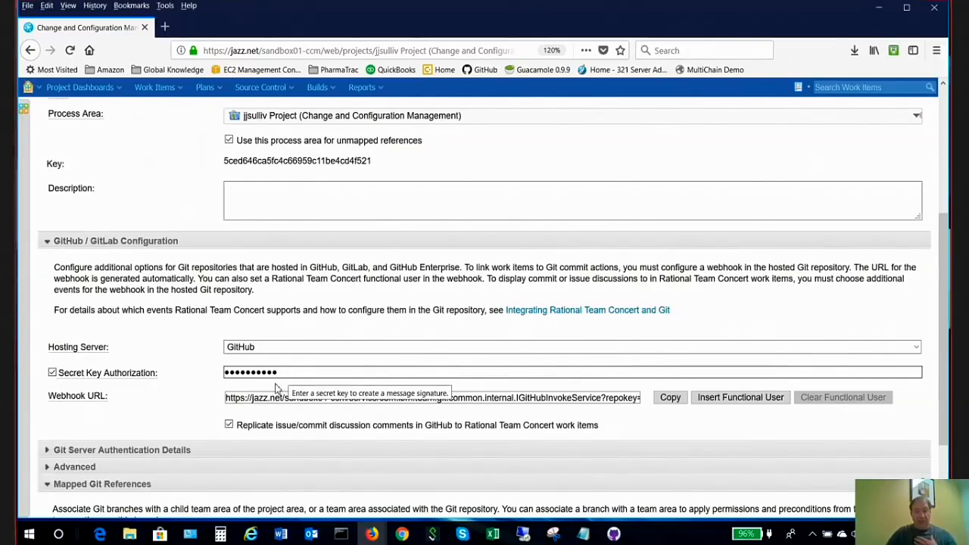
pyautogui.click(303, 397)
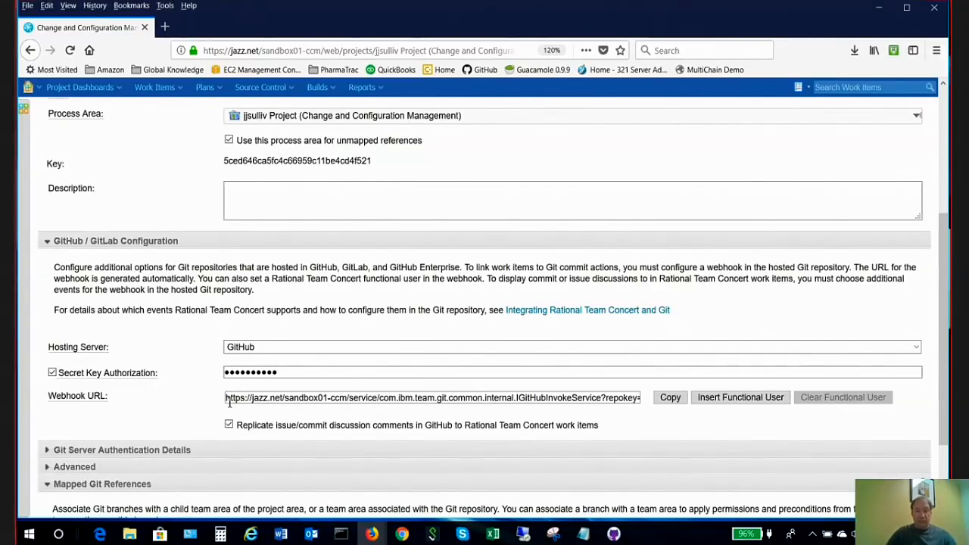
pyautogui.moveTo(439, 401)
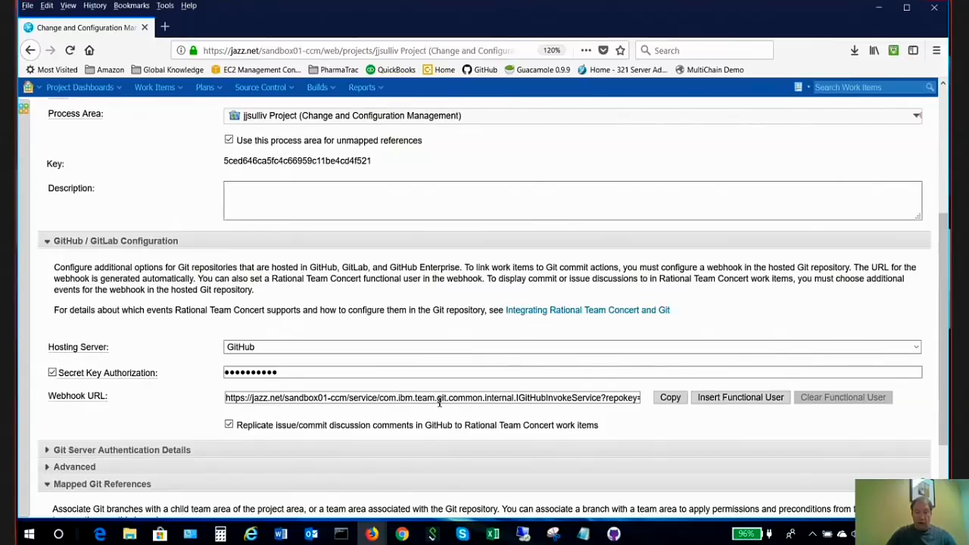
pyautogui.moveTo(613, 410)
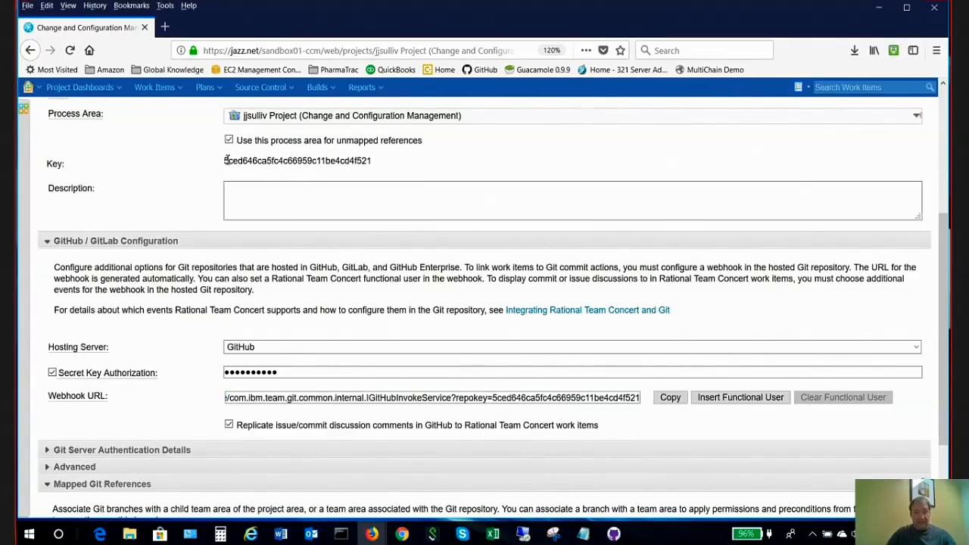
pyautogui.moveTo(518, 411)
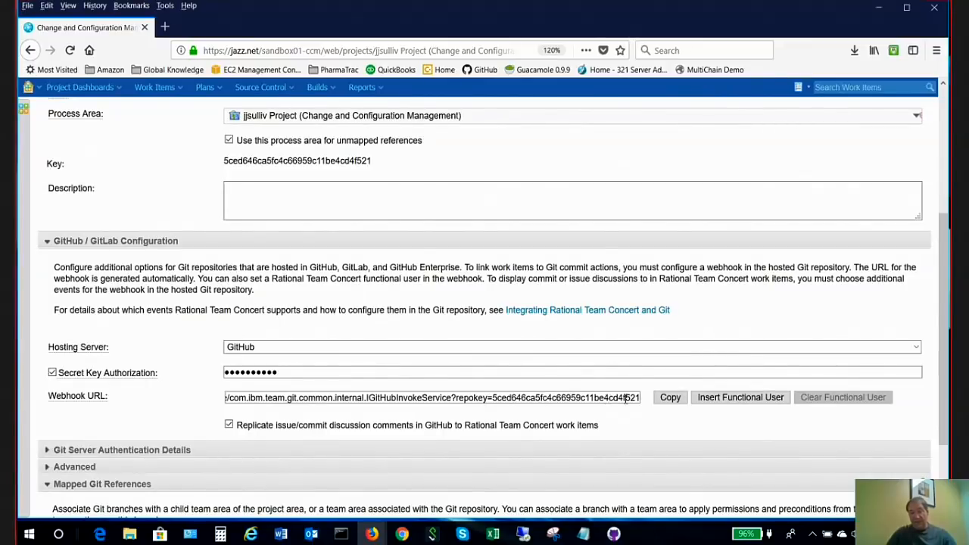
pyautogui.moveTo(558, 415)
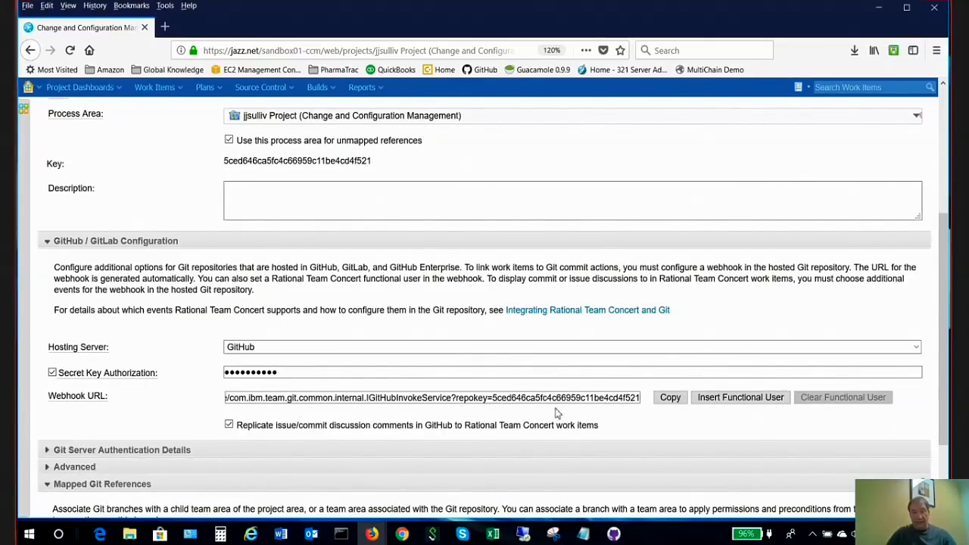
pyautogui.moveTo(509, 405)
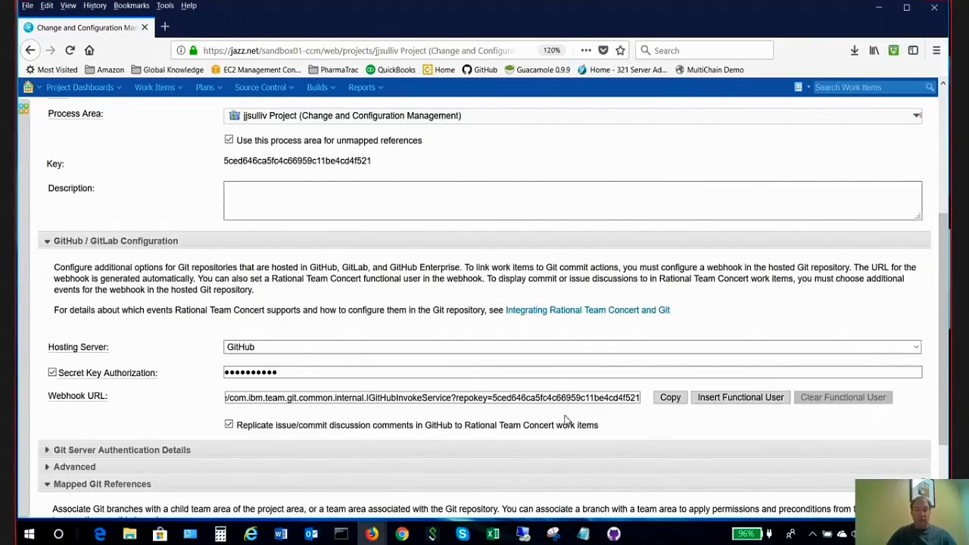
pyautogui.moveTo(575, 397)
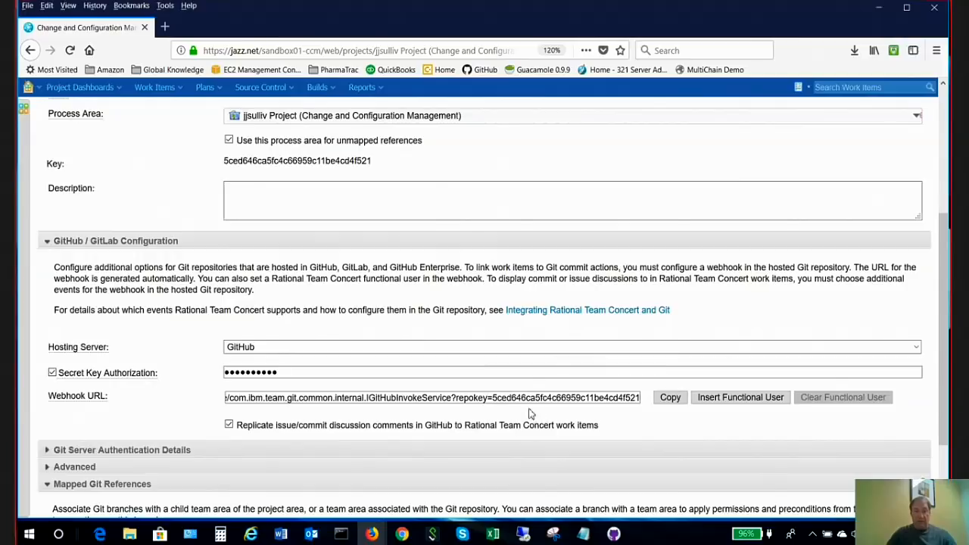
pyautogui.moveTo(669, 424)
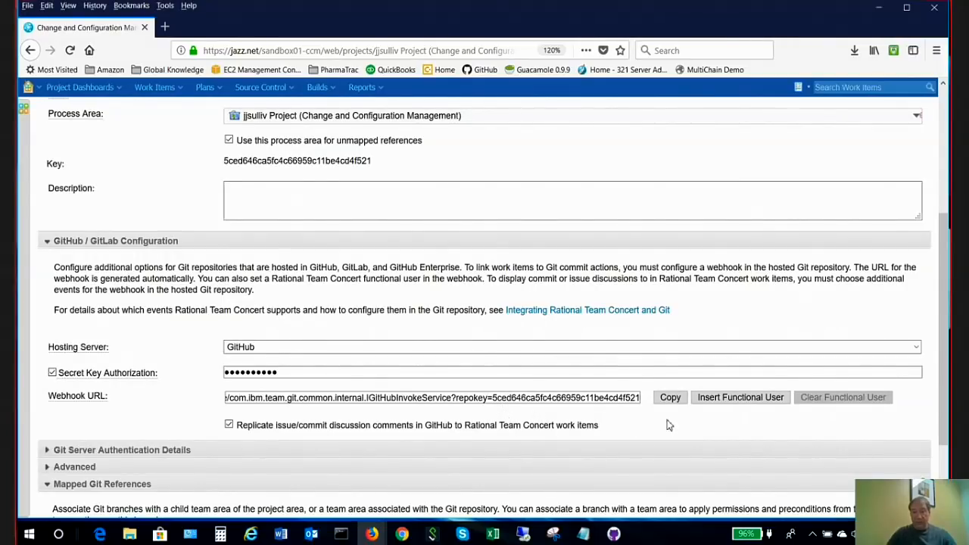
pyautogui.tripleClick(432, 396)
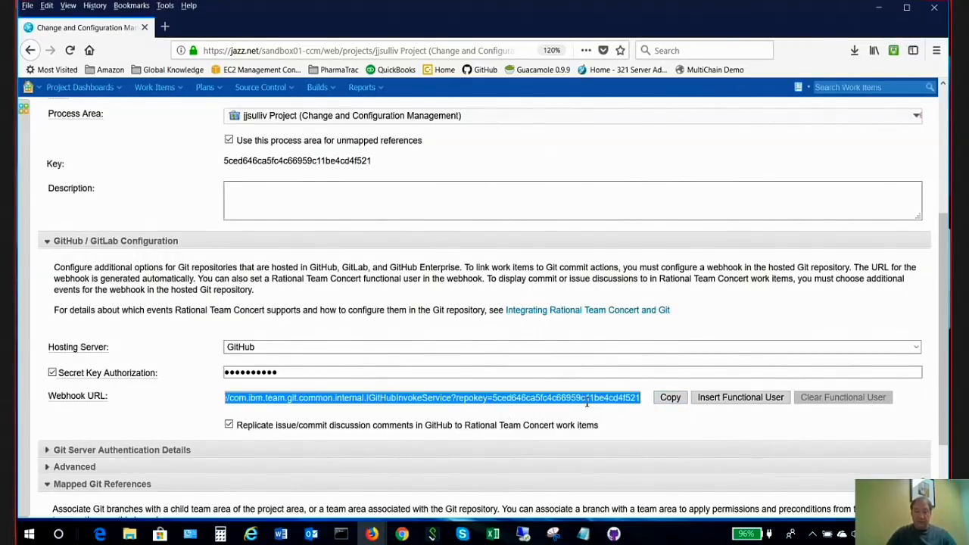
pyautogui.scroll(-3)
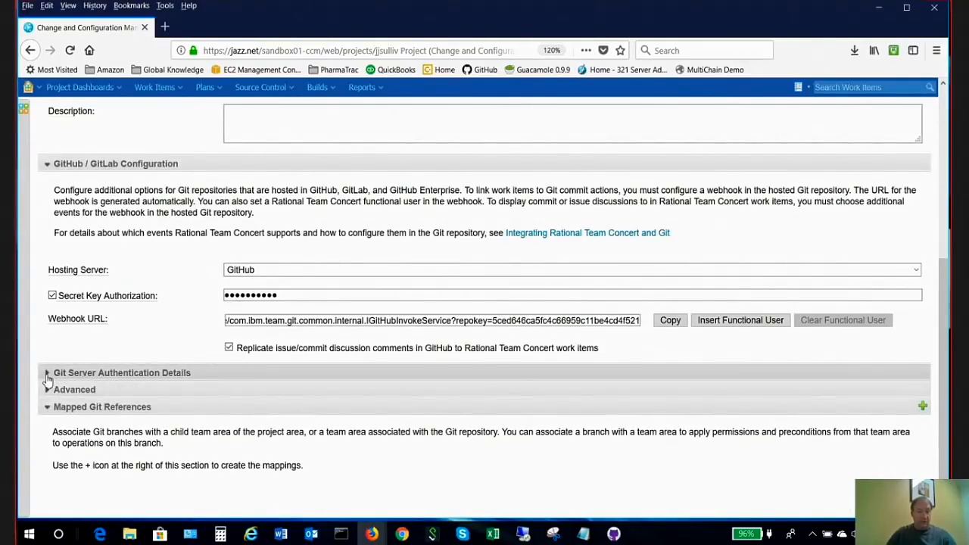
pyautogui.click(47, 372)
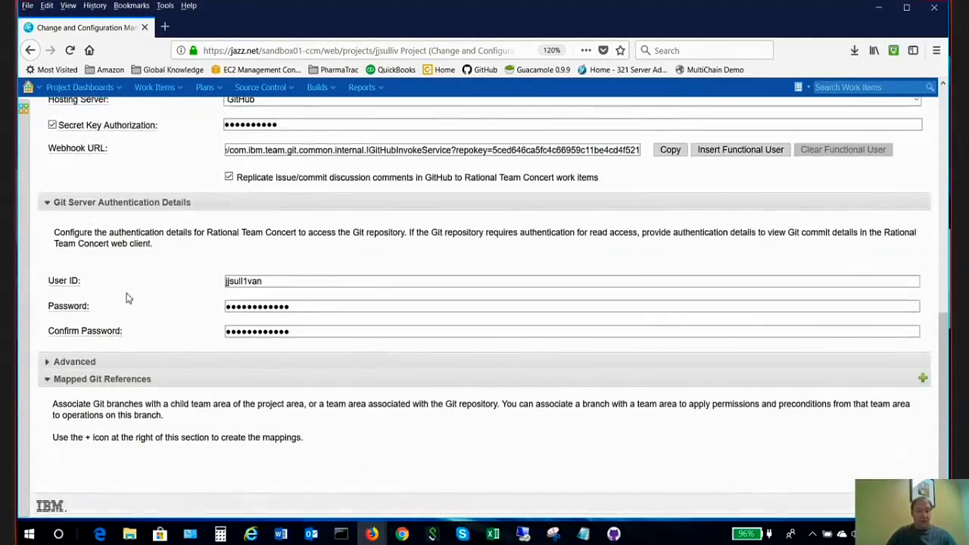
pyautogui.moveTo(203, 303)
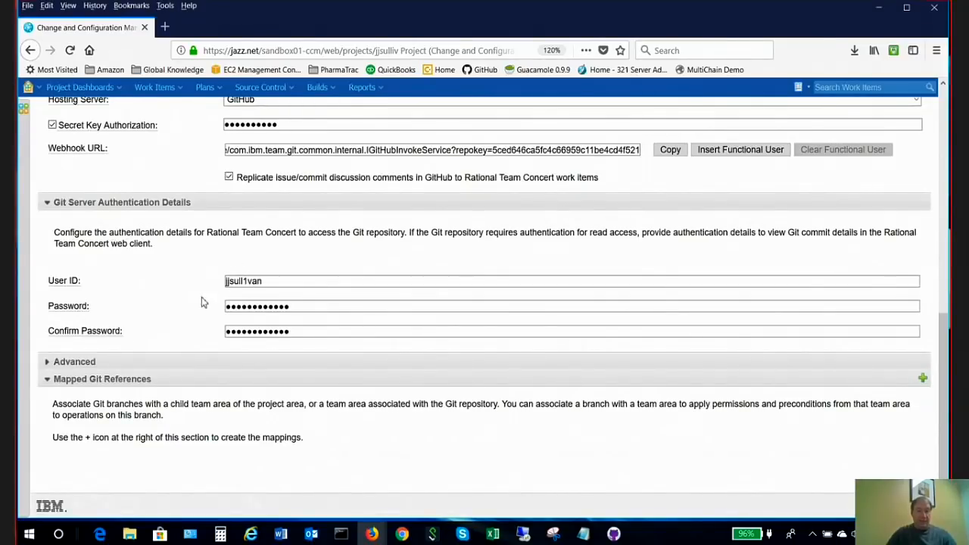
pyautogui.moveTo(458, 421)
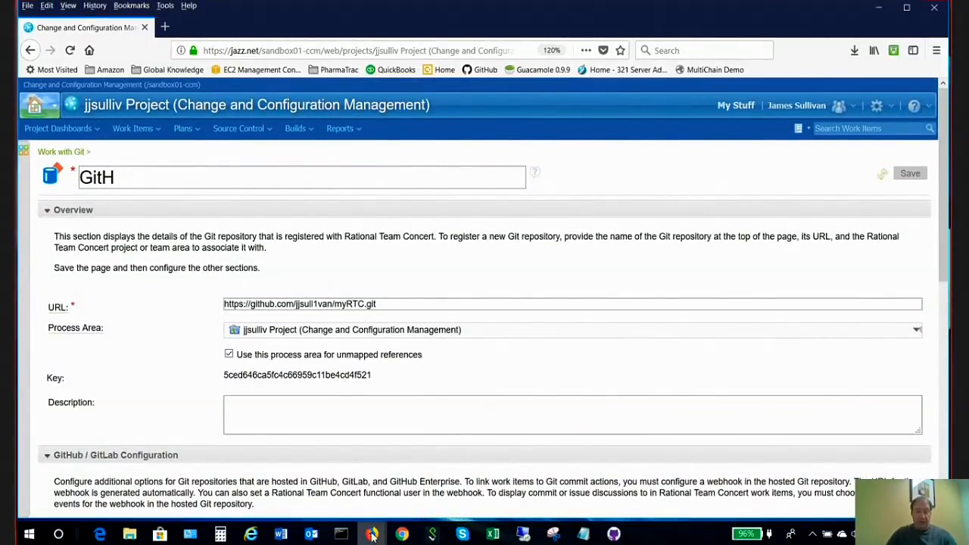
# - Open myRTC's Settings > Webhooks on GitHub and edit the jazz.net RTC webhook, confirming the password
pyautogui.click(767, 336)
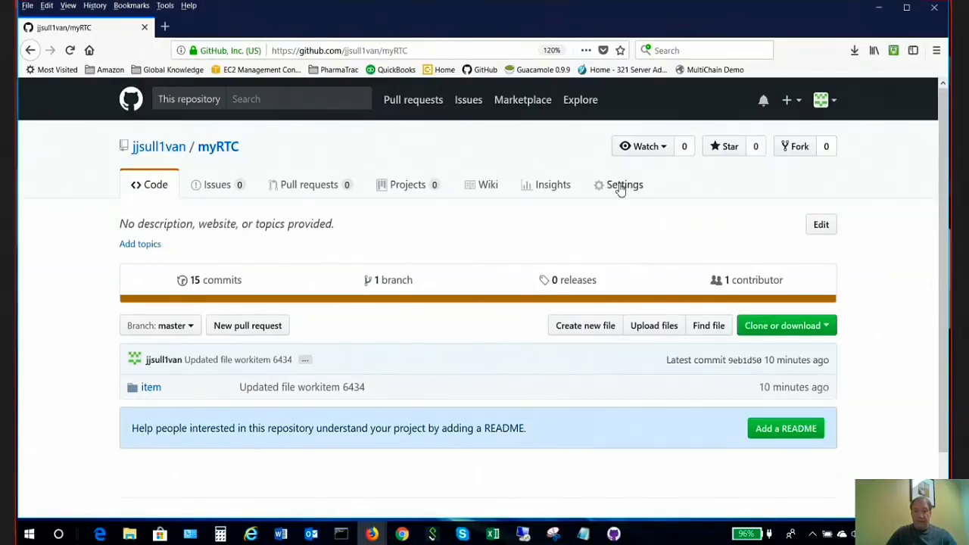
pyautogui.click(624, 185)
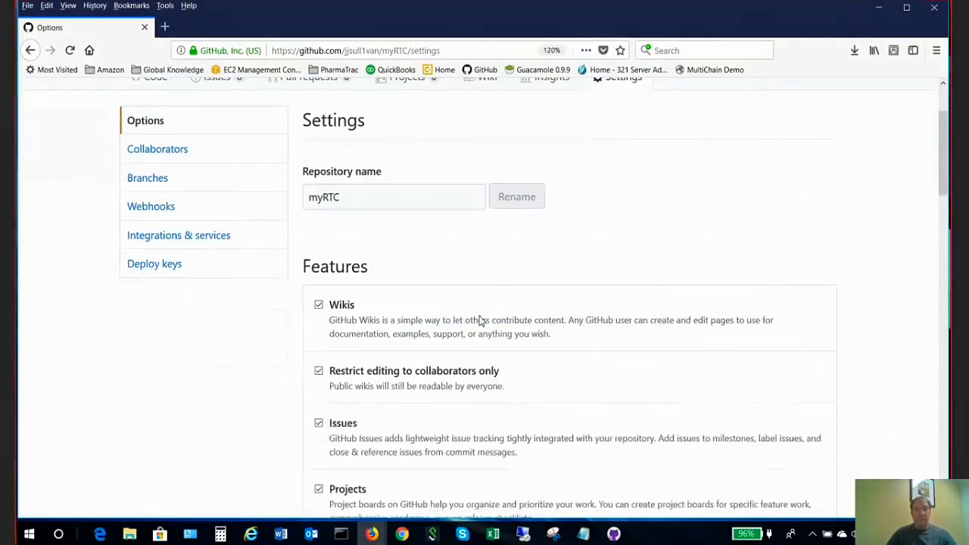
pyautogui.click(151, 206)
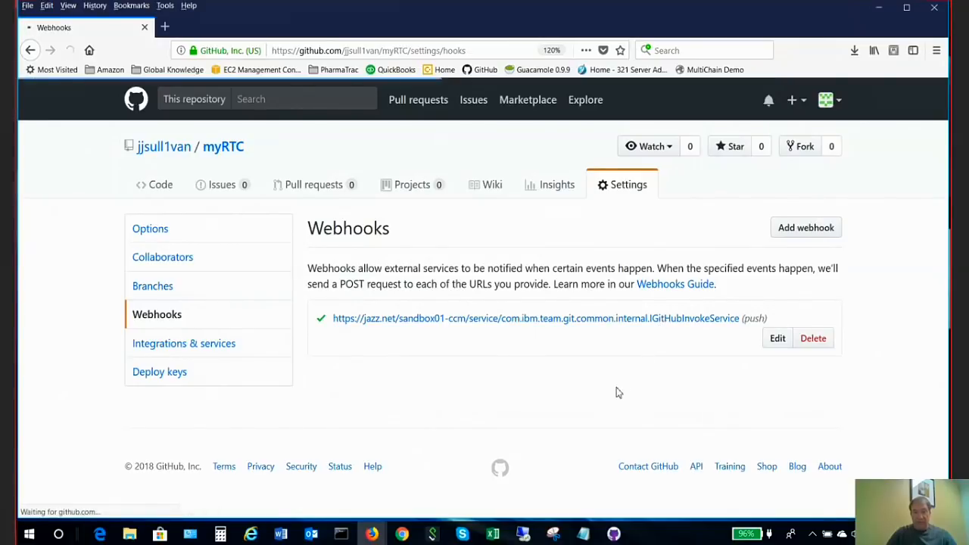
pyautogui.click(779, 338)
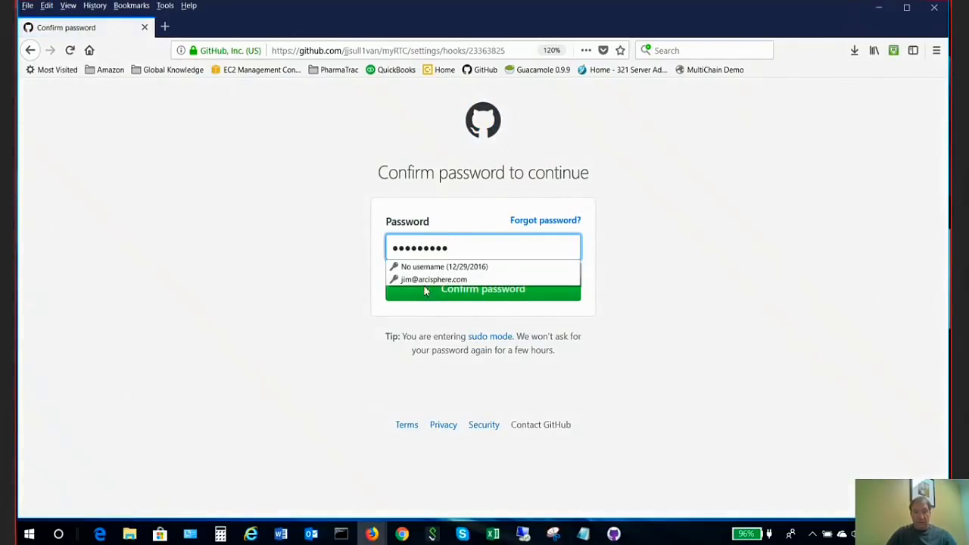
pyautogui.click(481, 287)
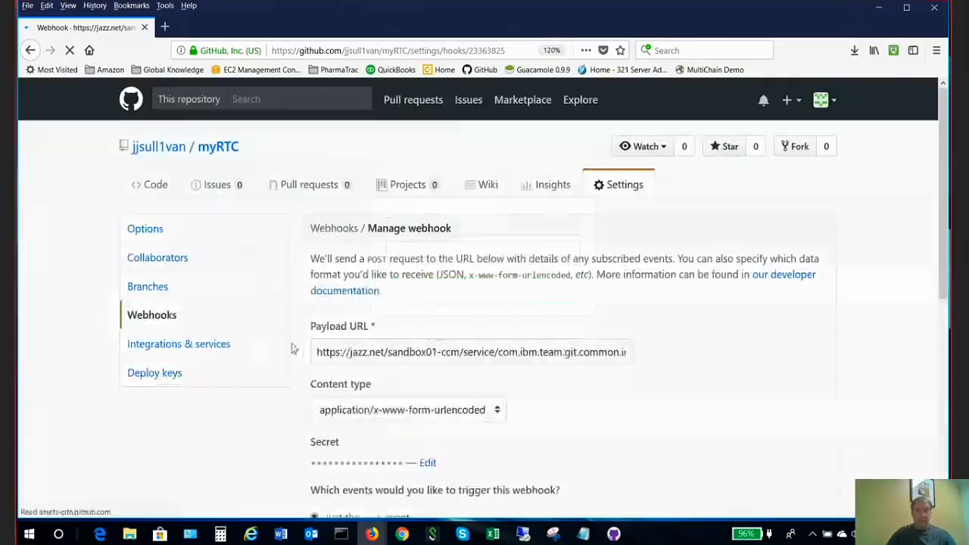
# - Scroll the webhook page down past its push trigger and active state to the Recent Deliveries list
pyautogui.scroll(-3)
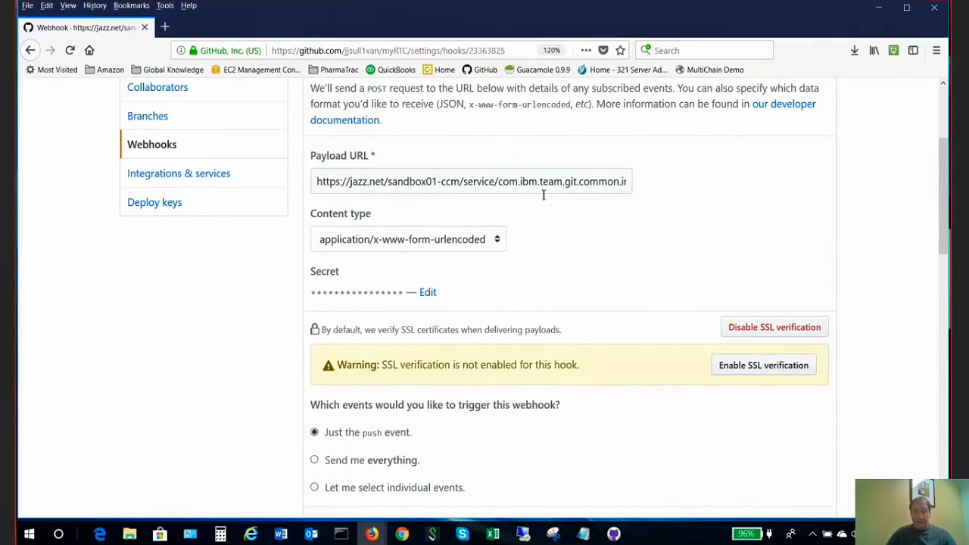
pyautogui.scroll(-3)
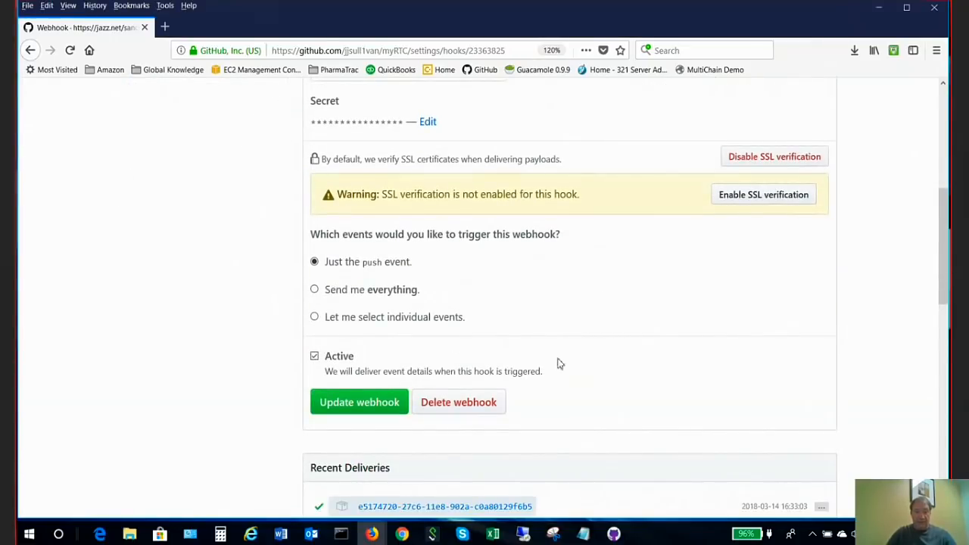
pyautogui.scroll(-3)
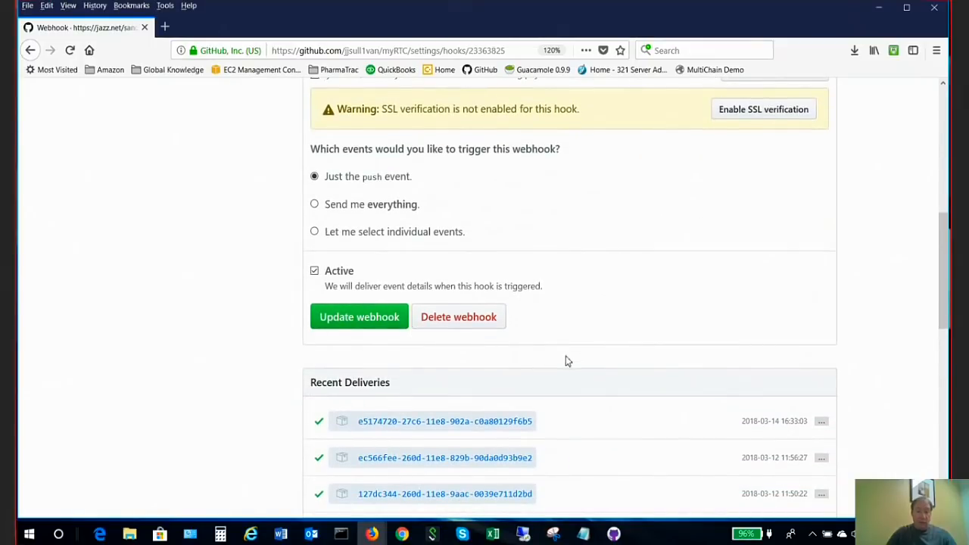
pyautogui.moveTo(661, 361)
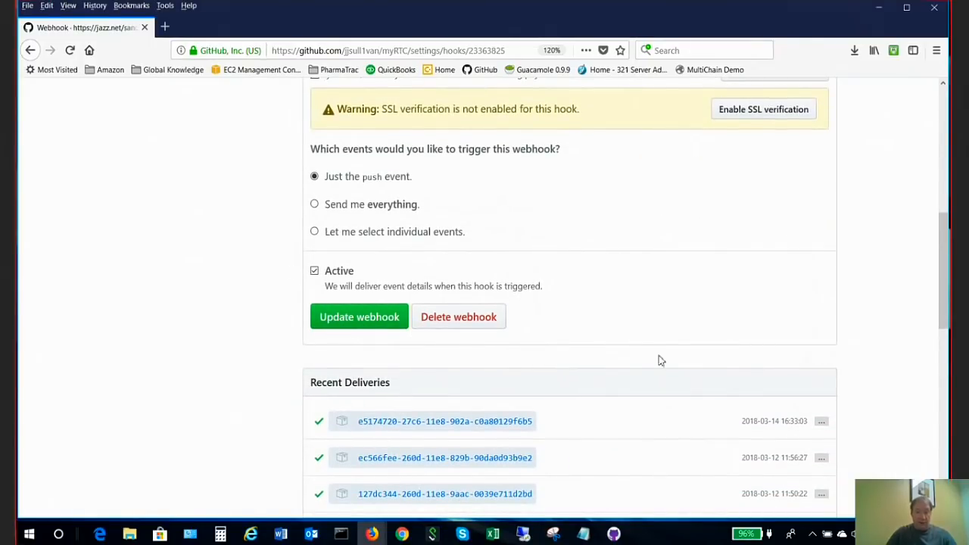
pyautogui.scroll(-3)
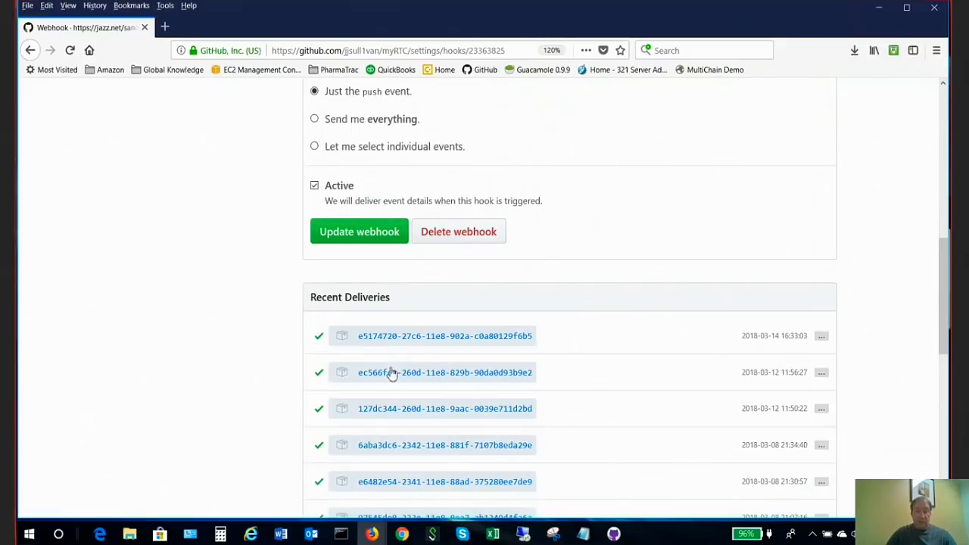
pyautogui.scroll(-3)
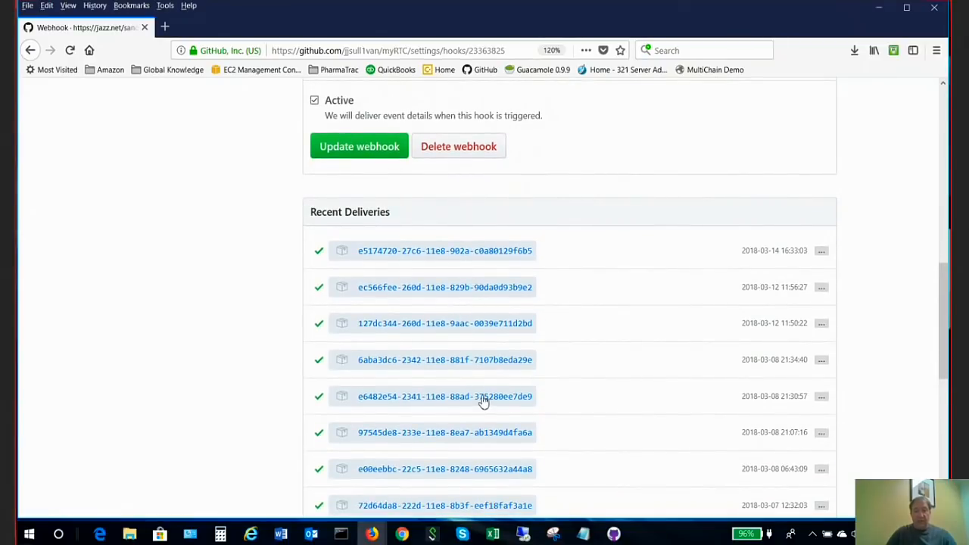
pyautogui.scroll(-3)
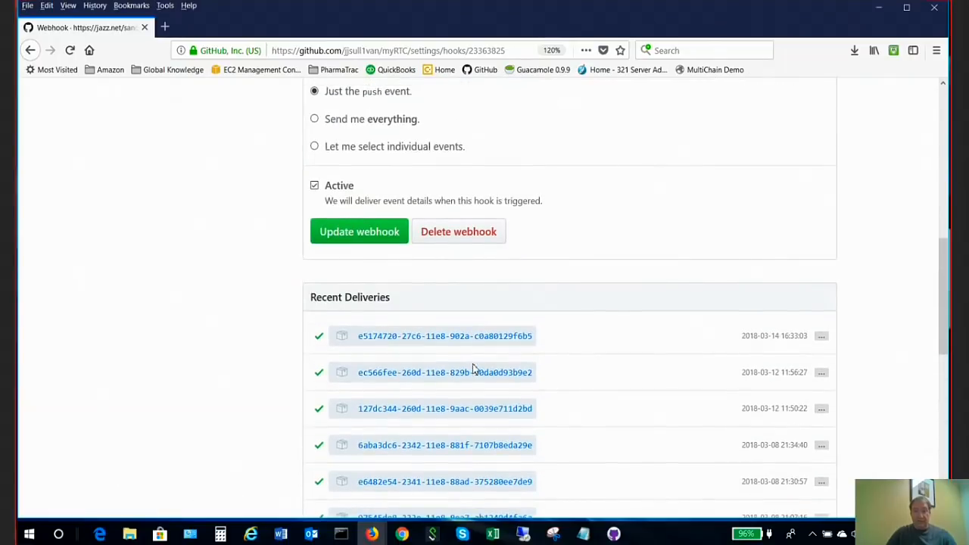
# - Expand the newest webhook delivery and review its request headers
pyautogui.click(445, 336)
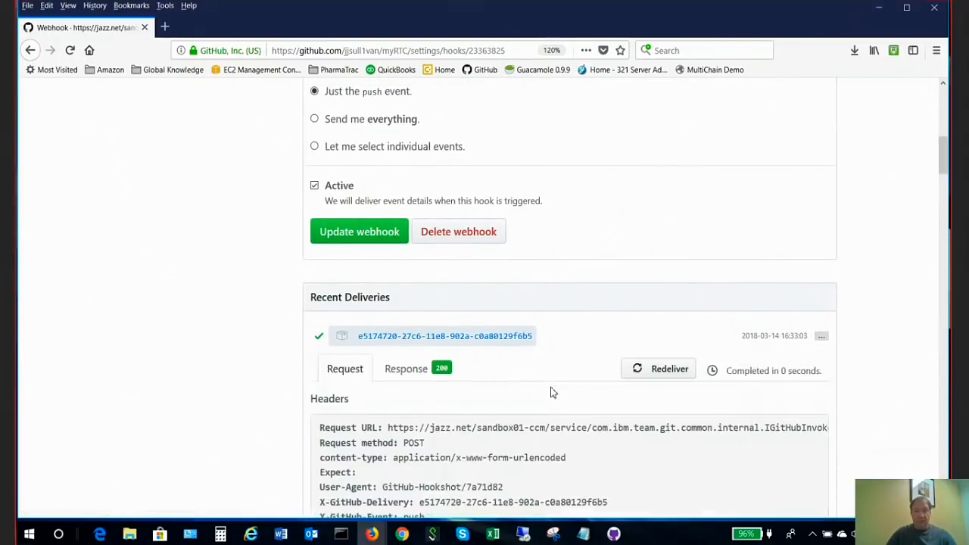
pyautogui.scroll(-3)
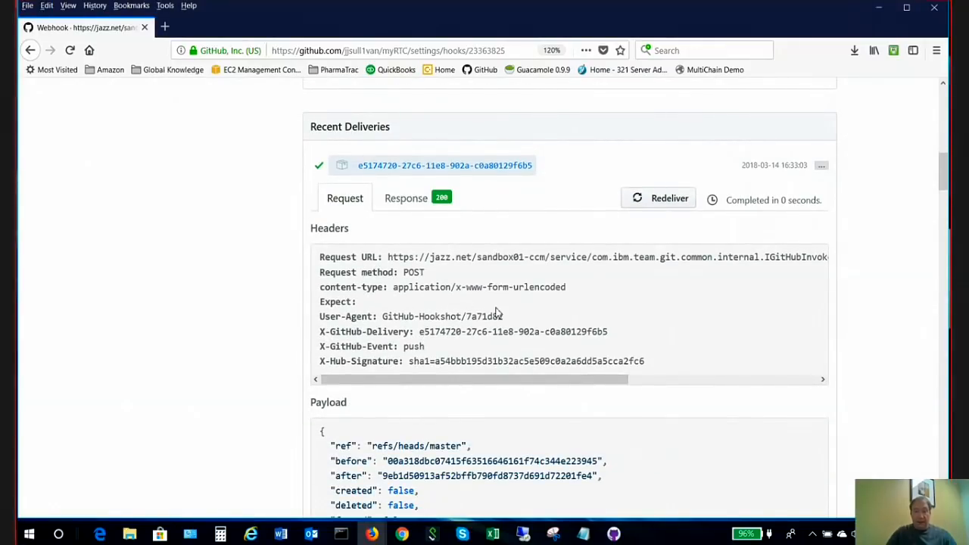
pyautogui.moveTo(423, 291)
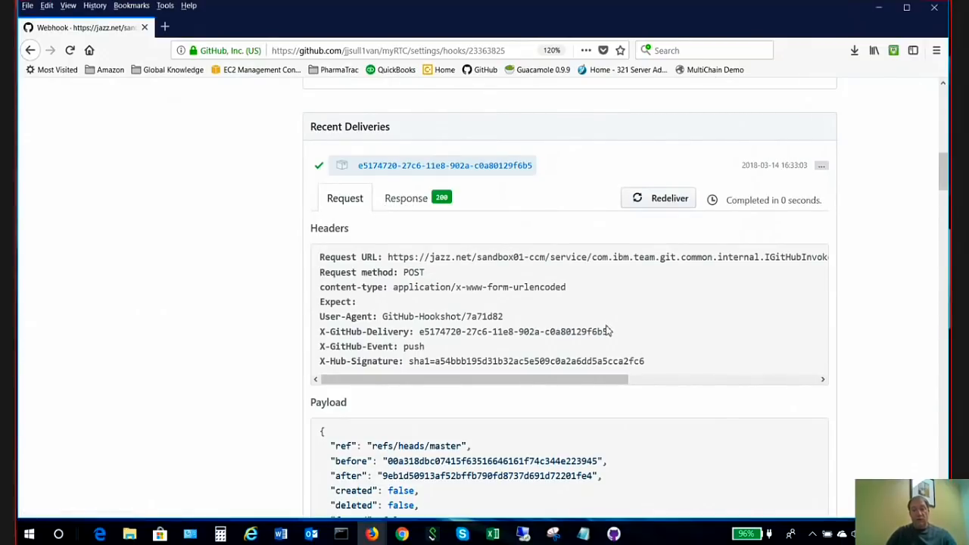
pyautogui.scroll(-3)
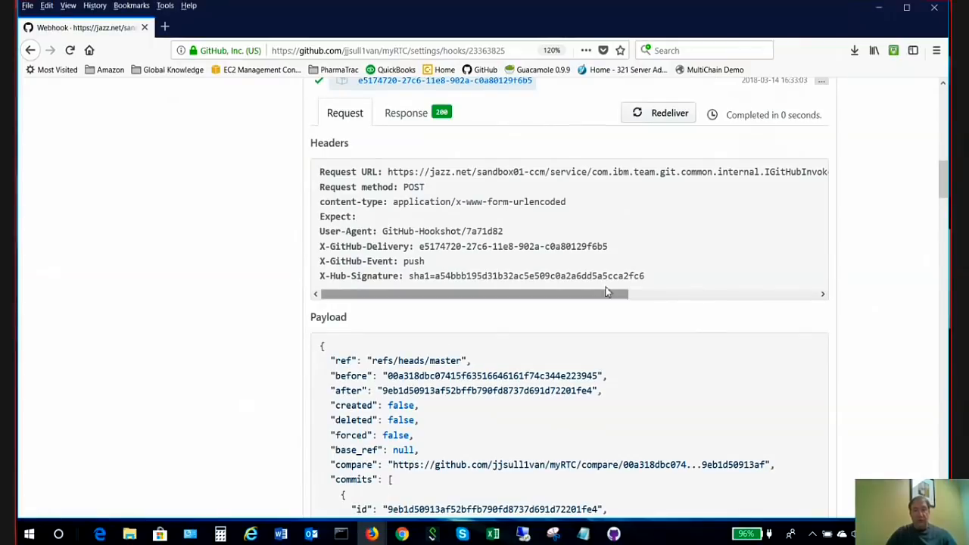
pyautogui.moveTo(512, 130)
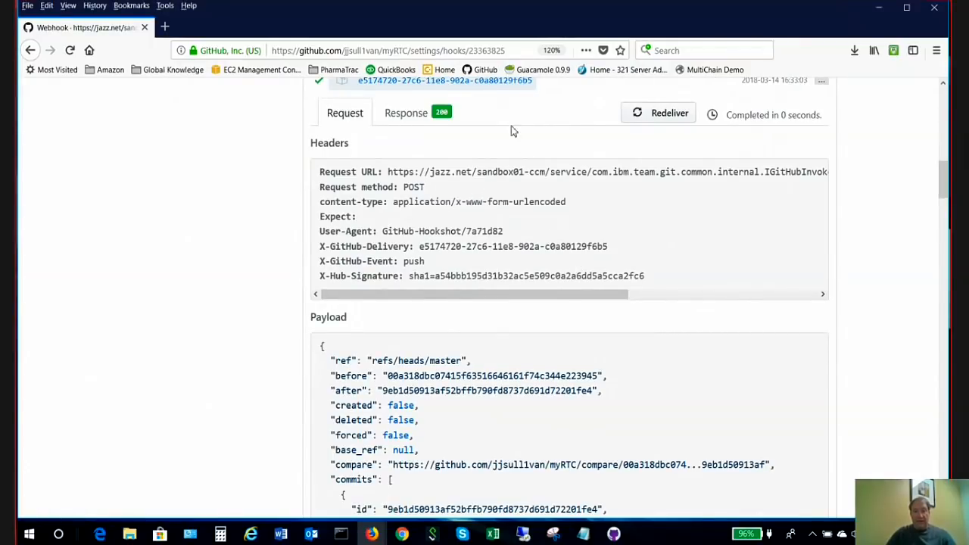
pyautogui.scroll(3)
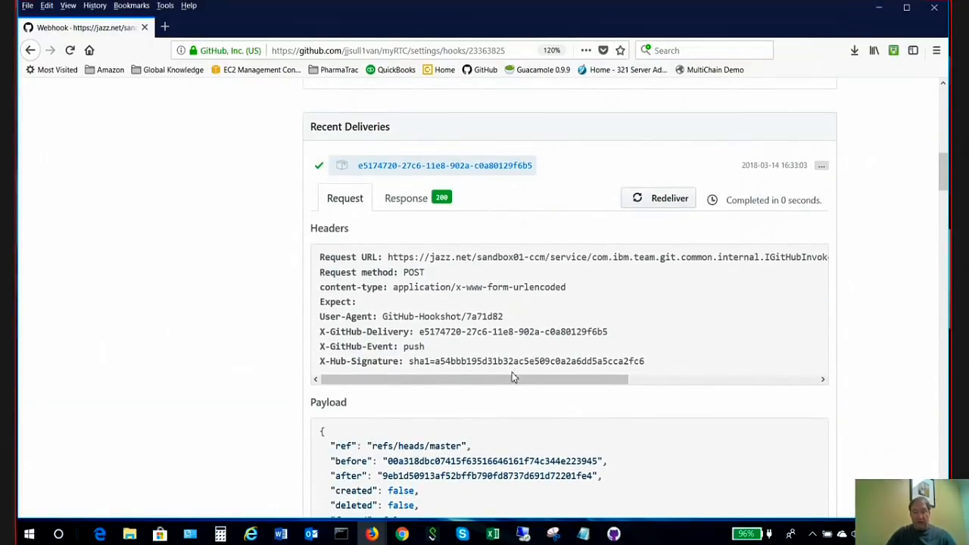
pyautogui.scroll(-3)
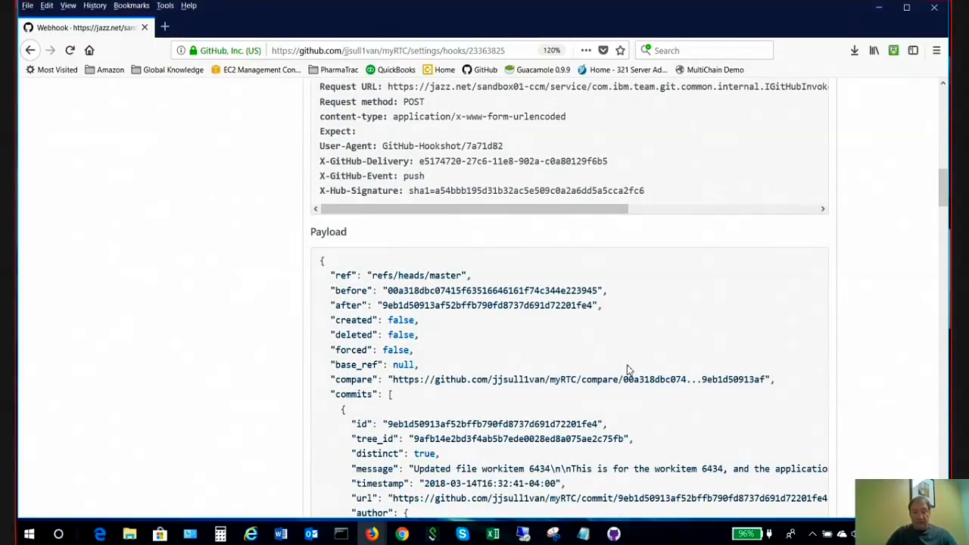
pyautogui.scroll(-3)
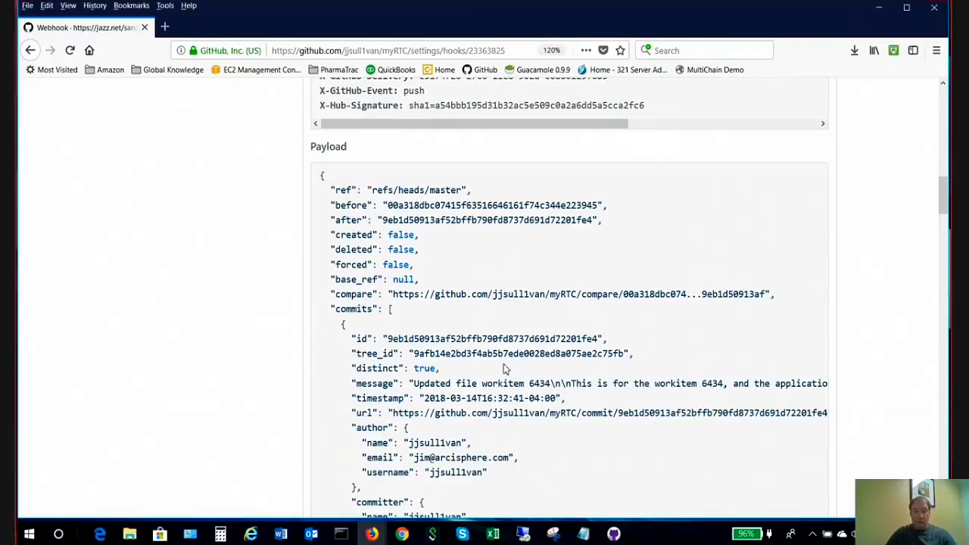
# - Review the push payload for the workitem 6434 commit and return to the webhook settings
pyautogui.doubleClick(672, 383)
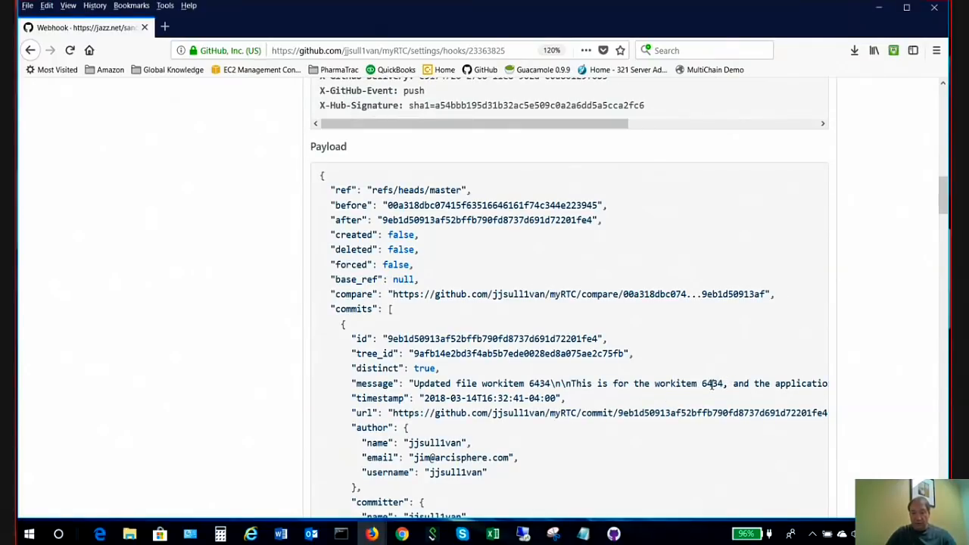
pyautogui.scroll(-3)
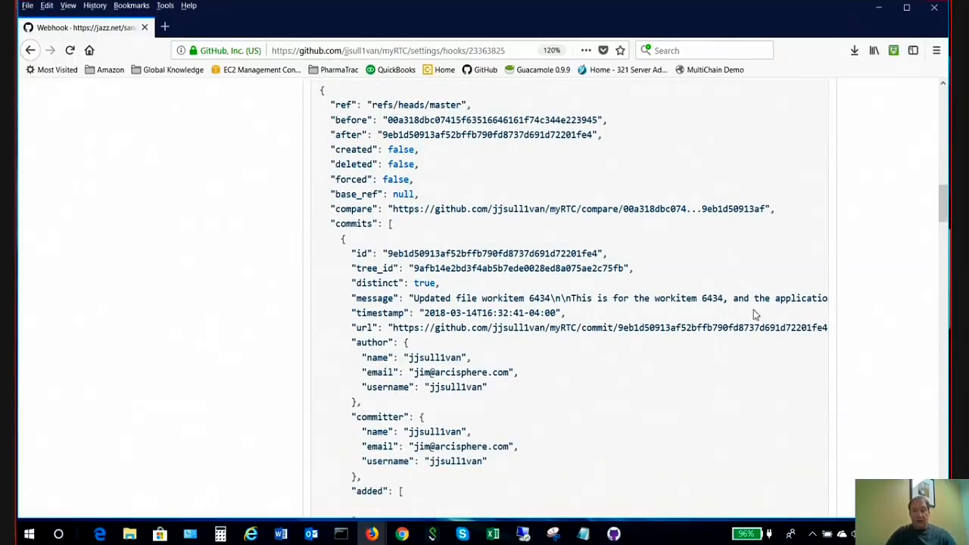
pyautogui.moveTo(733, 312)
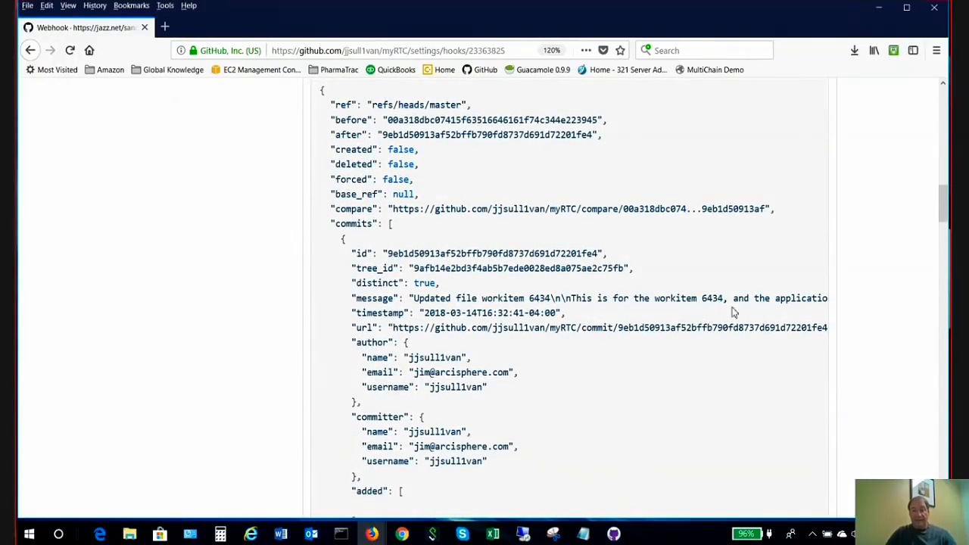
pyautogui.moveTo(627, 294)
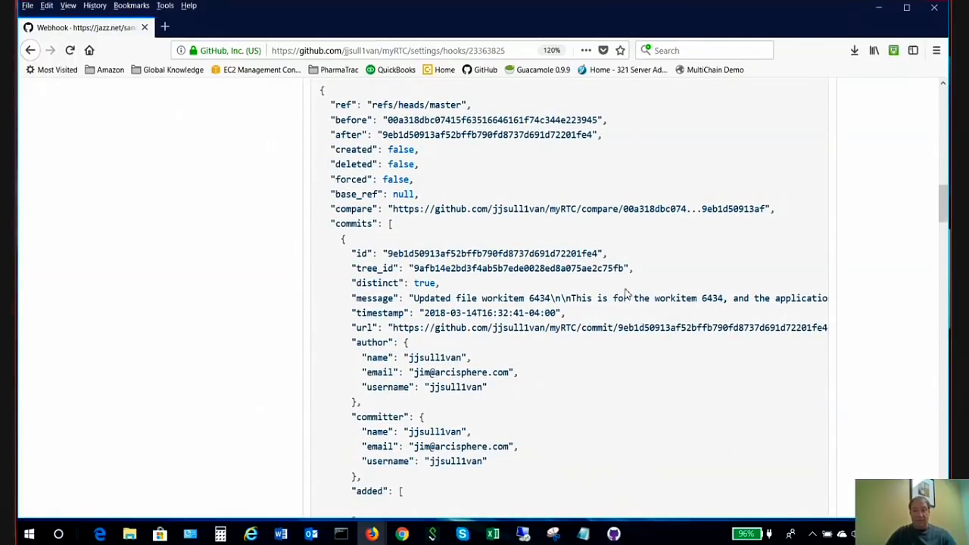
pyautogui.moveTo(522, 442)
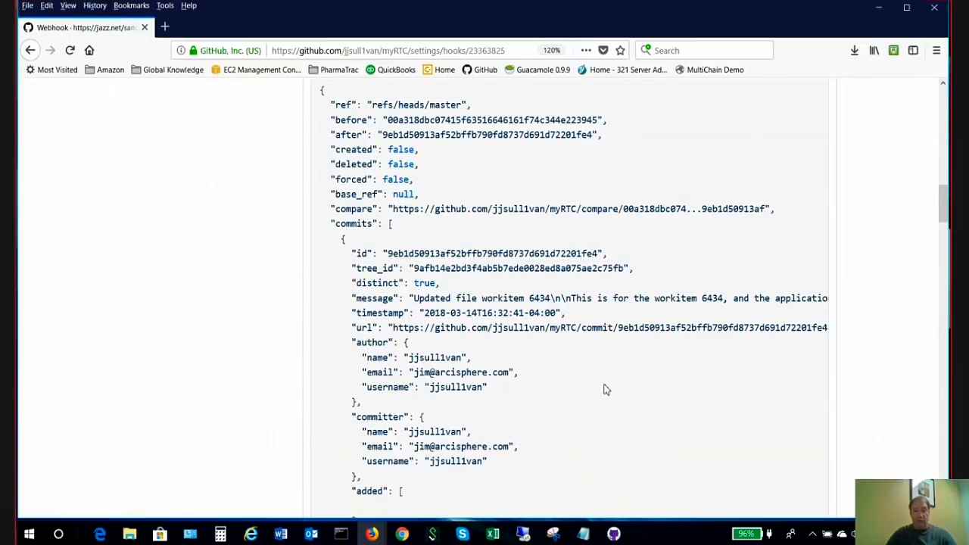
pyautogui.moveTo(436, 442)
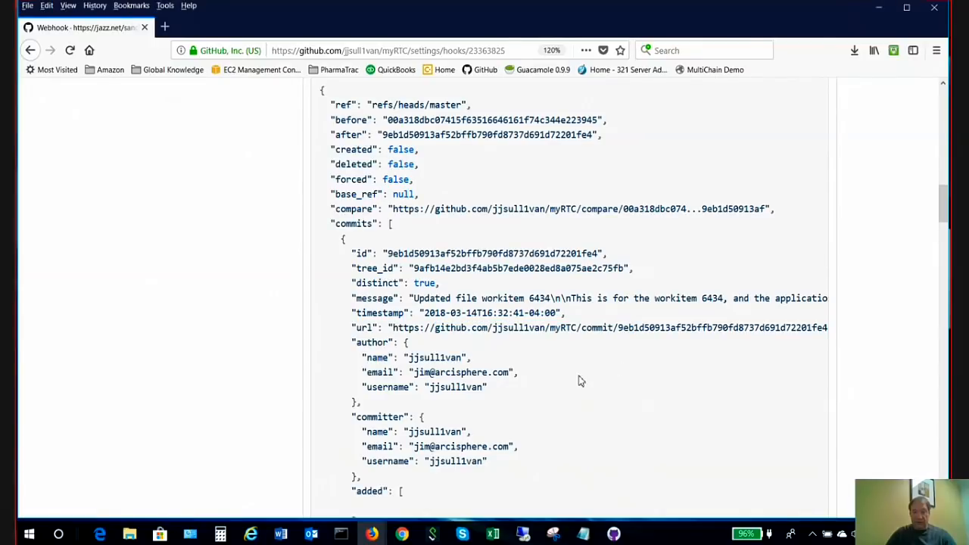
pyautogui.scroll(-3)
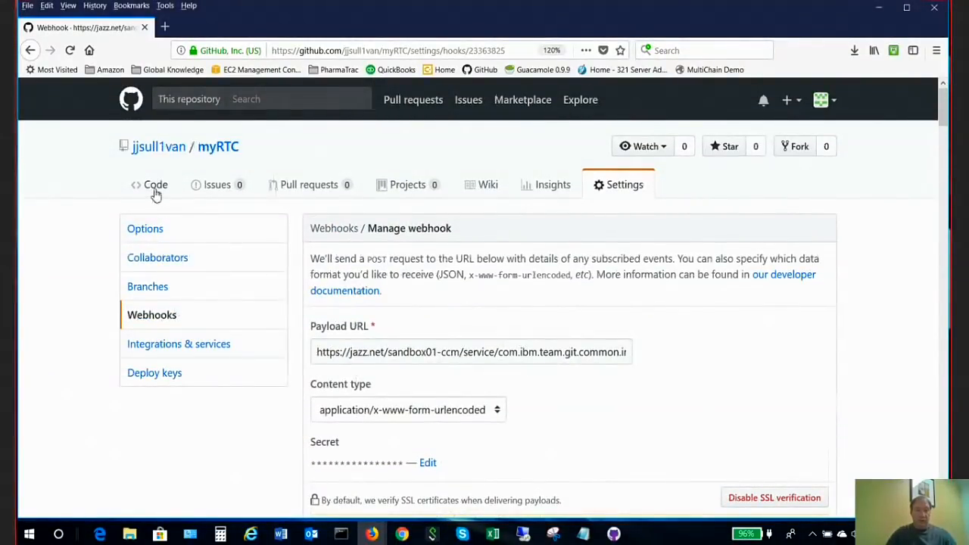
# - Open item/HelloWorld.java in myRTC and view the workitem 6434 commit diff adding the Git Demo line
pyautogui.click(155, 185)
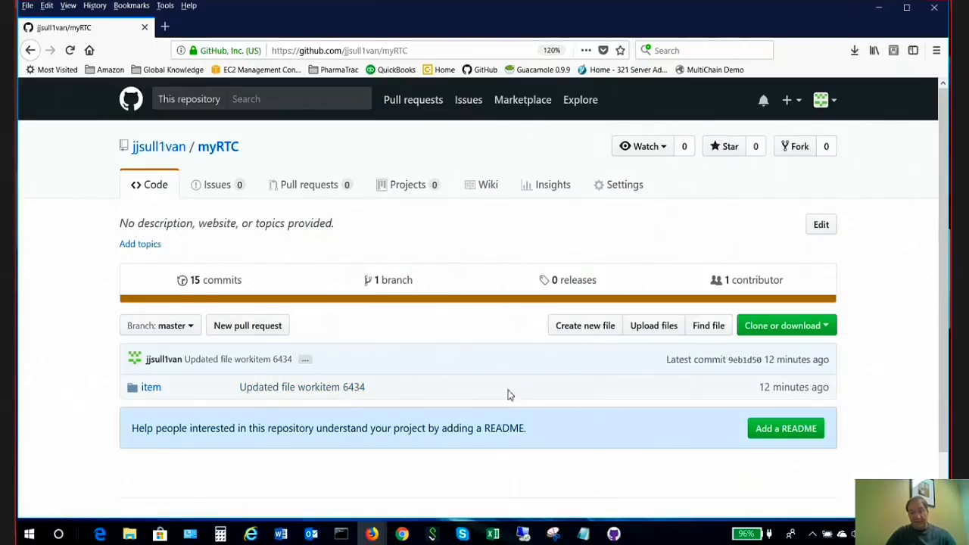
pyautogui.click(151, 387)
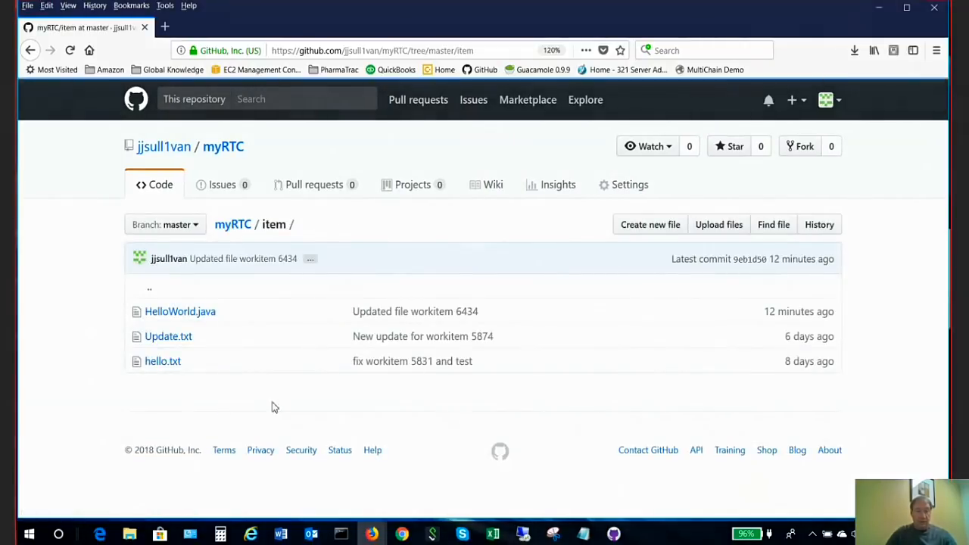
pyautogui.click(179, 312)
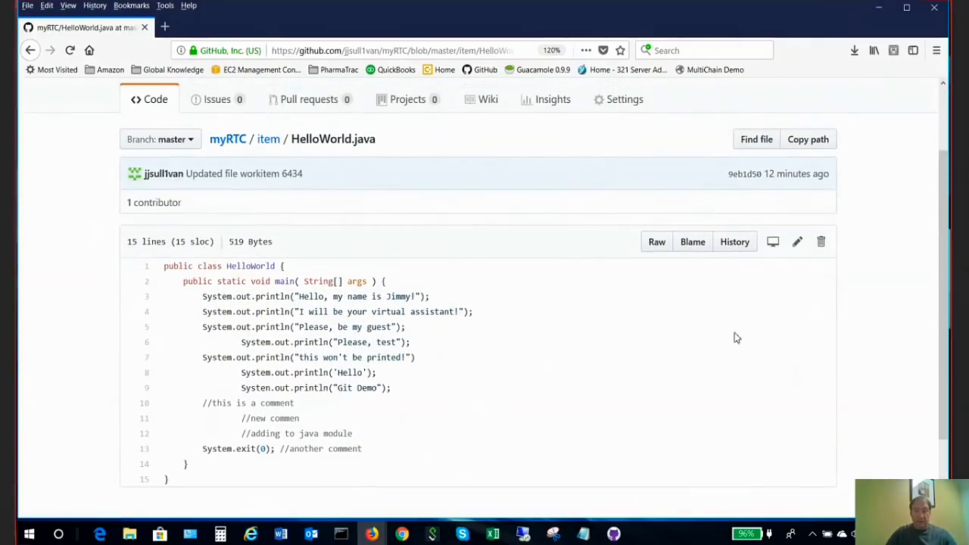
pyautogui.click(733, 241)
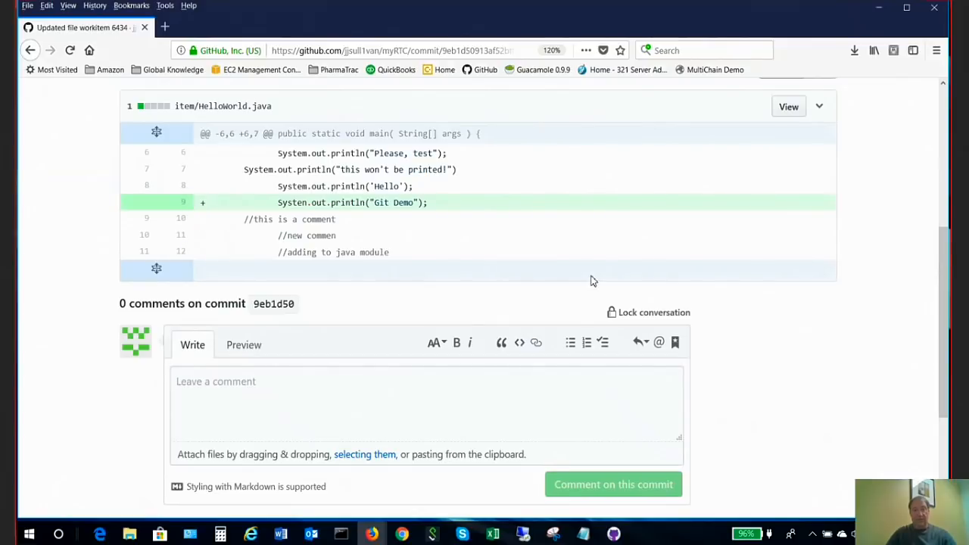
pyautogui.moveTo(485, 295)
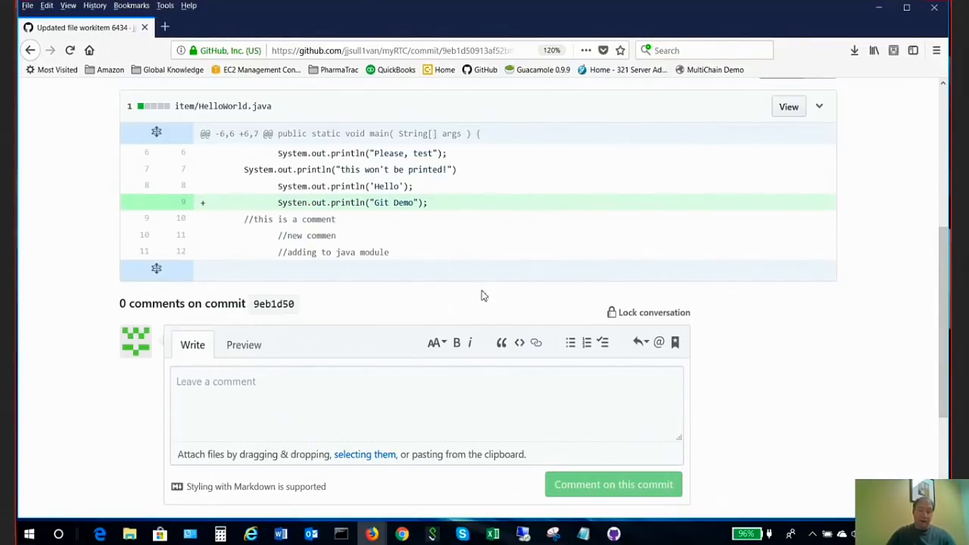